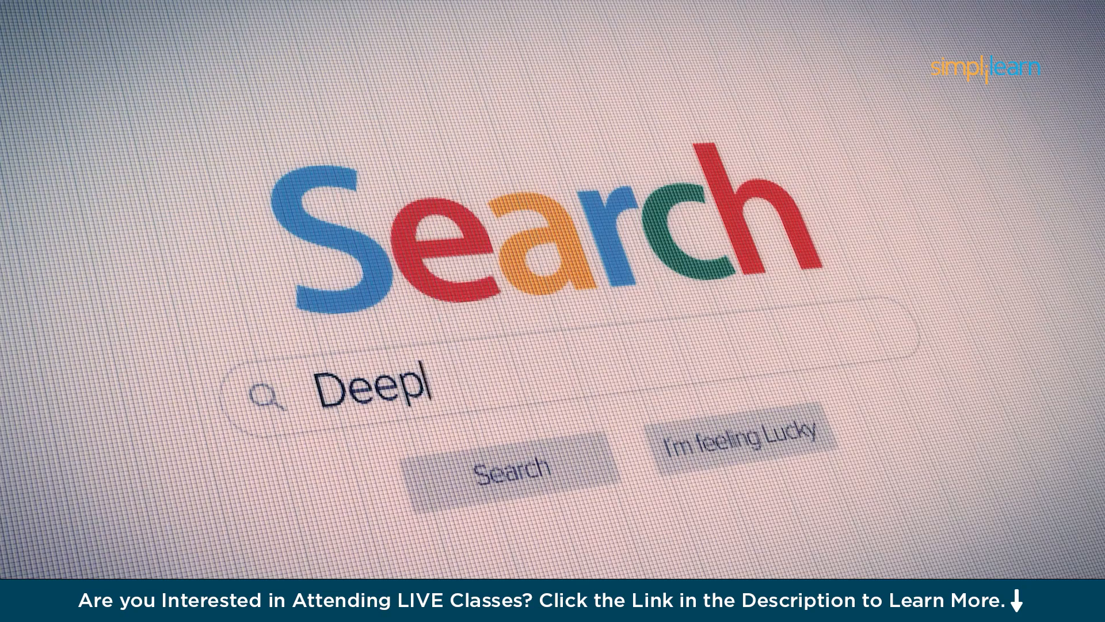
# Step: Go to semrush.com/pricing to show the Plans & Pricing page with Pro, Guru and Enterprise plans
pyautogui.write('Web')
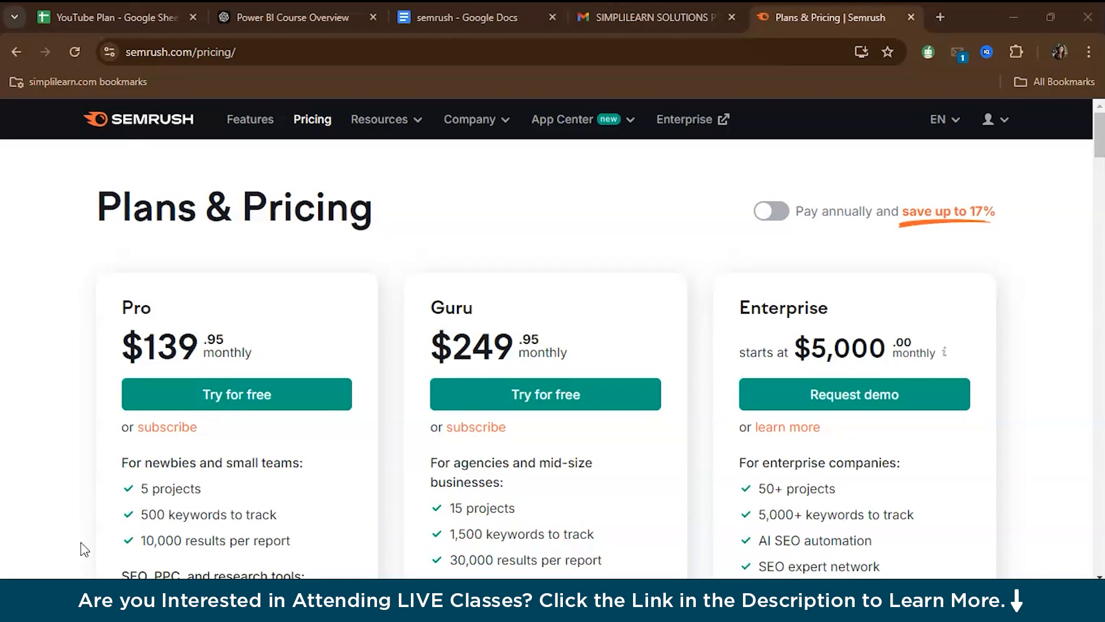
pyautogui.scroll(-3)
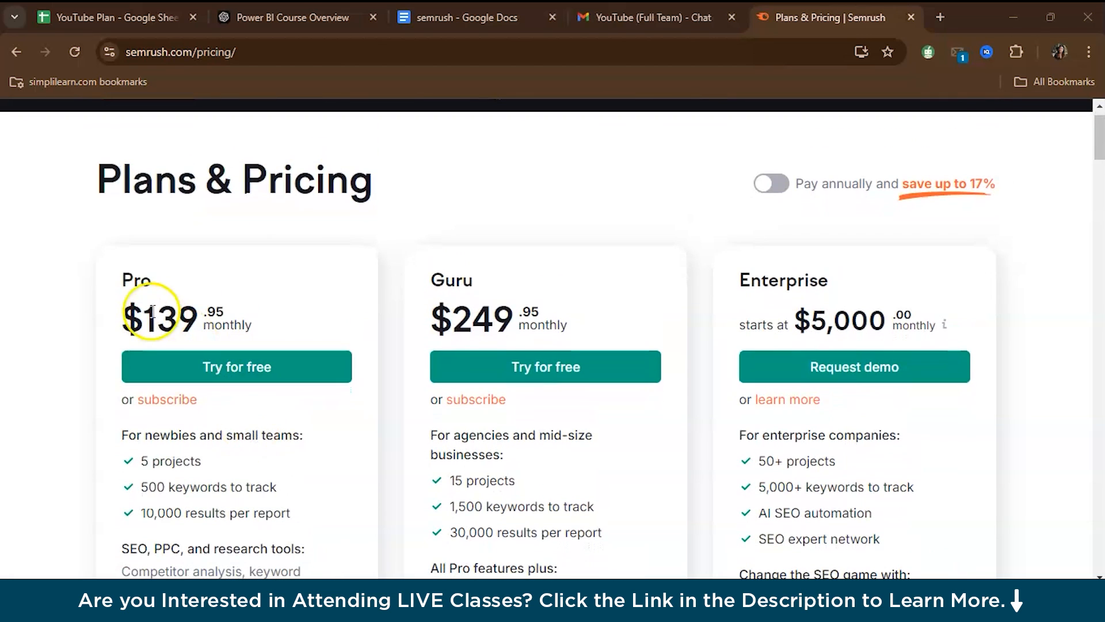
pyautogui.scroll(-3)
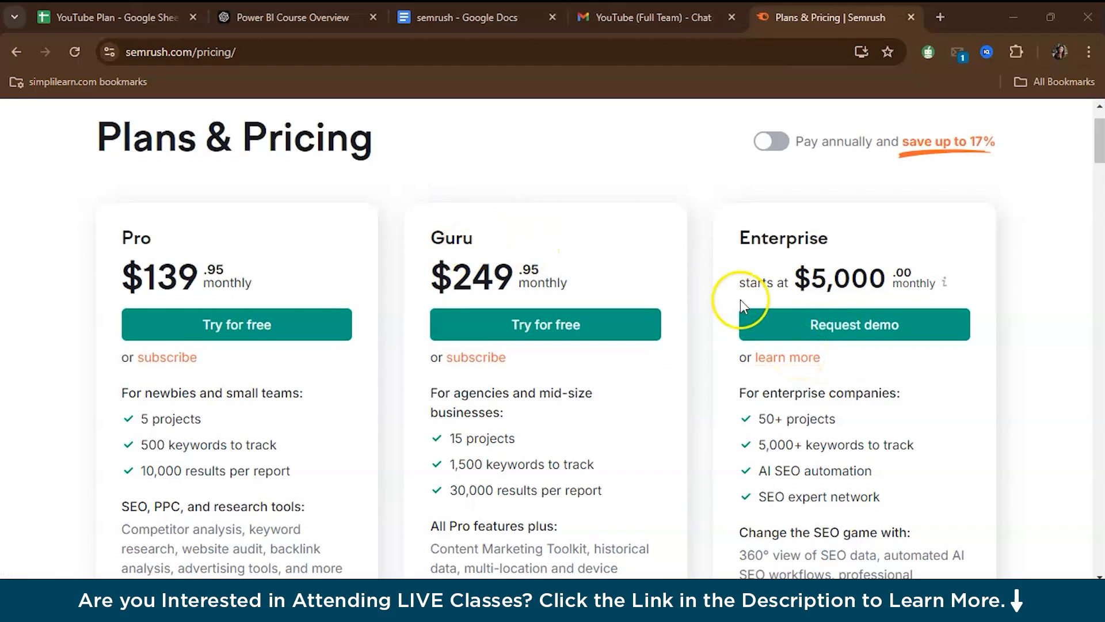
pyautogui.scroll(-3)
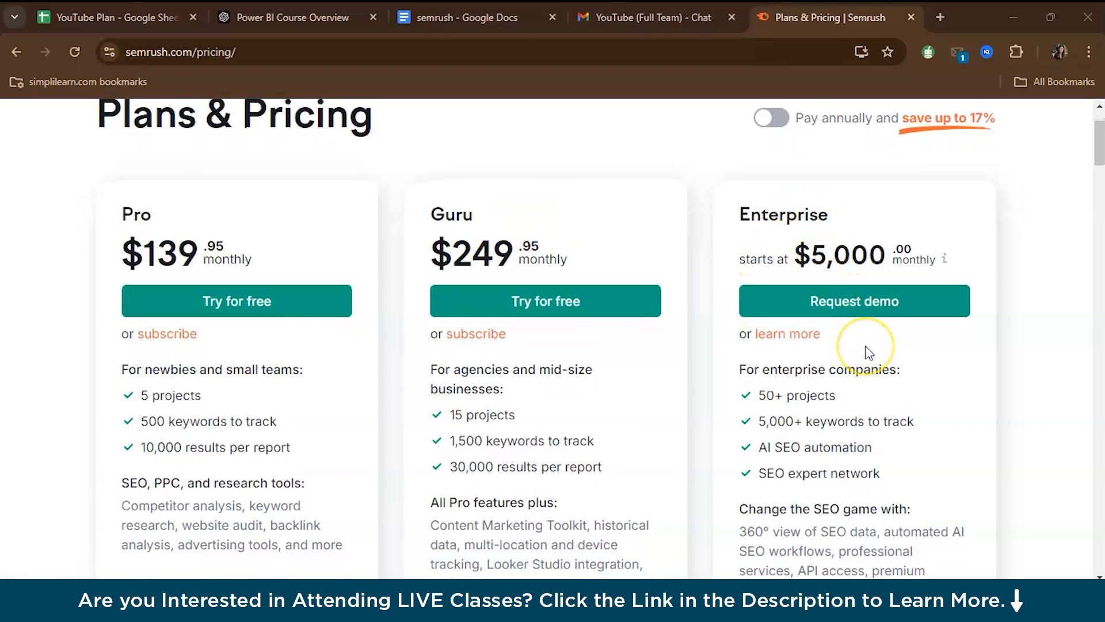
pyautogui.scroll(-3)
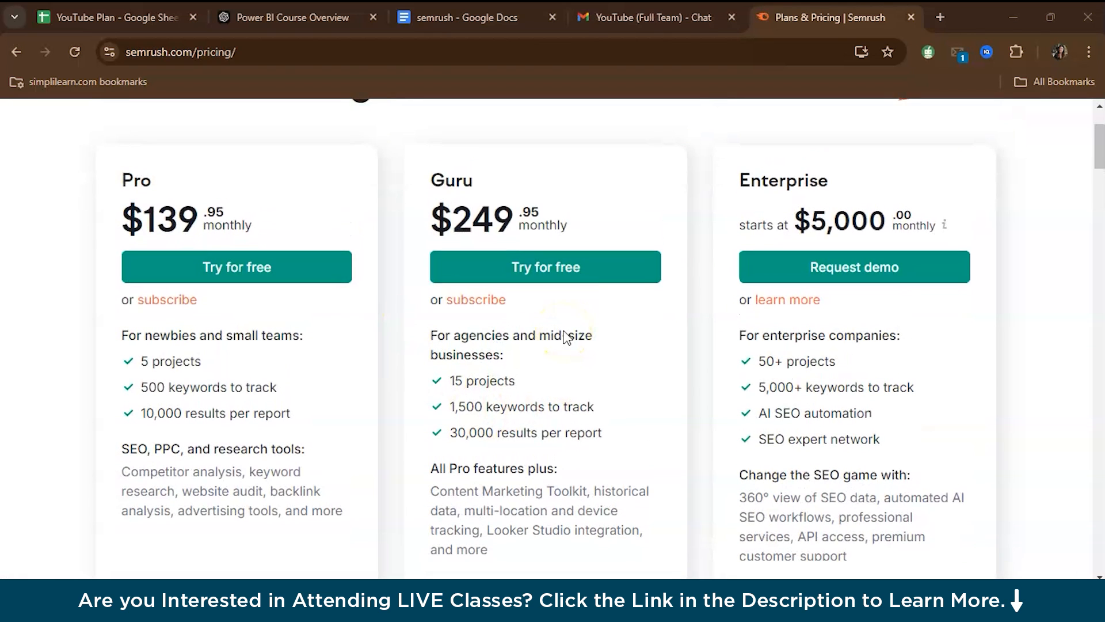
pyautogui.scroll(3)
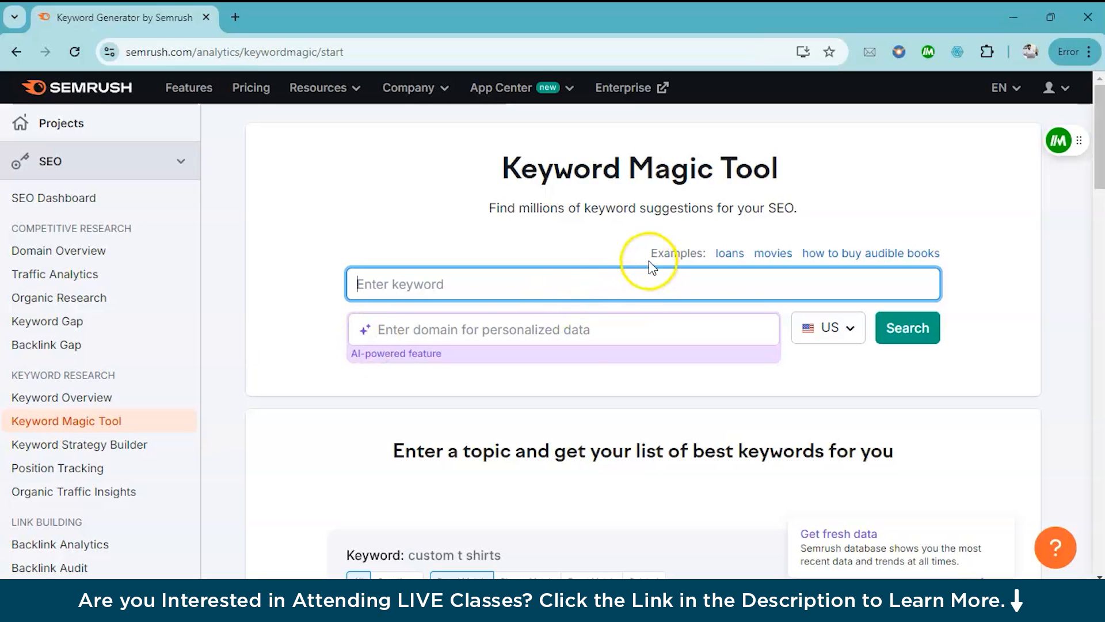
pyautogui.moveTo(450, 393)
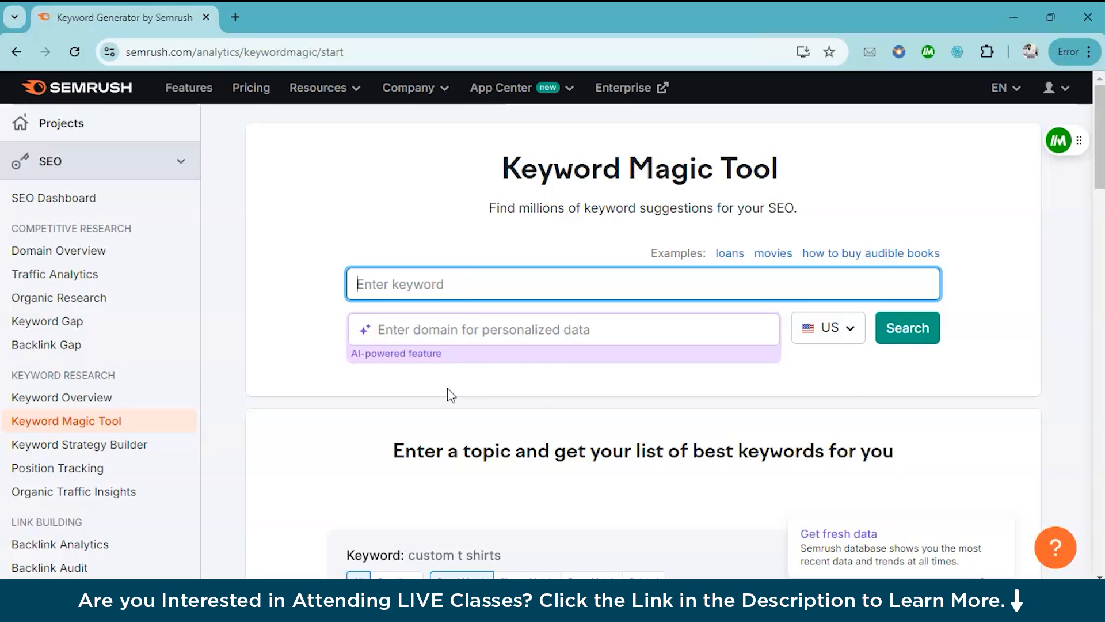
pyautogui.moveTo(676, 212)
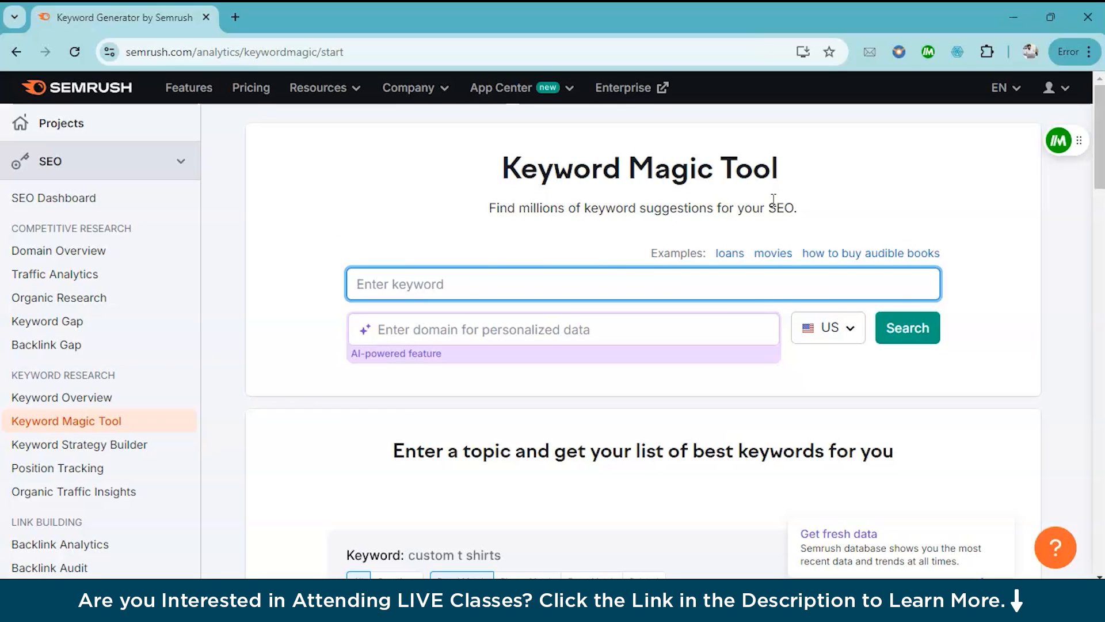
pyautogui.moveTo(592, 312)
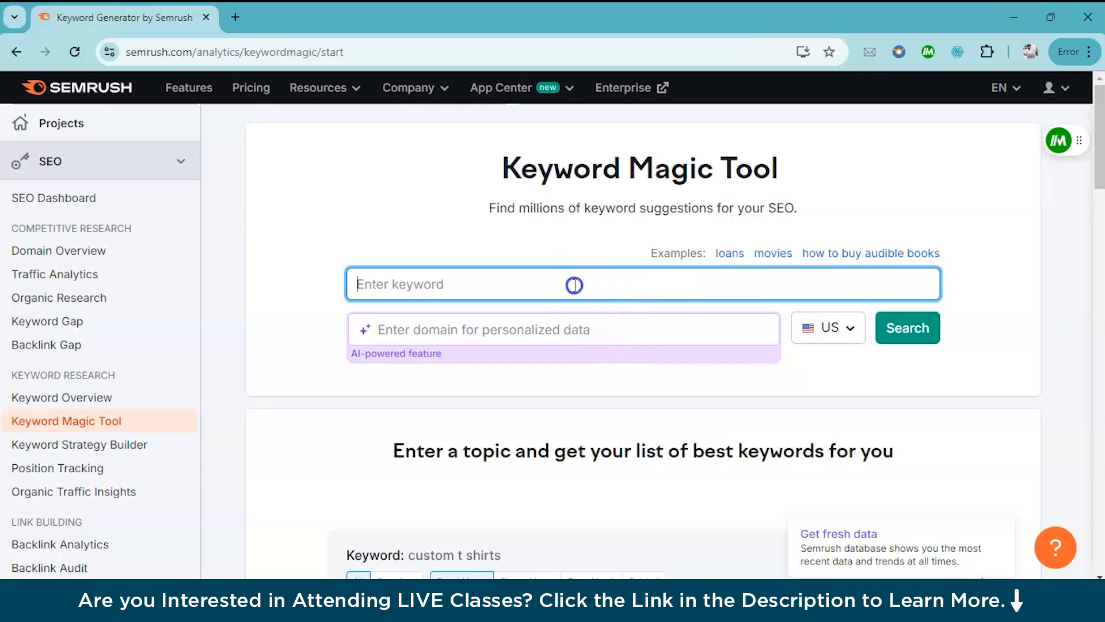
# Step: Enter 'What is digital marketing' as the Keyword Magic Tool keyword with the US database selected
pyautogui.write('What is digital marketing')
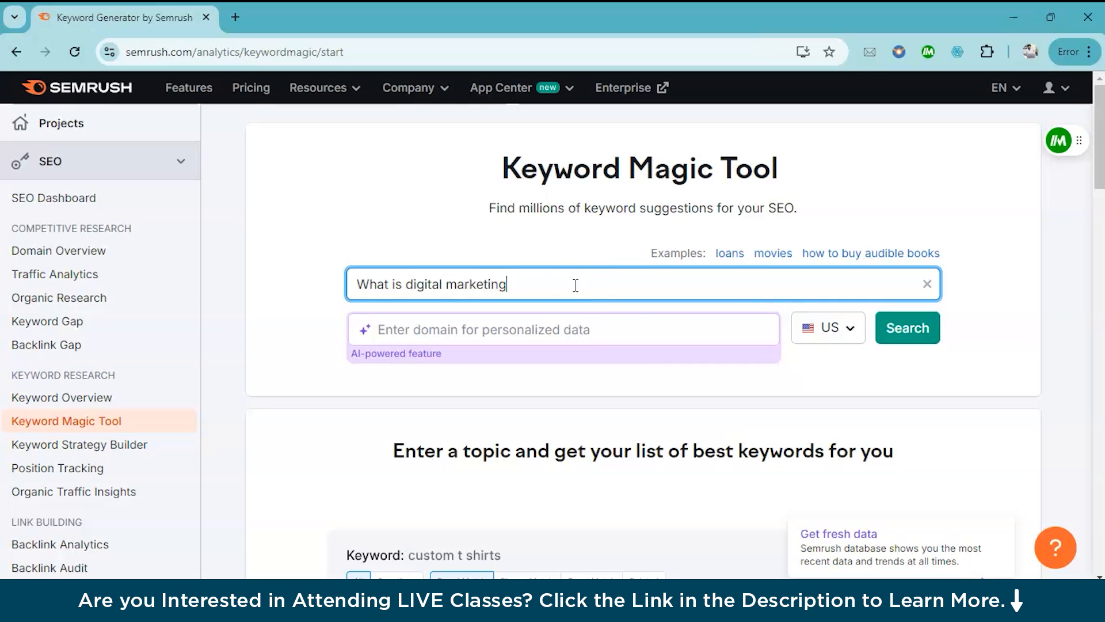
pyautogui.moveTo(574, 302)
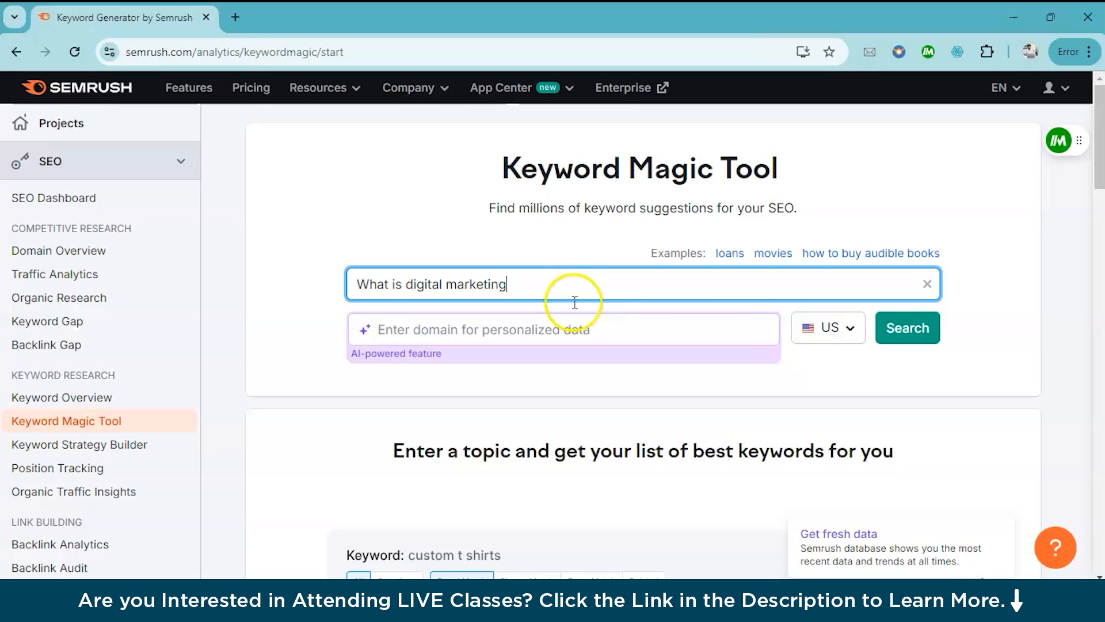
pyautogui.click(826, 327)
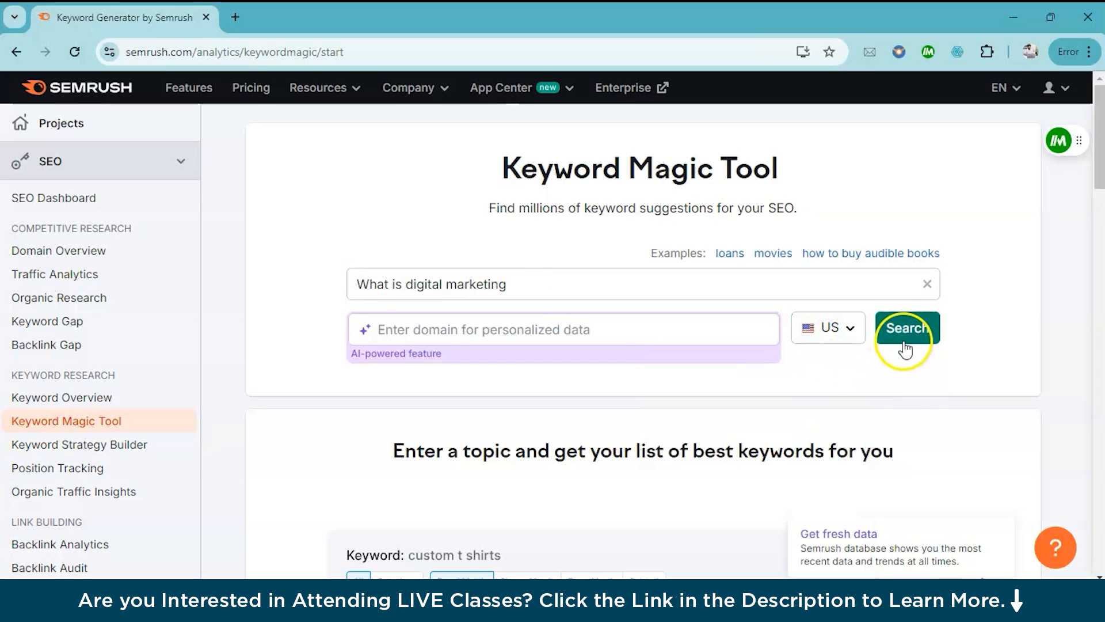
# Step: Run the search and review the ~2.2K keyword results with their volume and KD % values
pyautogui.click(906, 328)
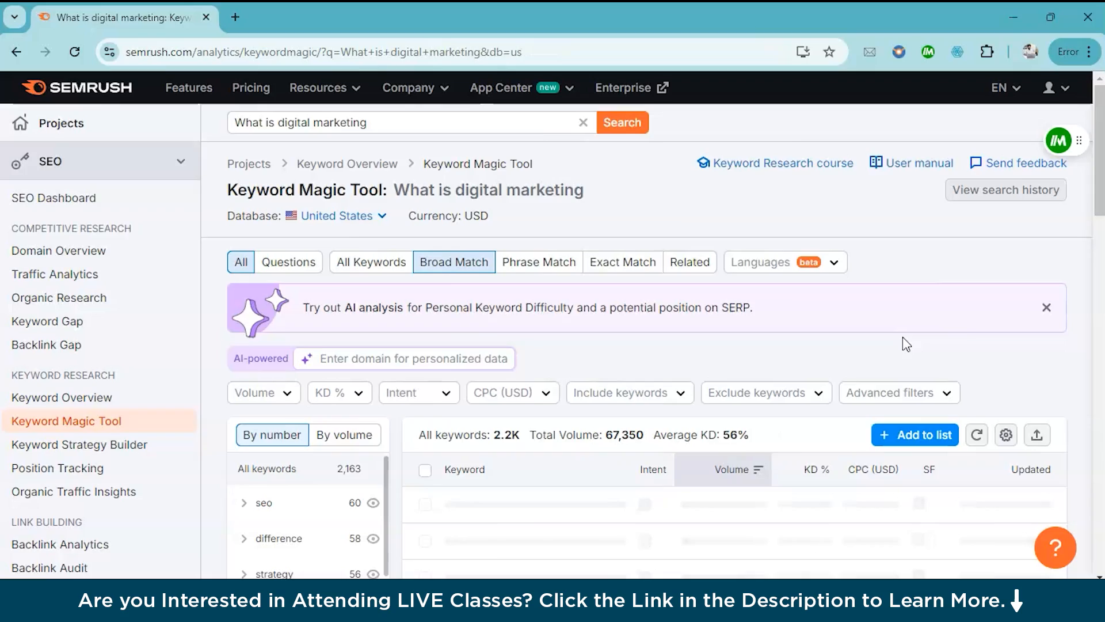
pyautogui.scroll(-3)
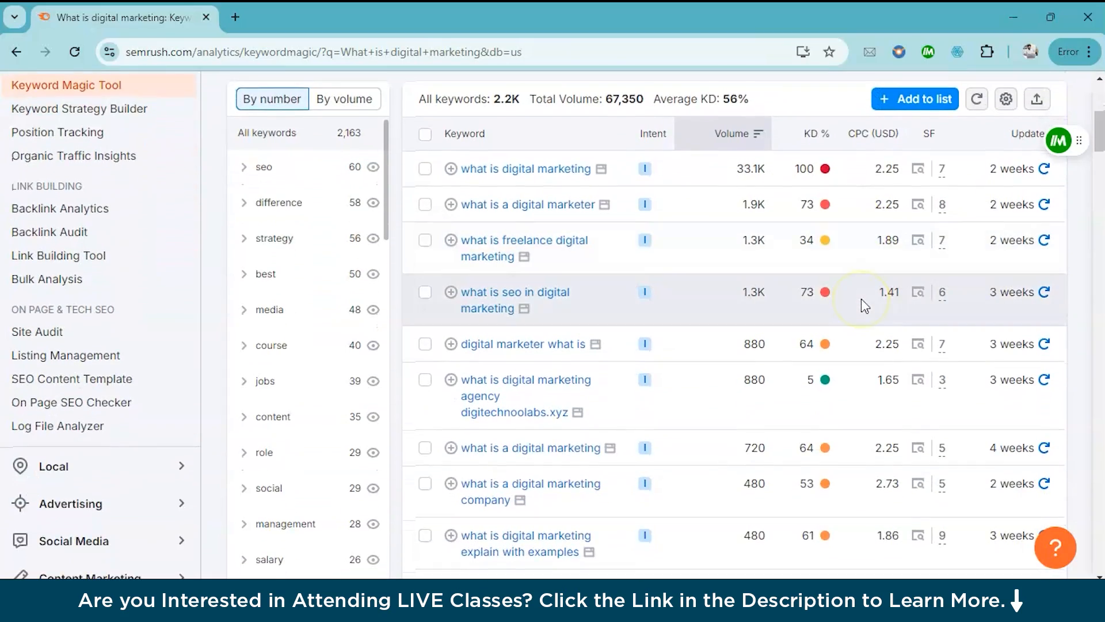
pyautogui.scroll(-3)
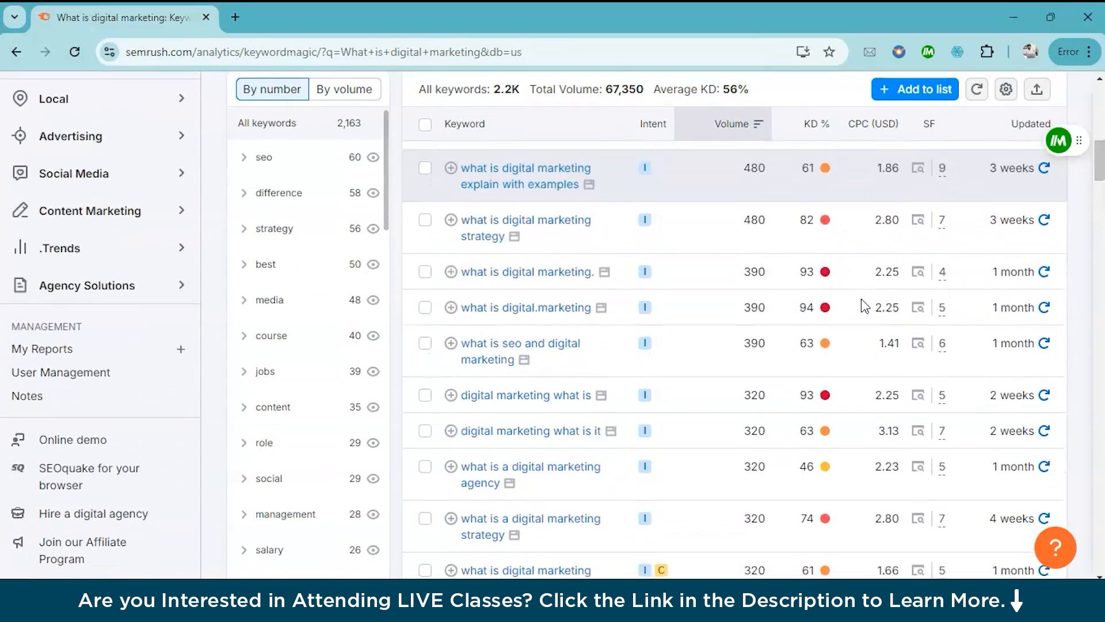
pyautogui.scroll(3)
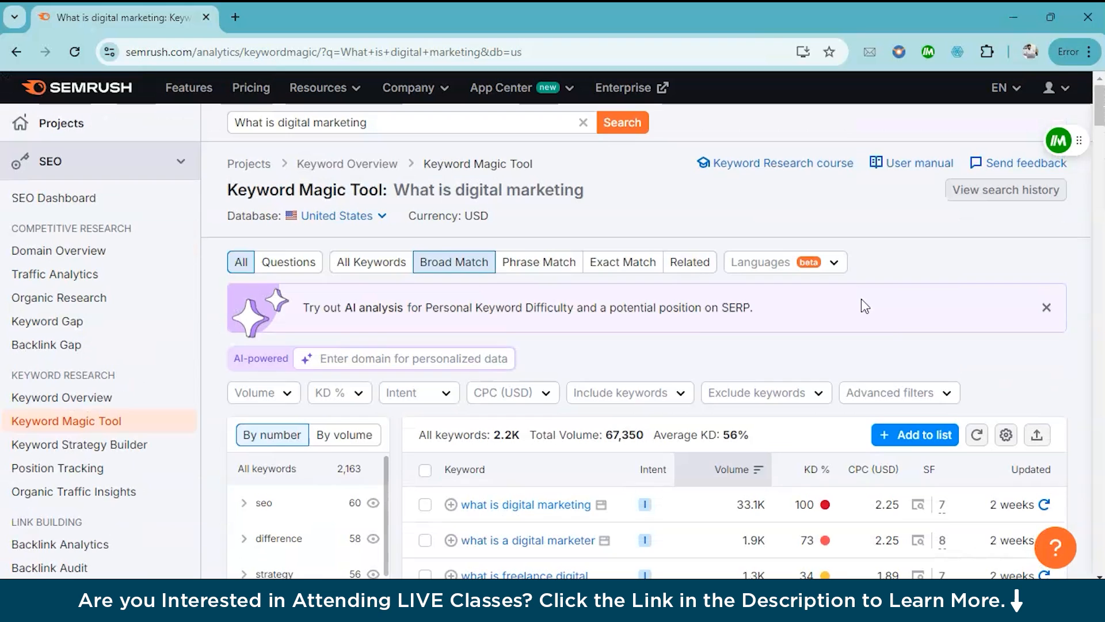
pyautogui.scroll(-3)
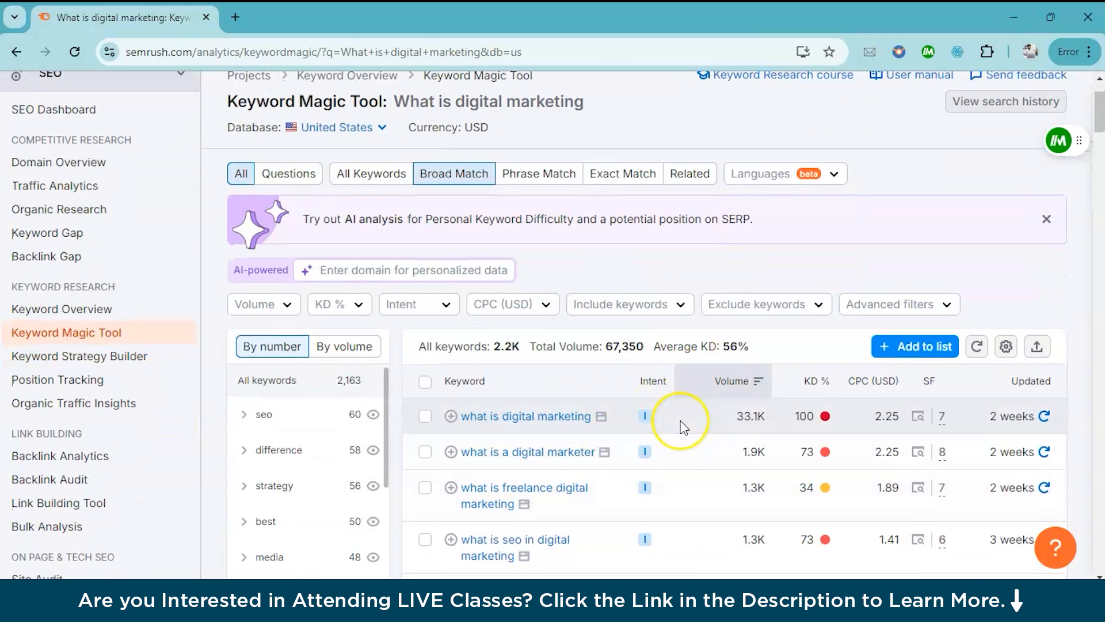
pyautogui.scroll(-3)
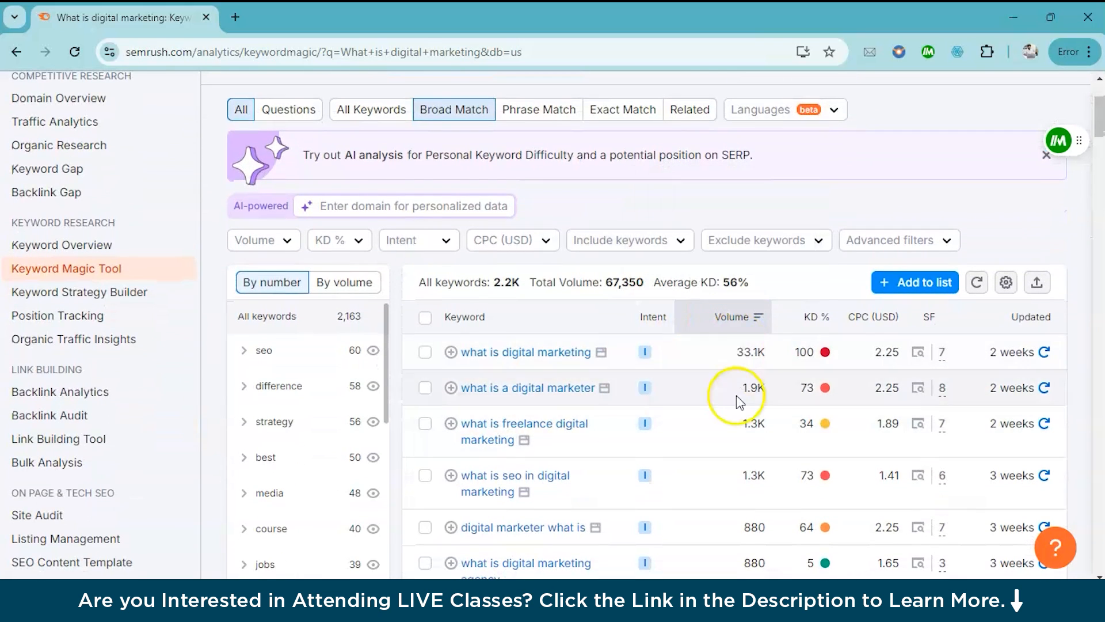
pyautogui.moveTo(751, 391)
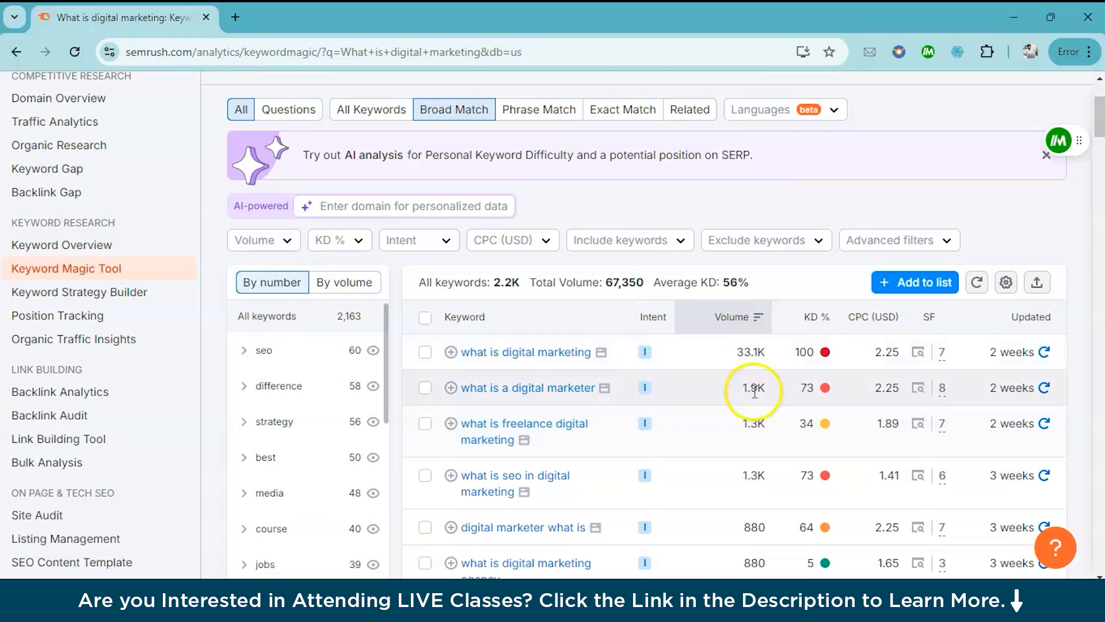
pyautogui.moveTo(755, 461)
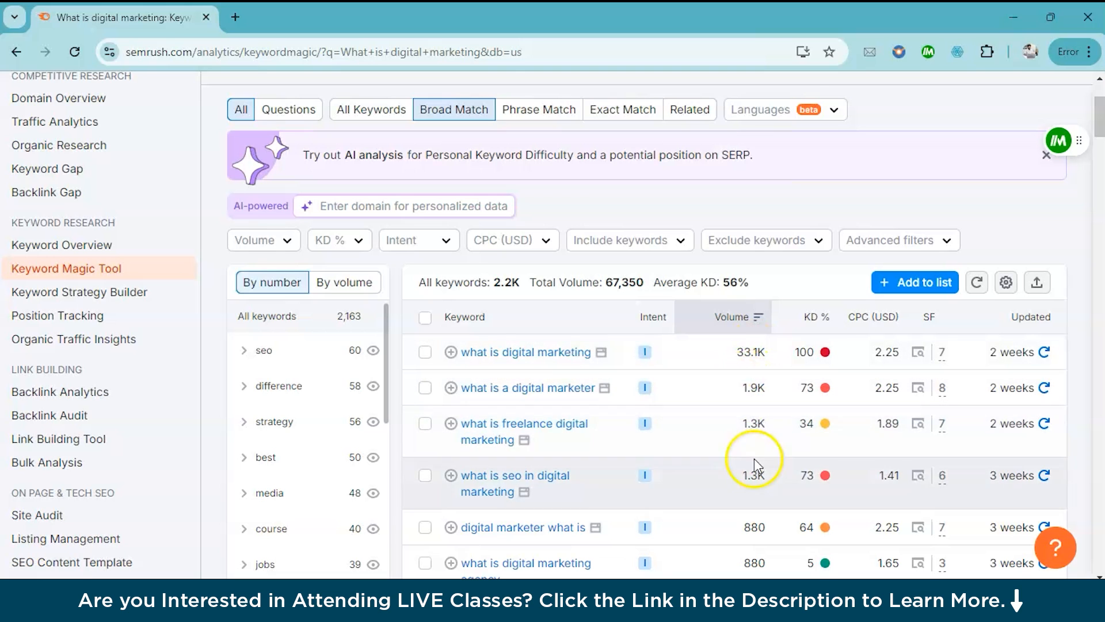
pyautogui.moveTo(745, 471)
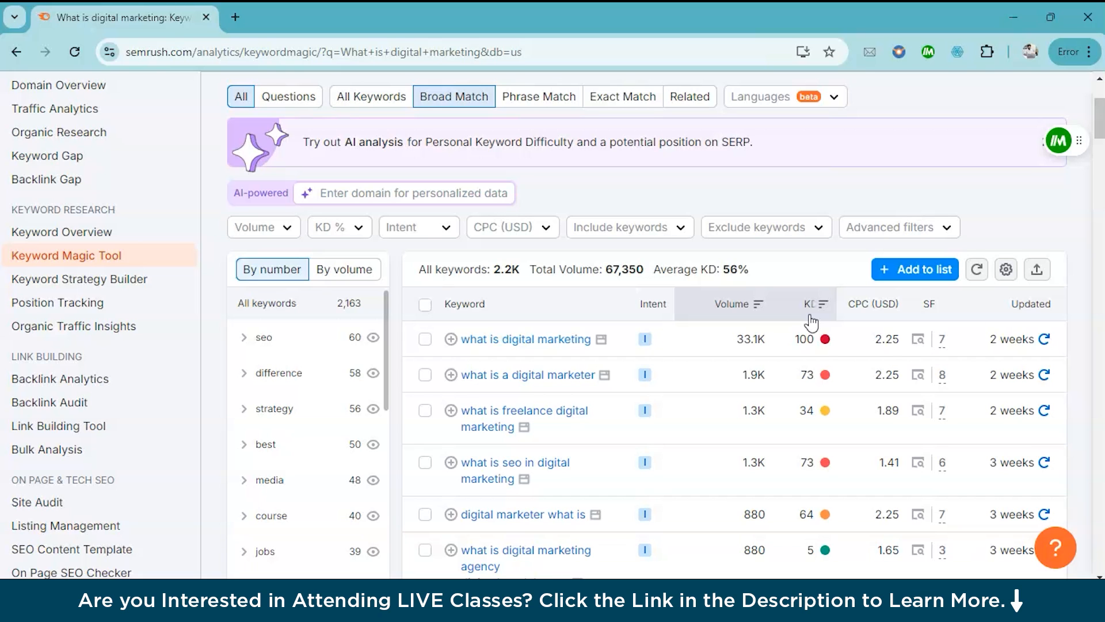
pyautogui.moveTo(802, 338)
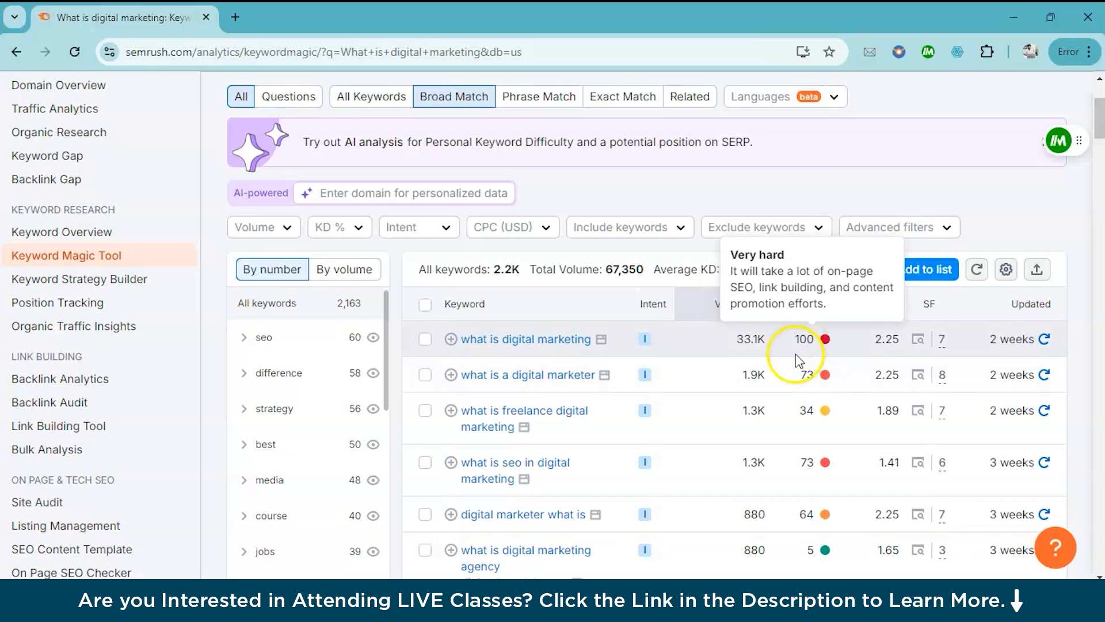
pyautogui.moveTo(814, 356)
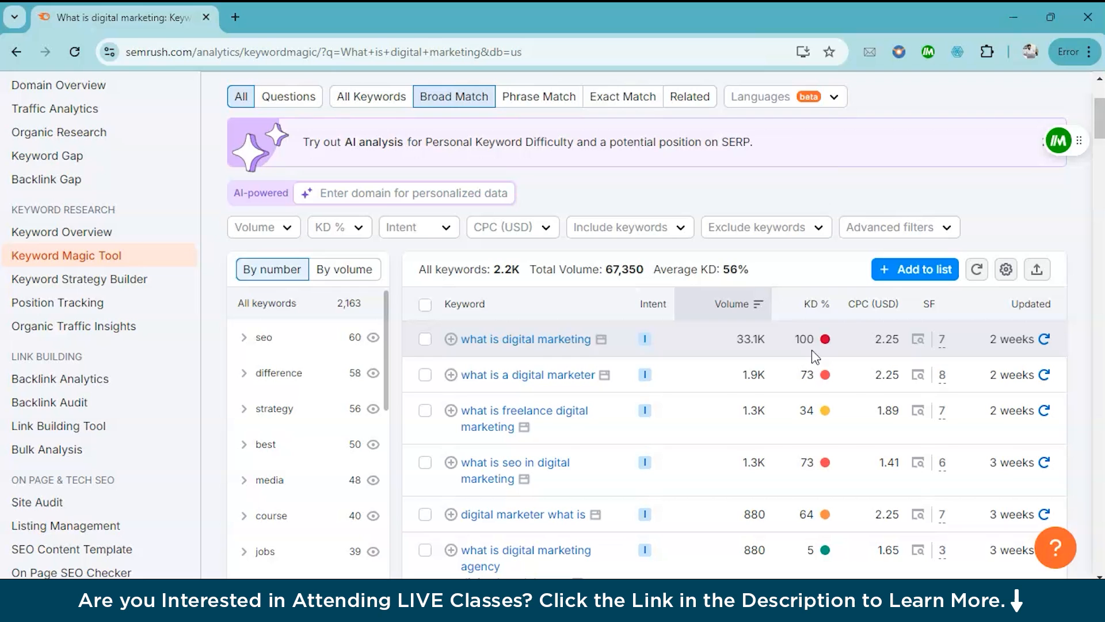
pyautogui.moveTo(754, 321)
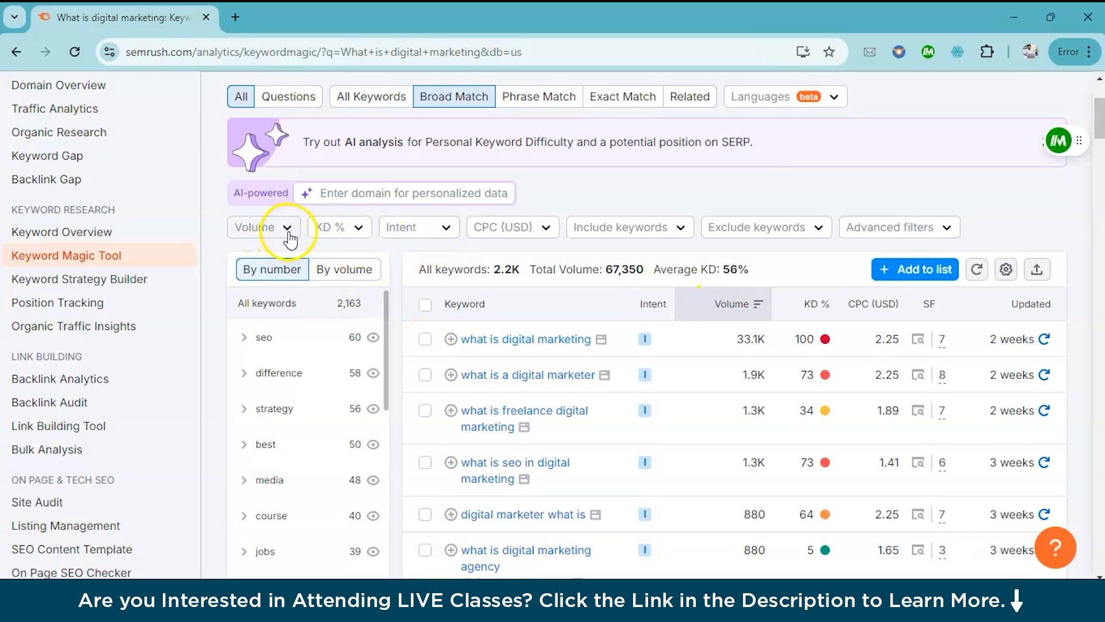
pyautogui.click(339, 227)
pyautogui.write('0')
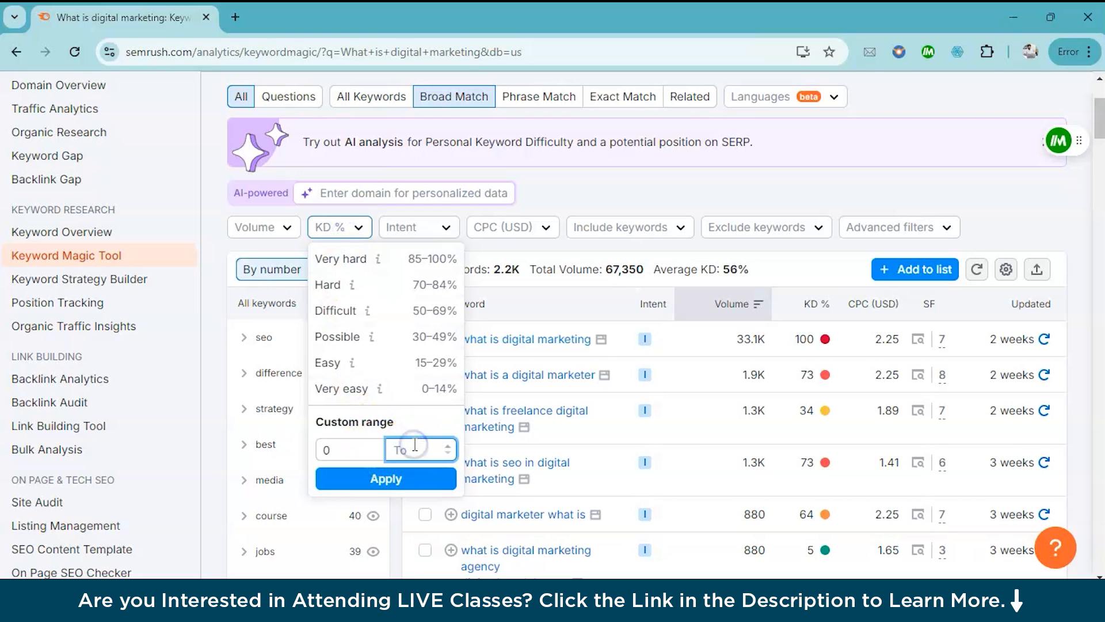
pyautogui.write('49')
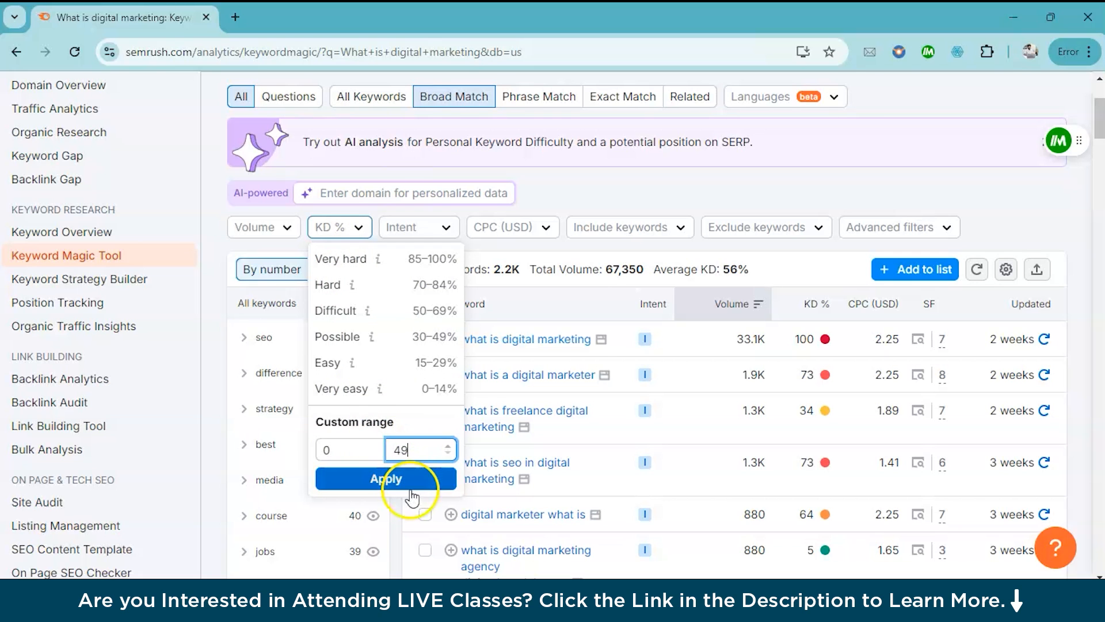
pyautogui.click(386, 479)
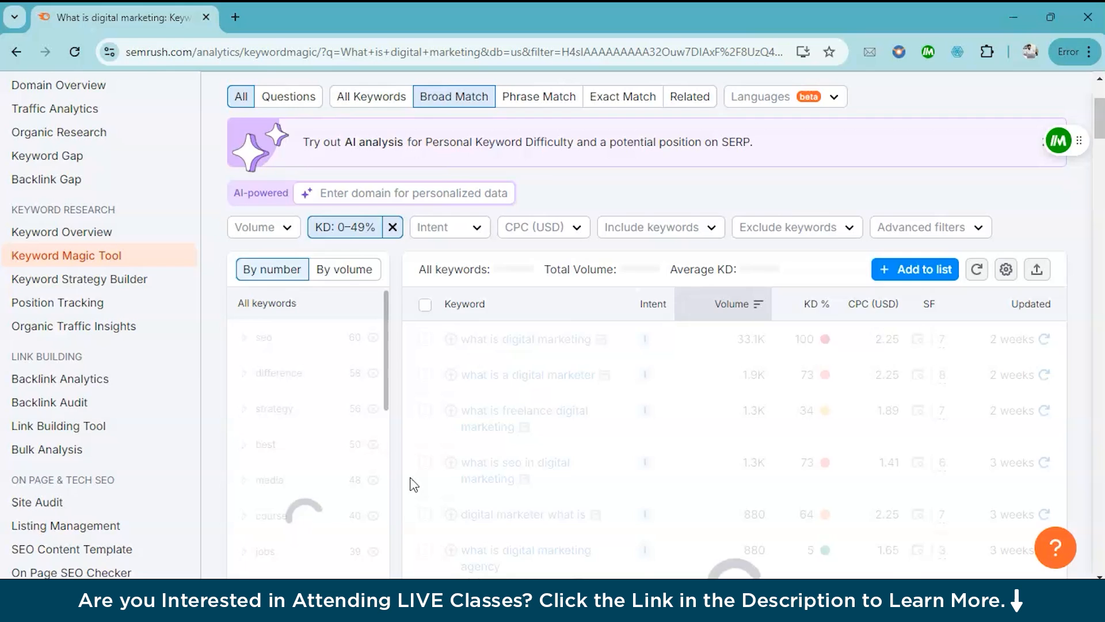
pyautogui.scroll(-3)
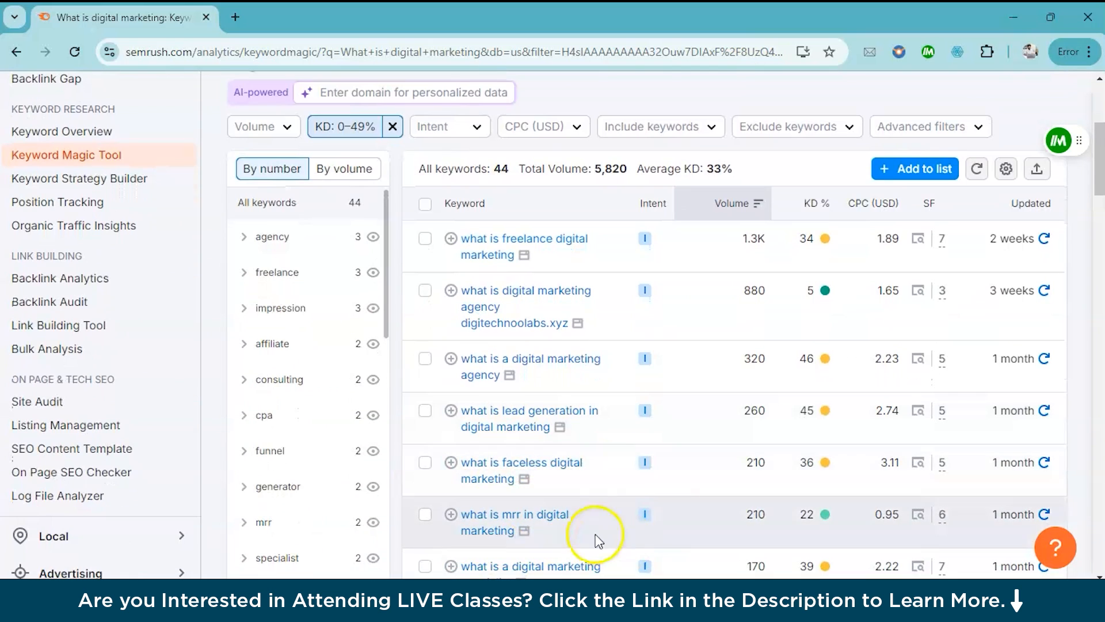
pyautogui.scroll(3)
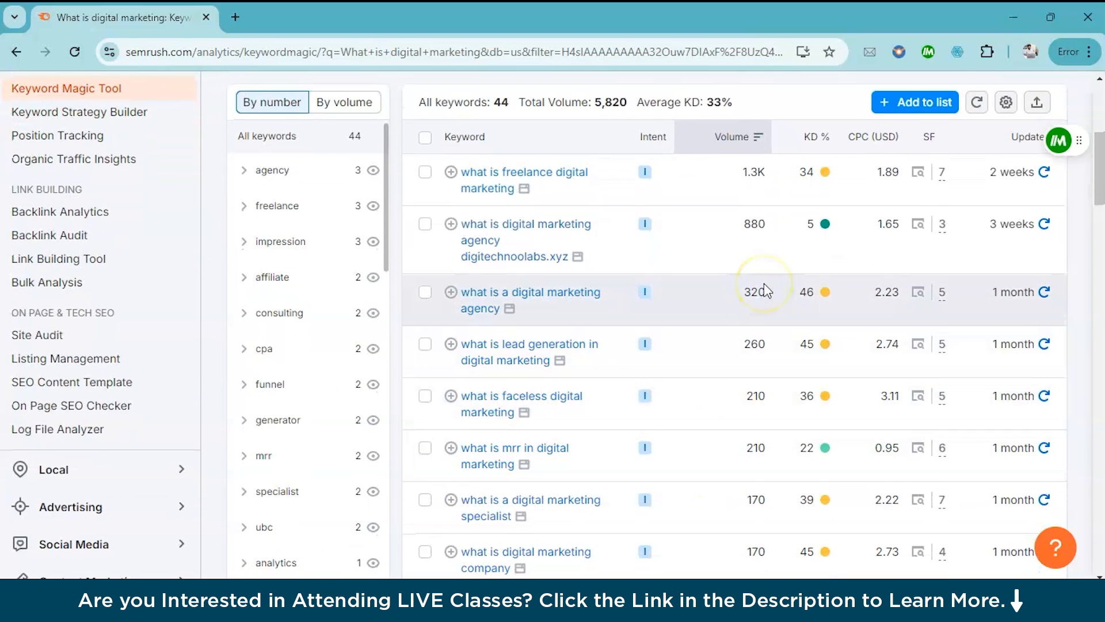
pyautogui.scroll(3)
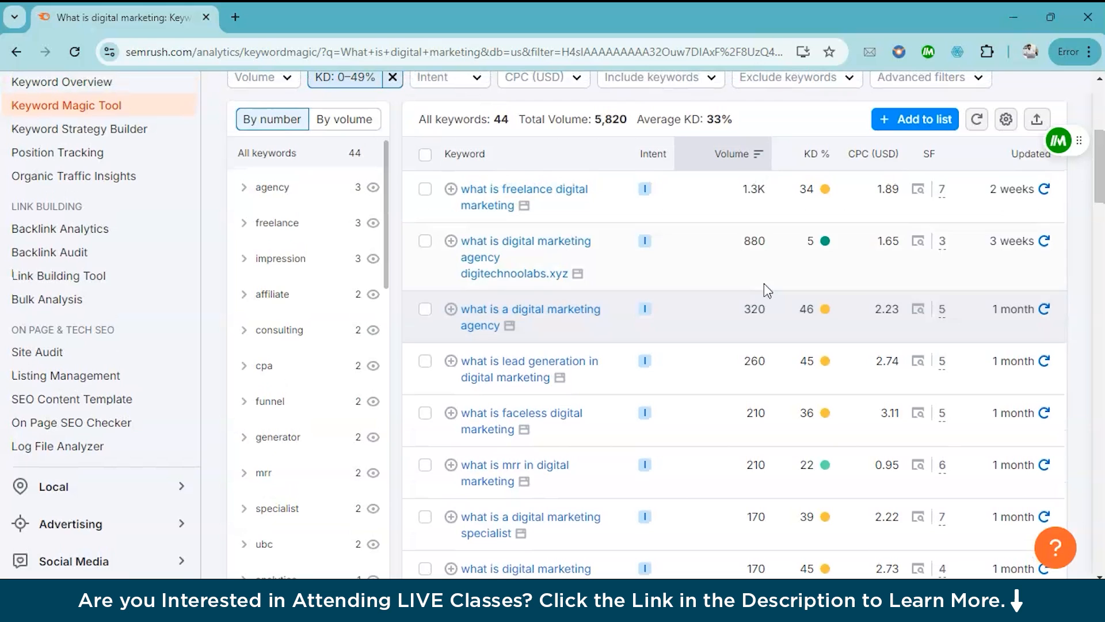
pyautogui.moveTo(511, 222)
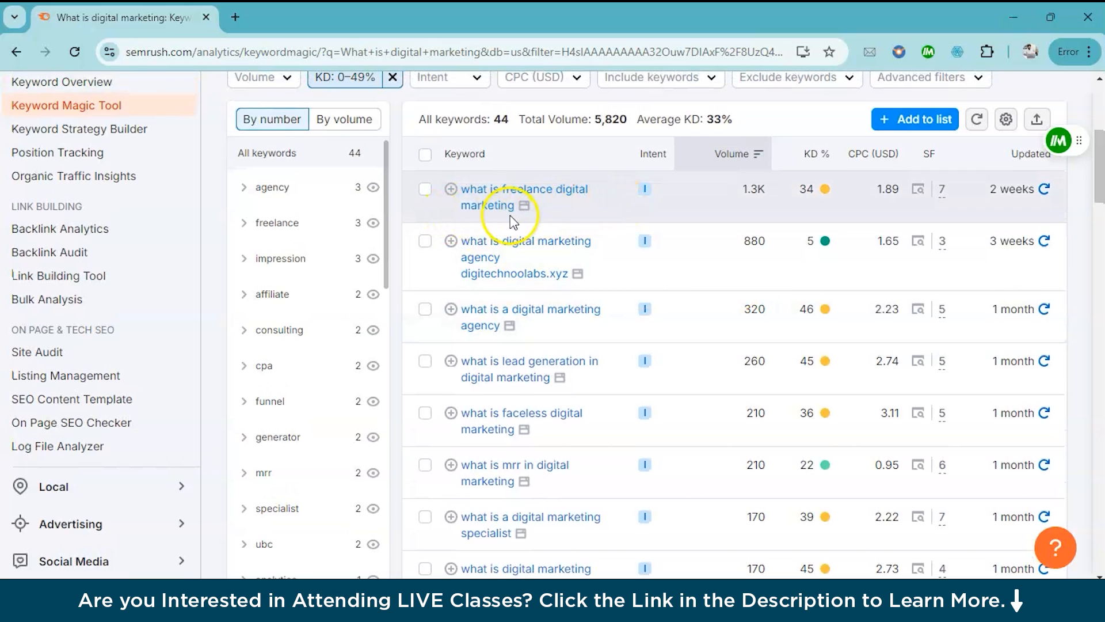
pyautogui.moveTo(522, 266)
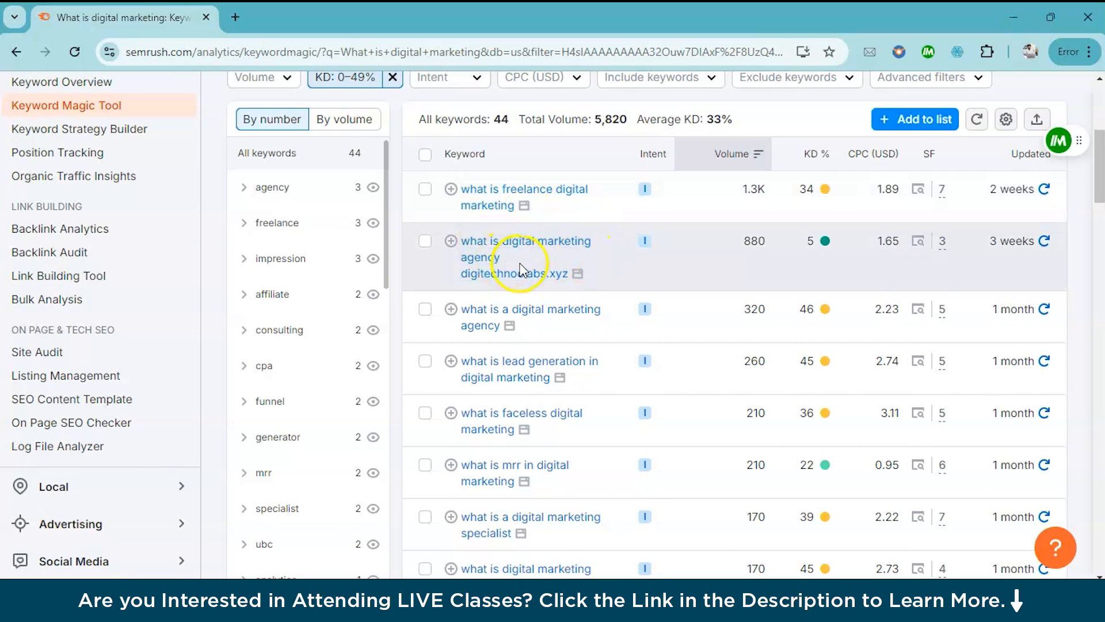
pyautogui.scroll(-3)
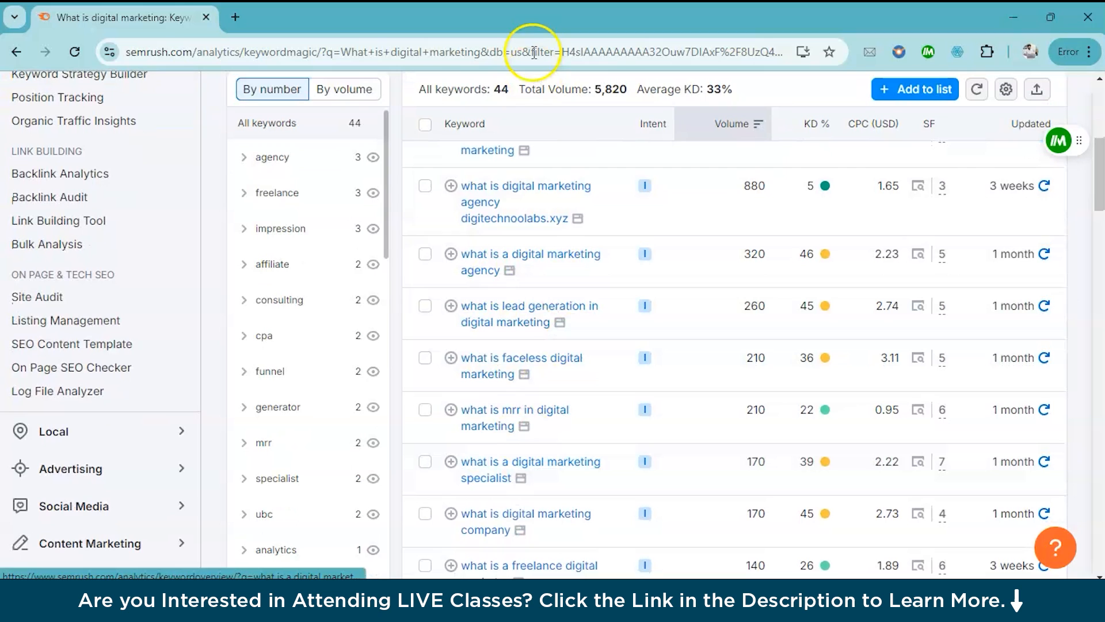
pyautogui.moveTo(836, 461)
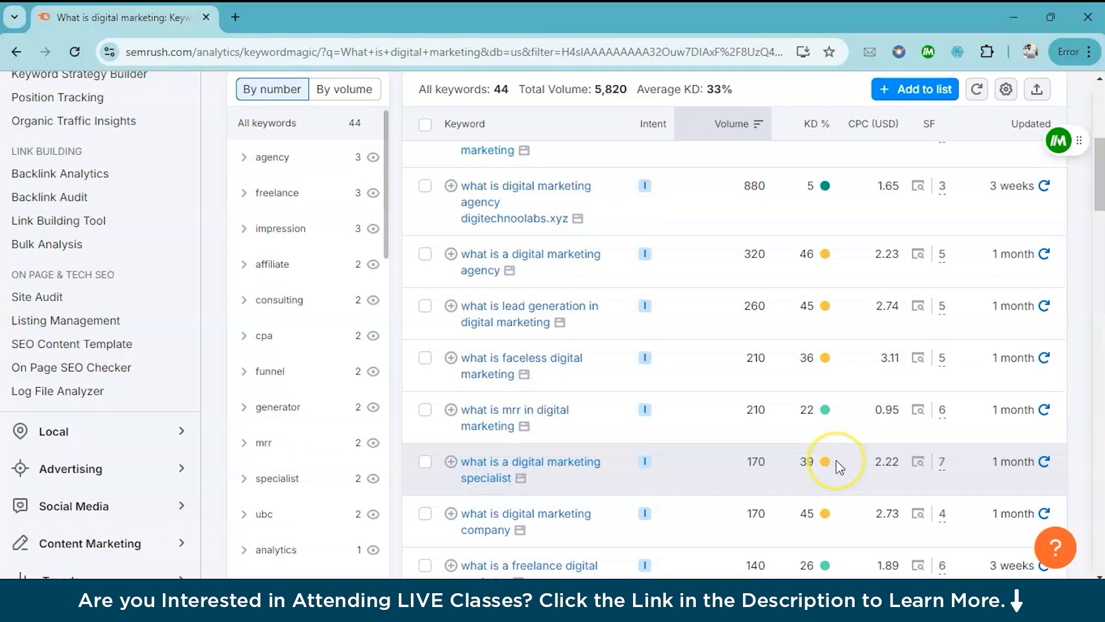
pyautogui.moveTo(668, 243)
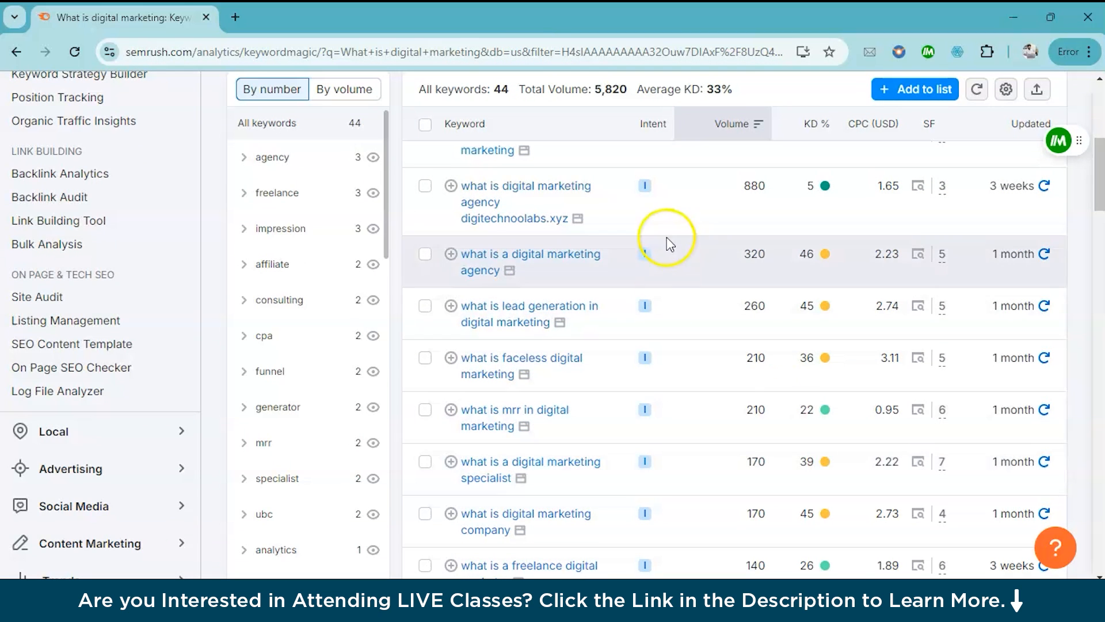
pyautogui.scroll(3)
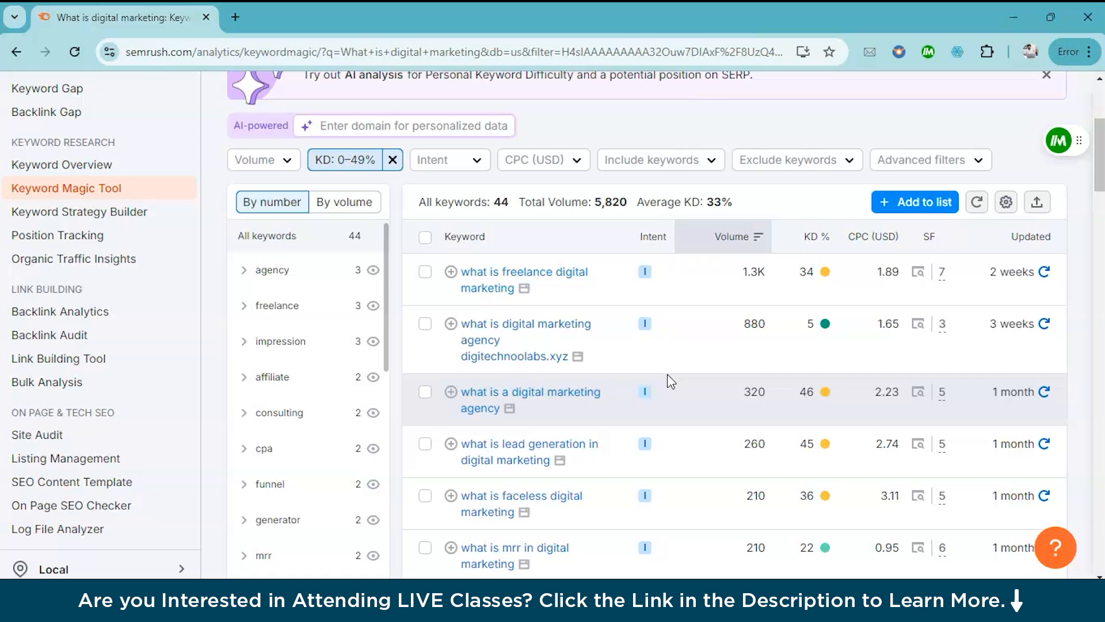
pyautogui.moveTo(573, 313)
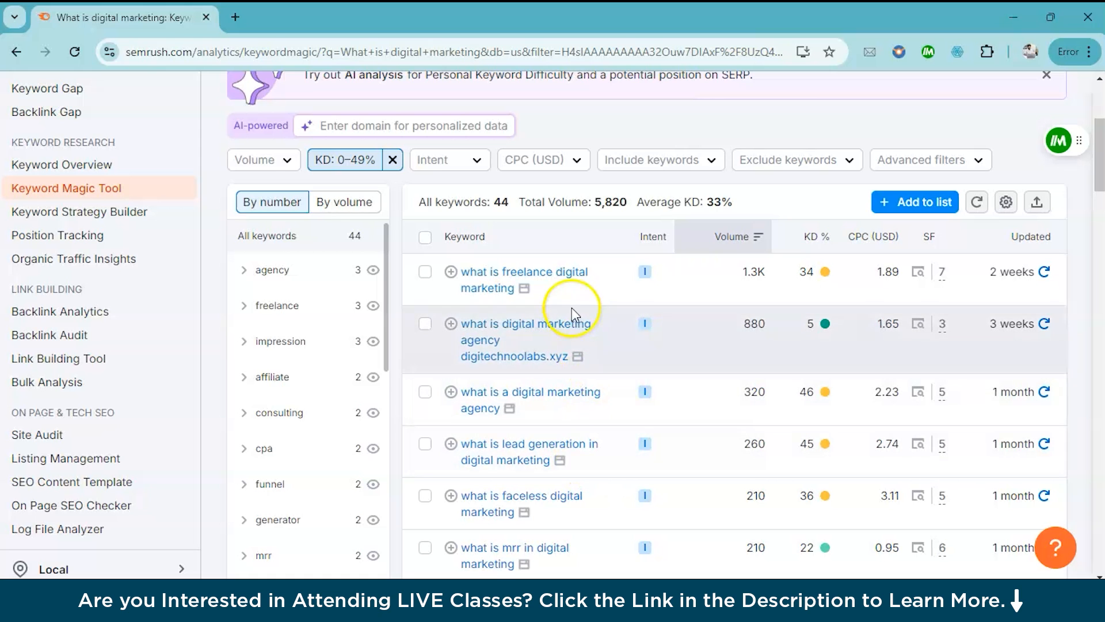
pyautogui.moveTo(490, 280)
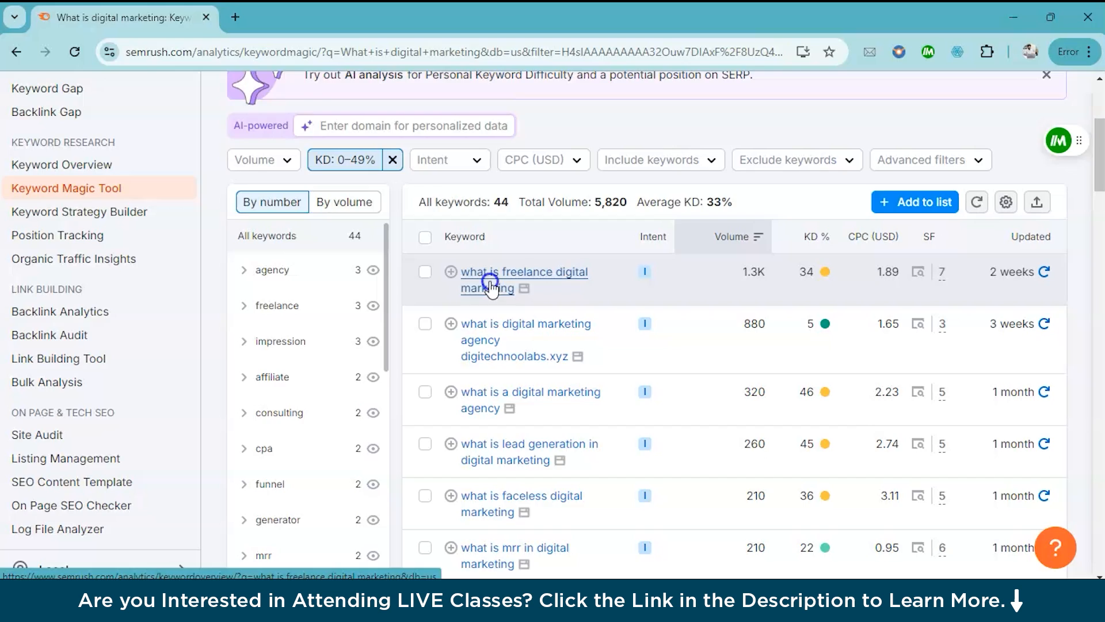
# Step: Review the Keyword Overview for 'what is freelance digital marketing' (1.3K volume, 34% difficulty), its keyword ideas and SERP analysis
pyautogui.click(525, 271)
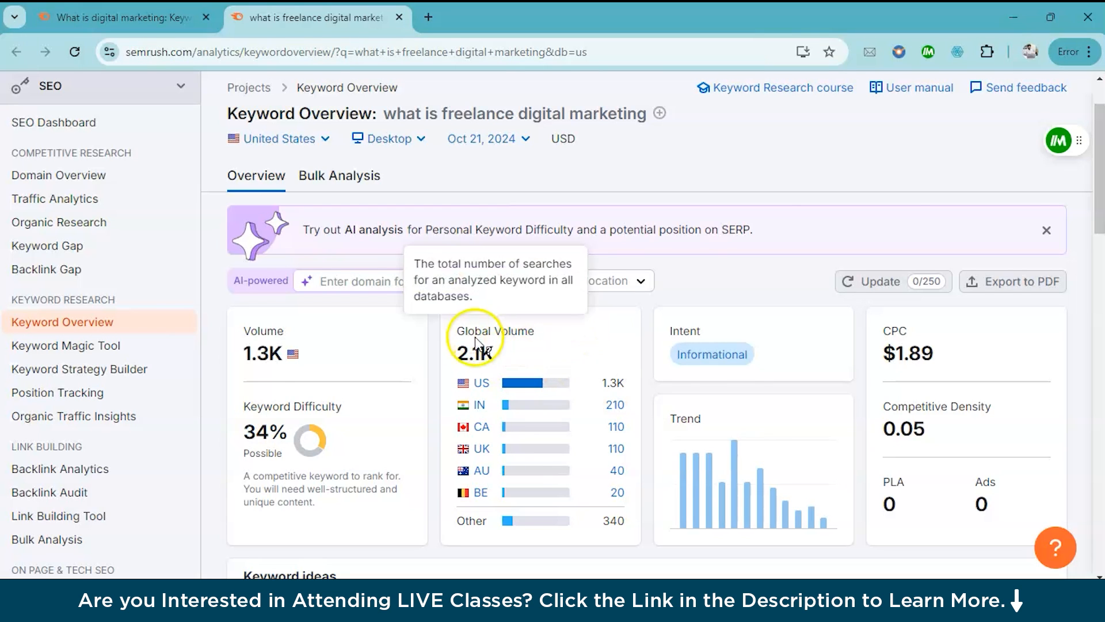
pyautogui.moveTo(602, 329)
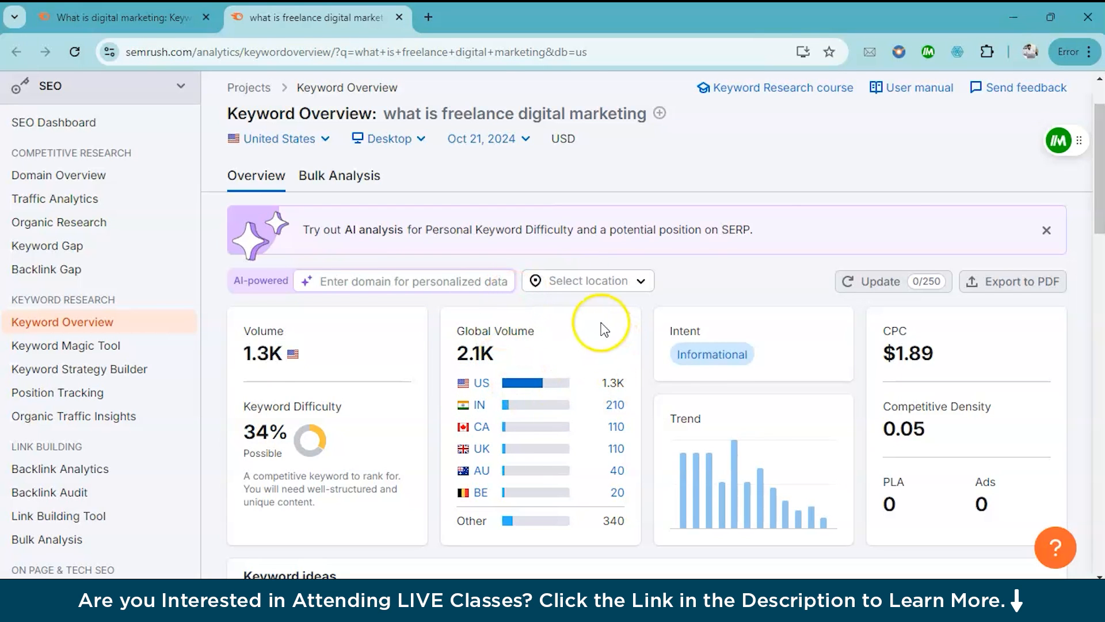
pyautogui.scroll(-3)
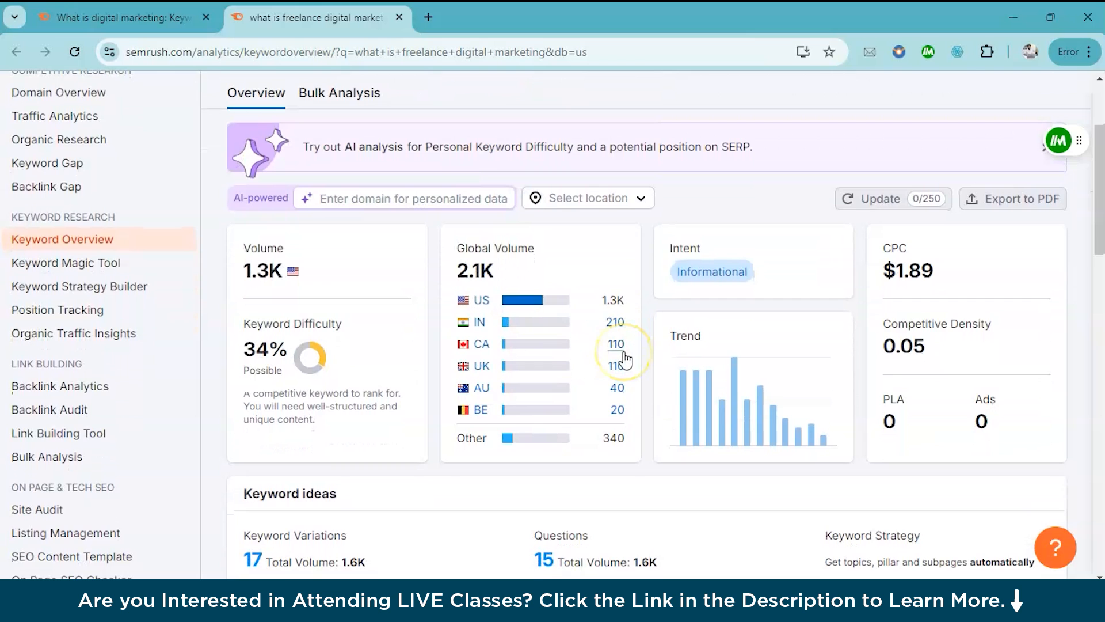
pyautogui.scroll(-3)
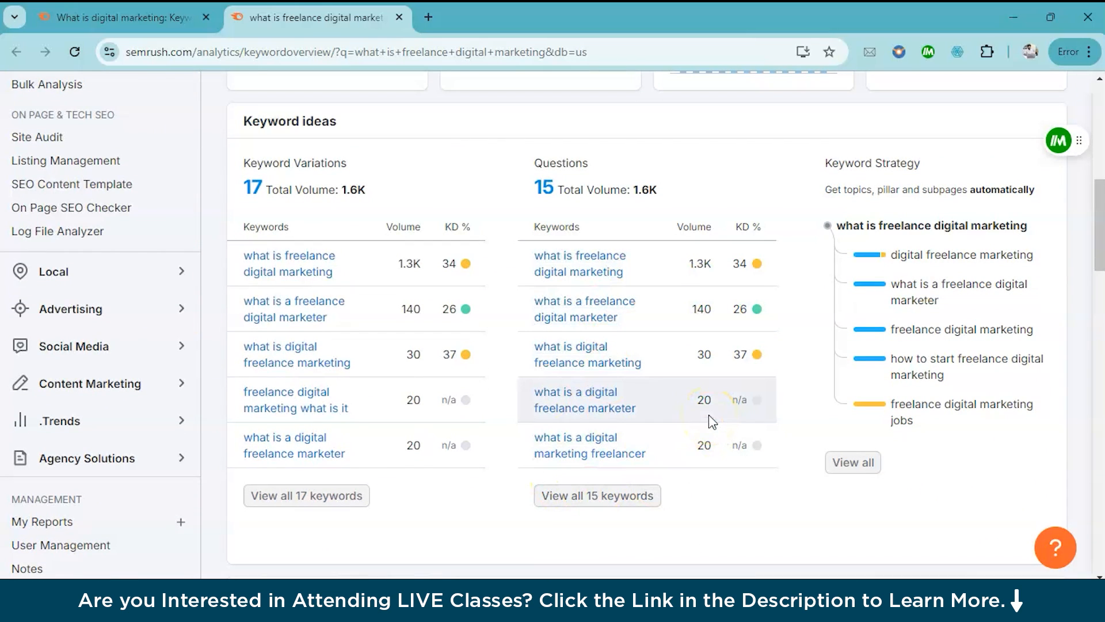
pyautogui.scroll(3)
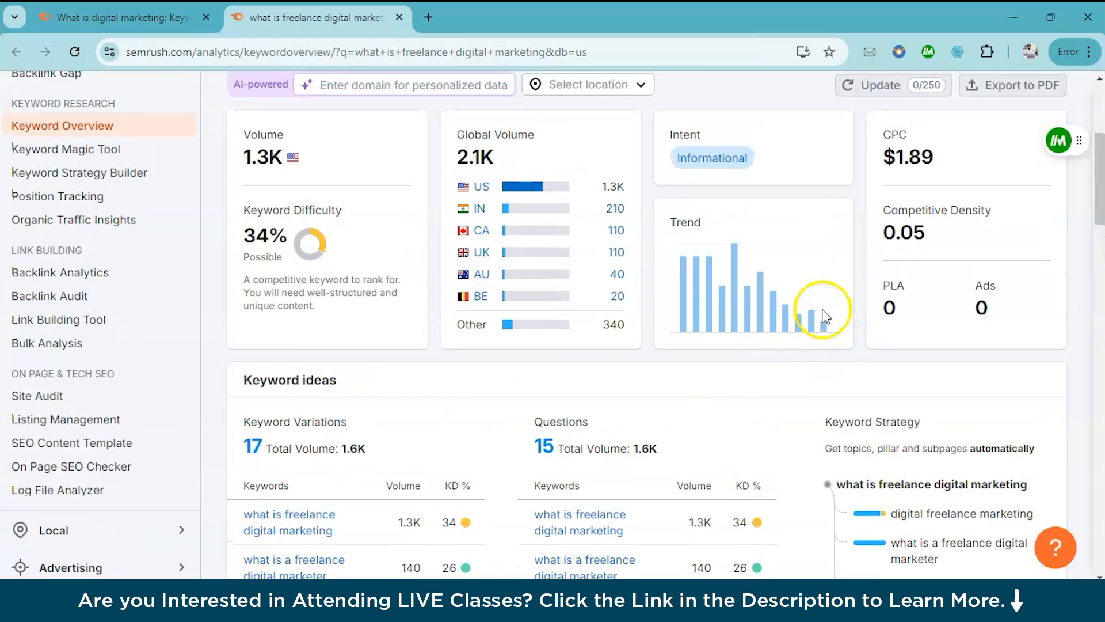
pyautogui.scroll(3)
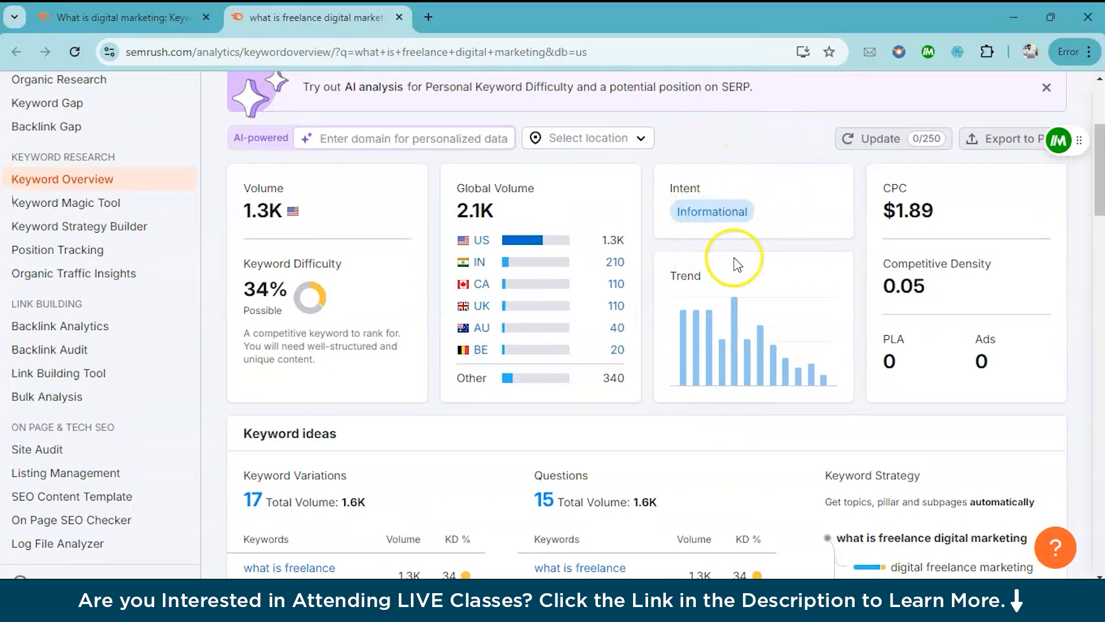
pyautogui.moveTo(647, 205)
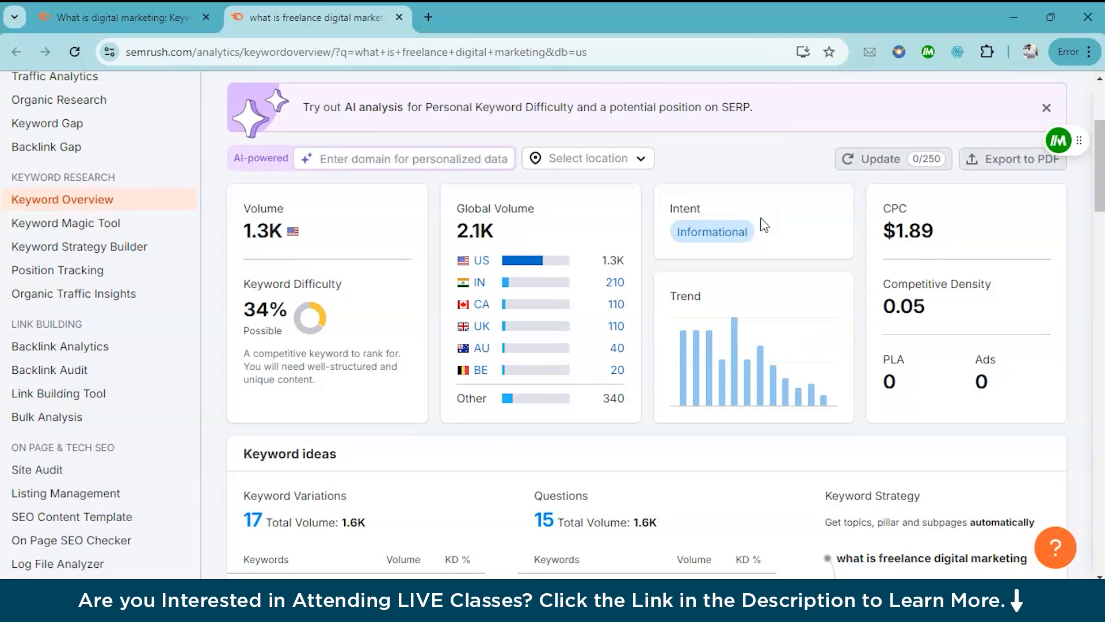
pyautogui.scroll(-3)
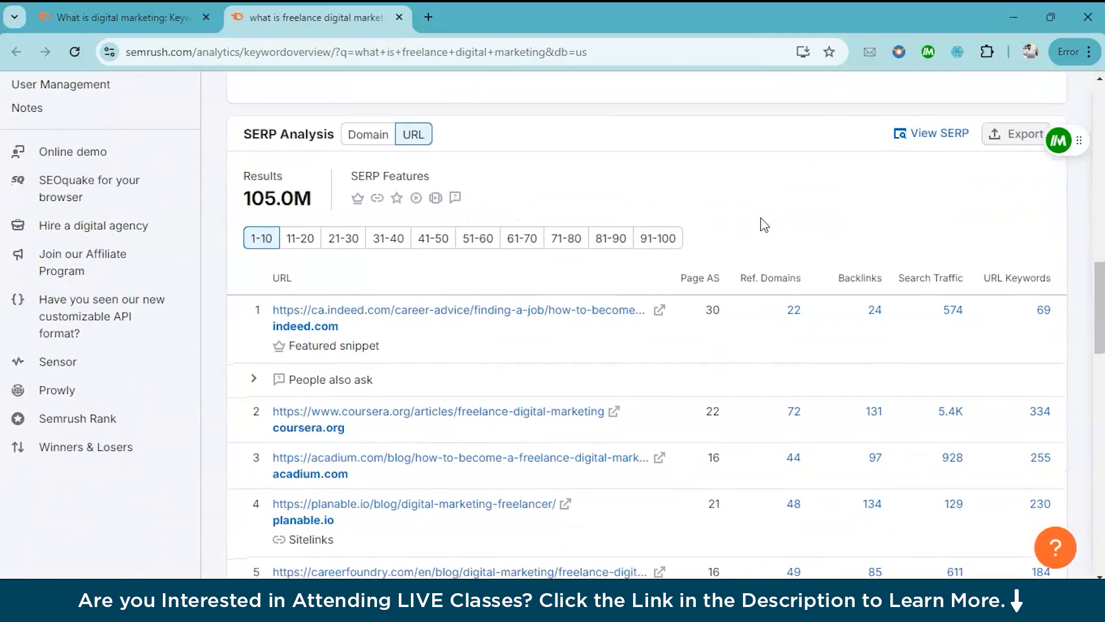
pyautogui.scroll(3)
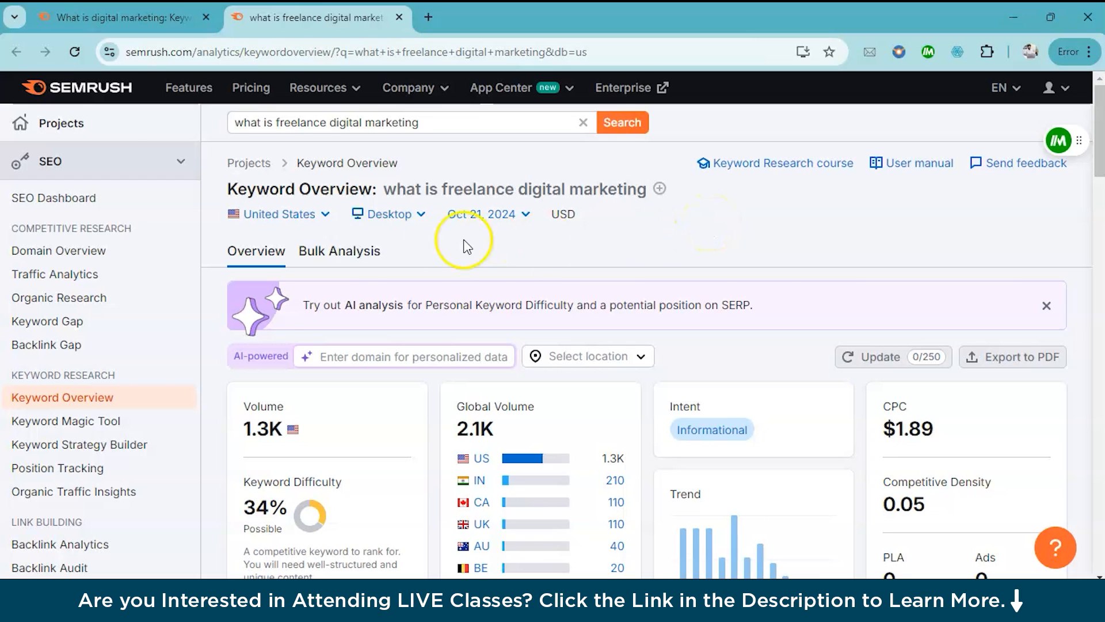
pyautogui.click(48, 321)
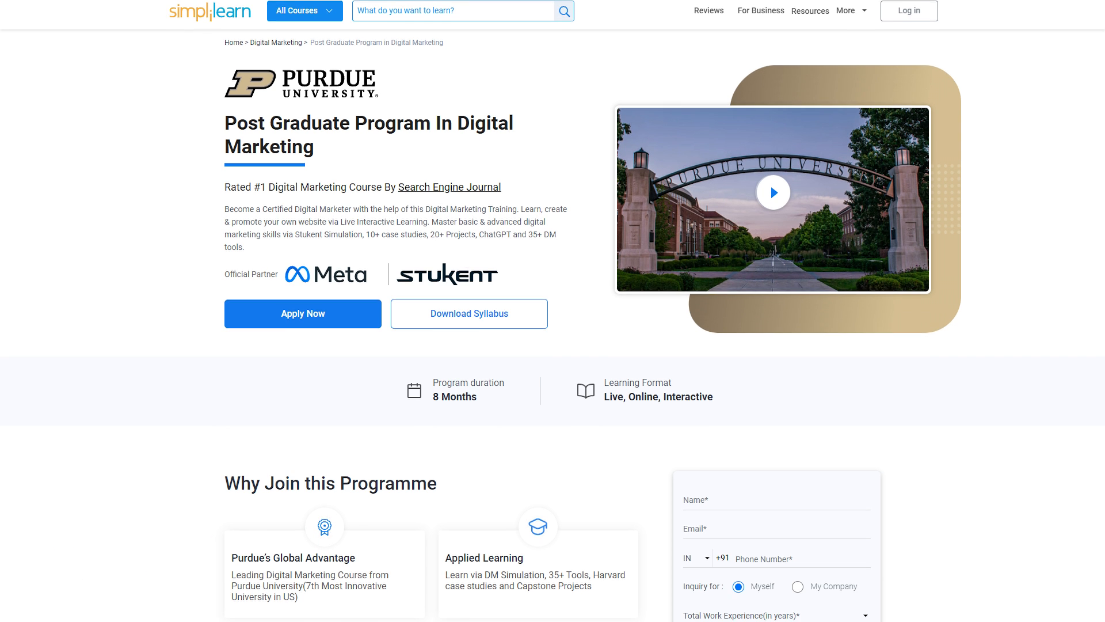
pyautogui.scroll(-3)
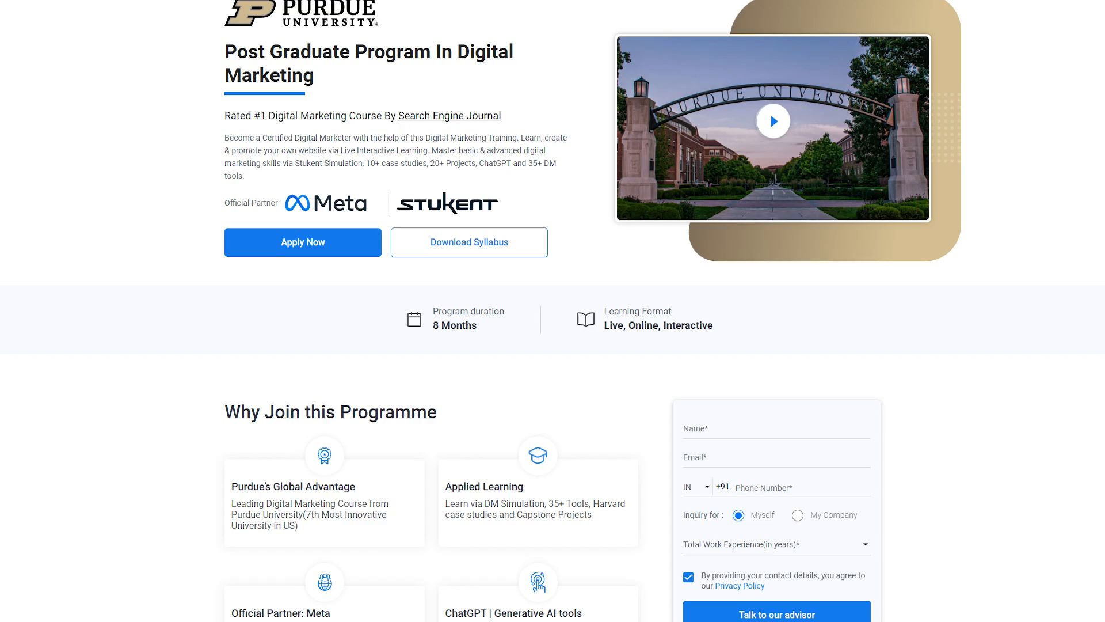
pyautogui.scroll(-3)
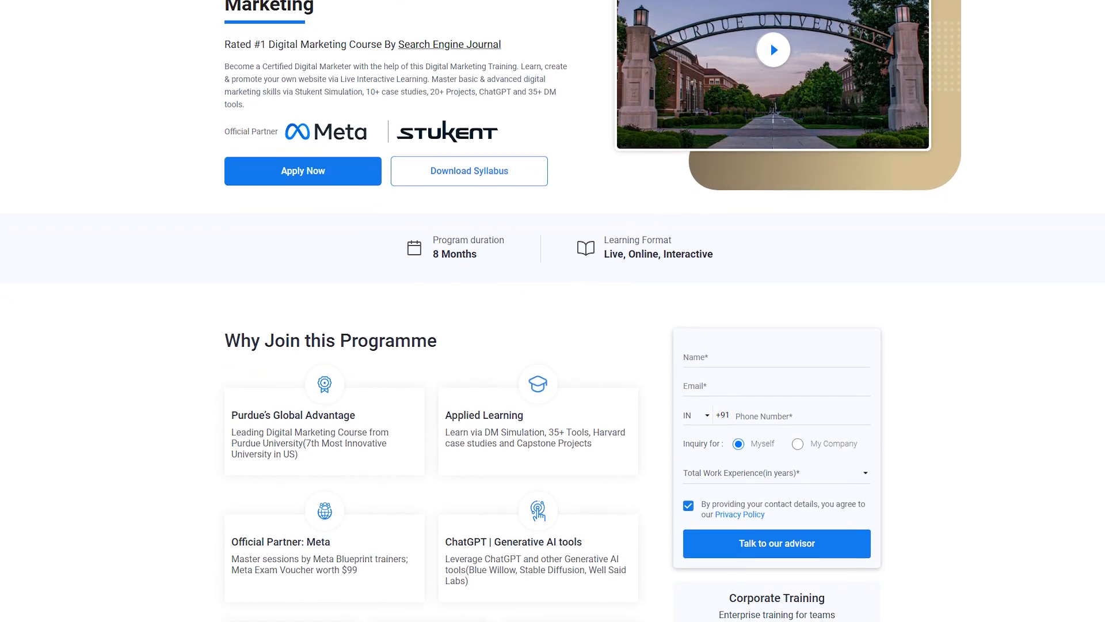
pyautogui.scroll(-3)
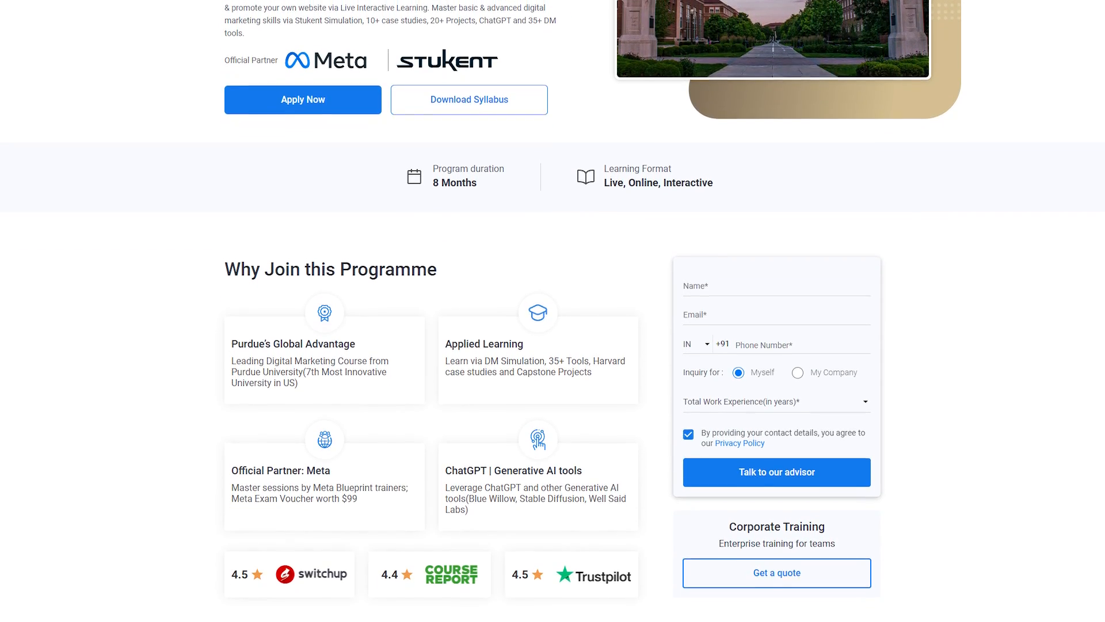
pyautogui.scroll(-3)
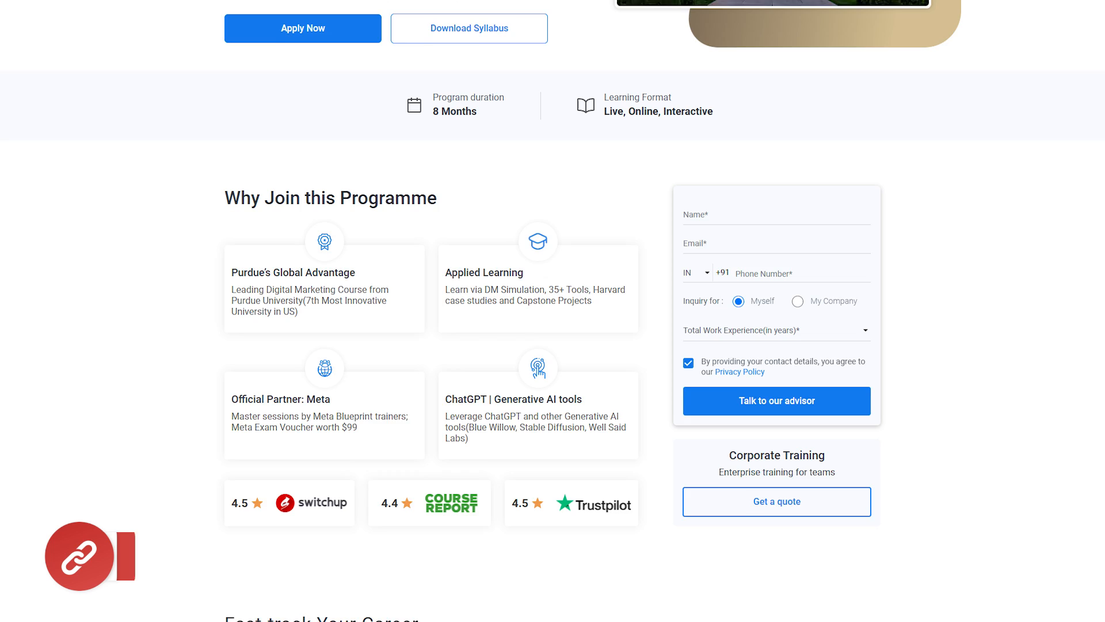
pyautogui.scroll(-3)
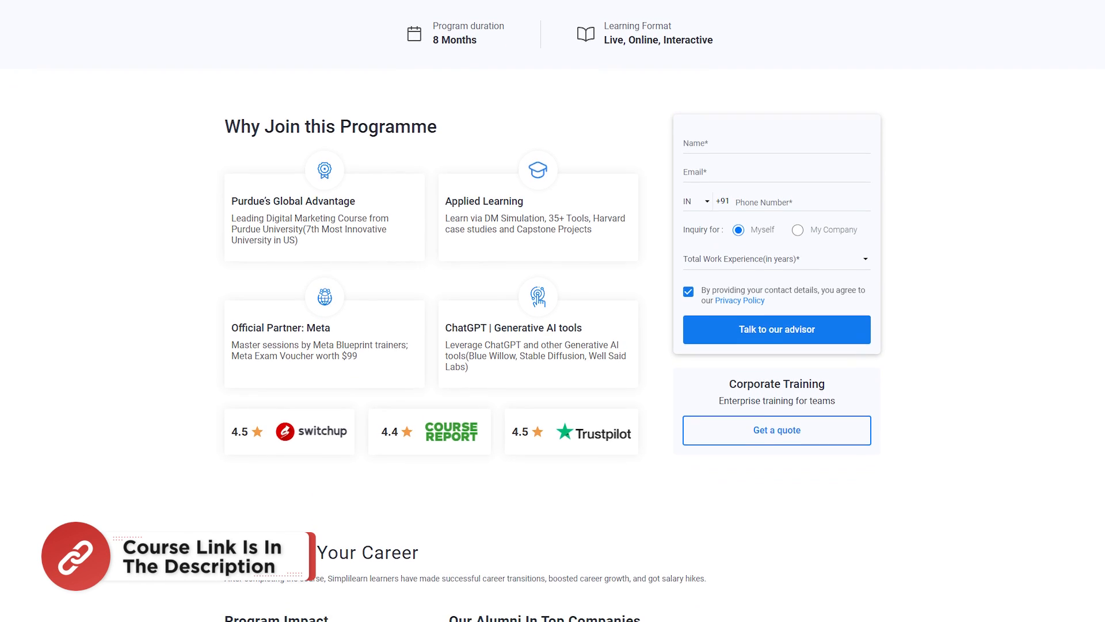
pyautogui.scroll(-3)
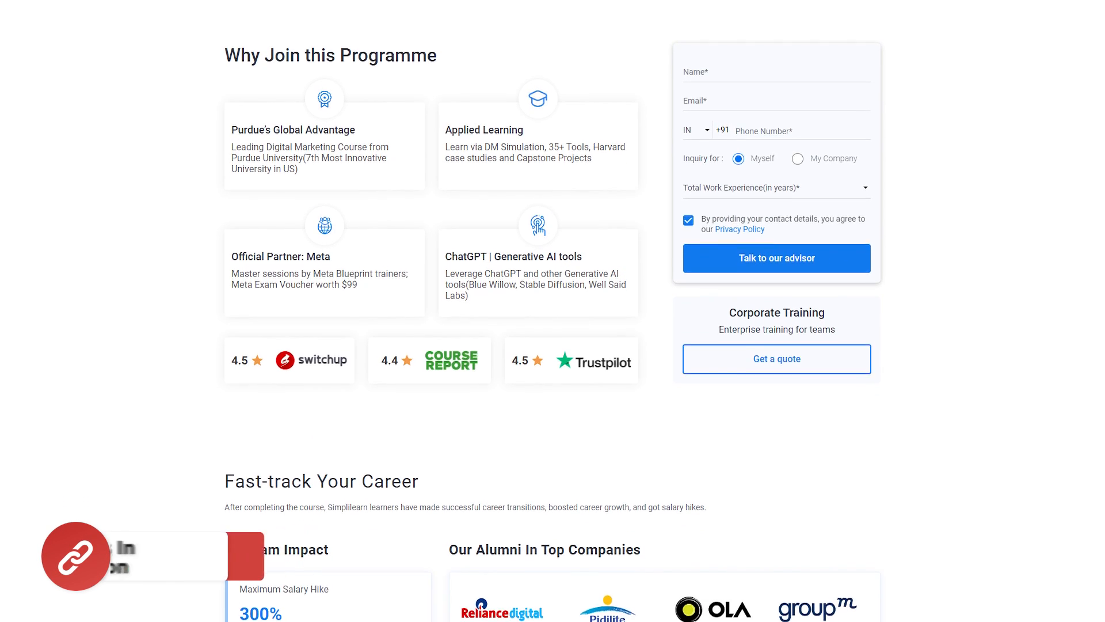
pyautogui.scroll(-3)
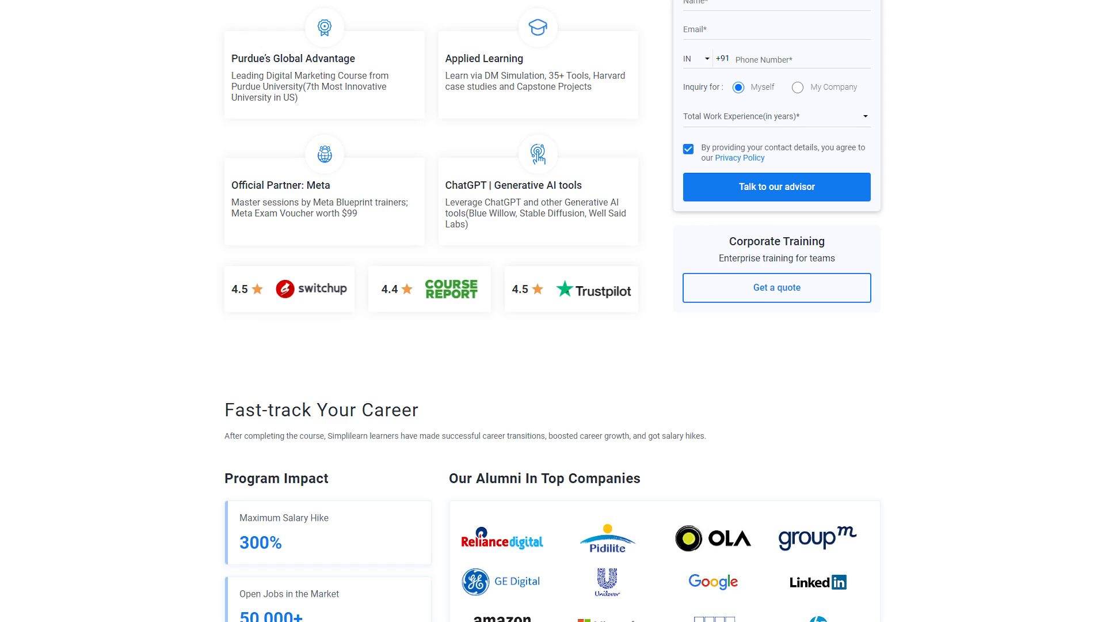
pyautogui.scroll(-3)
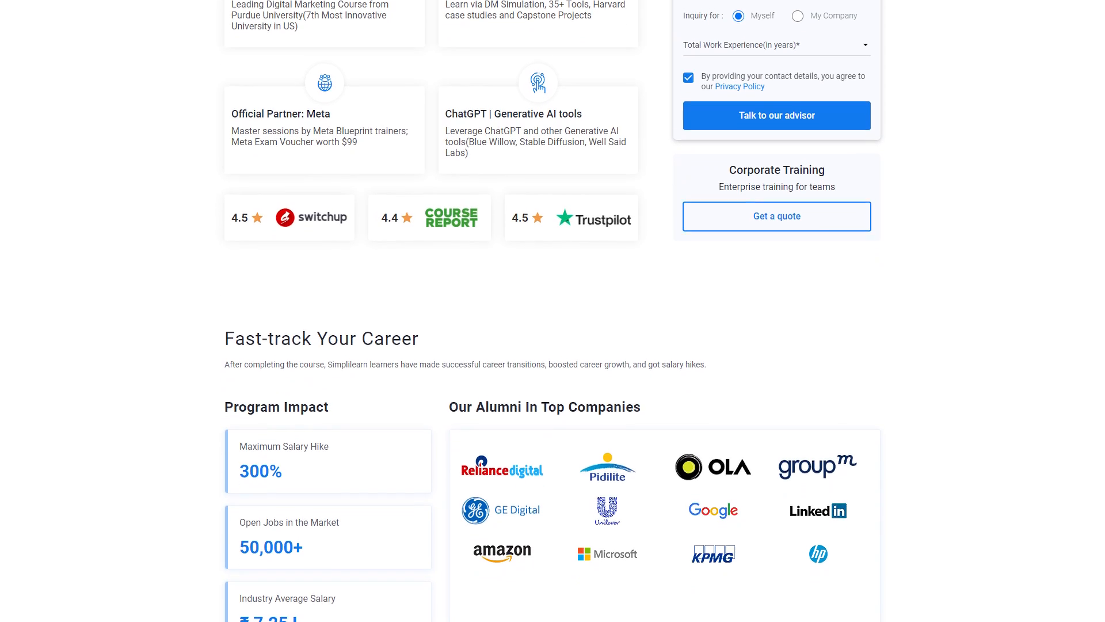
pyautogui.scroll(-3)
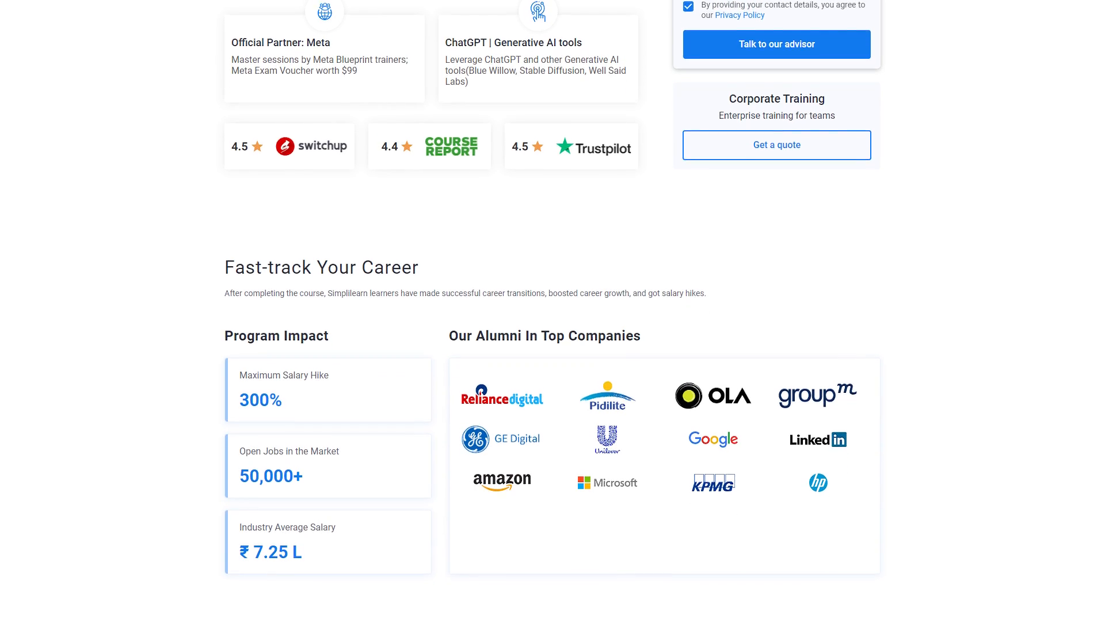
pyautogui.scroll(-3)
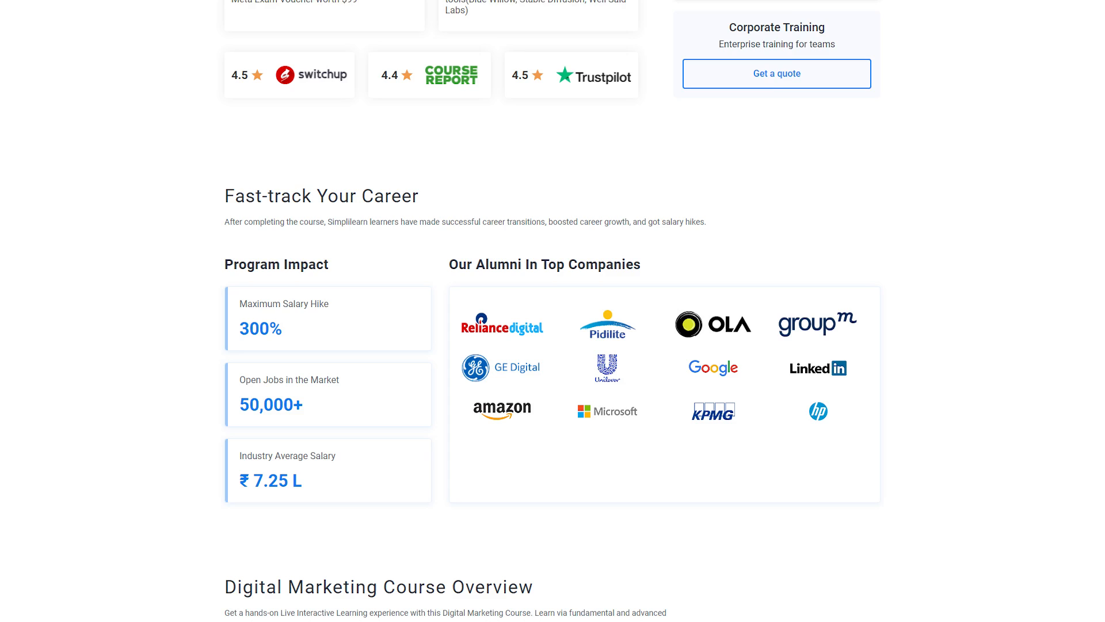
pyautogui.scroll(-3)
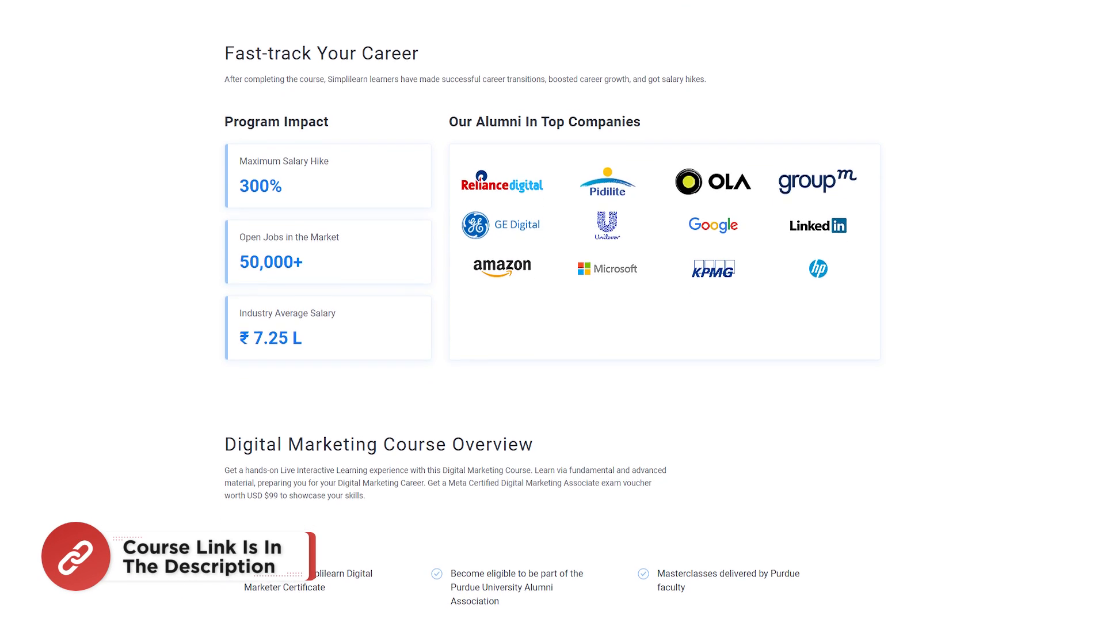
pyautogui.scroll(-3)
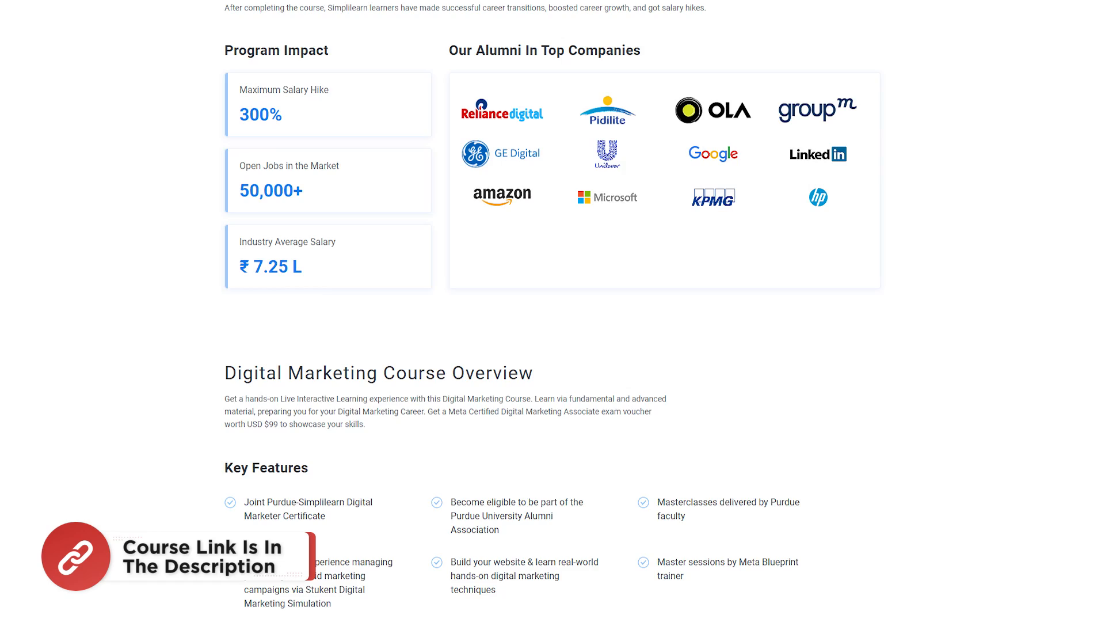
pyautogui.scroll(-3)
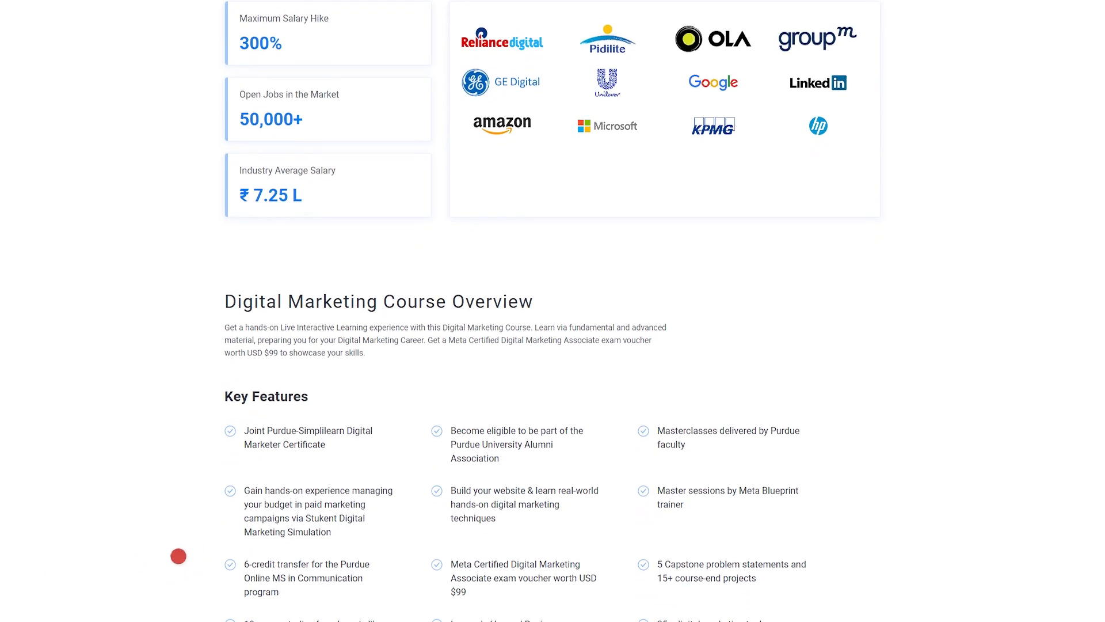
pyautogui.scroll(-3)
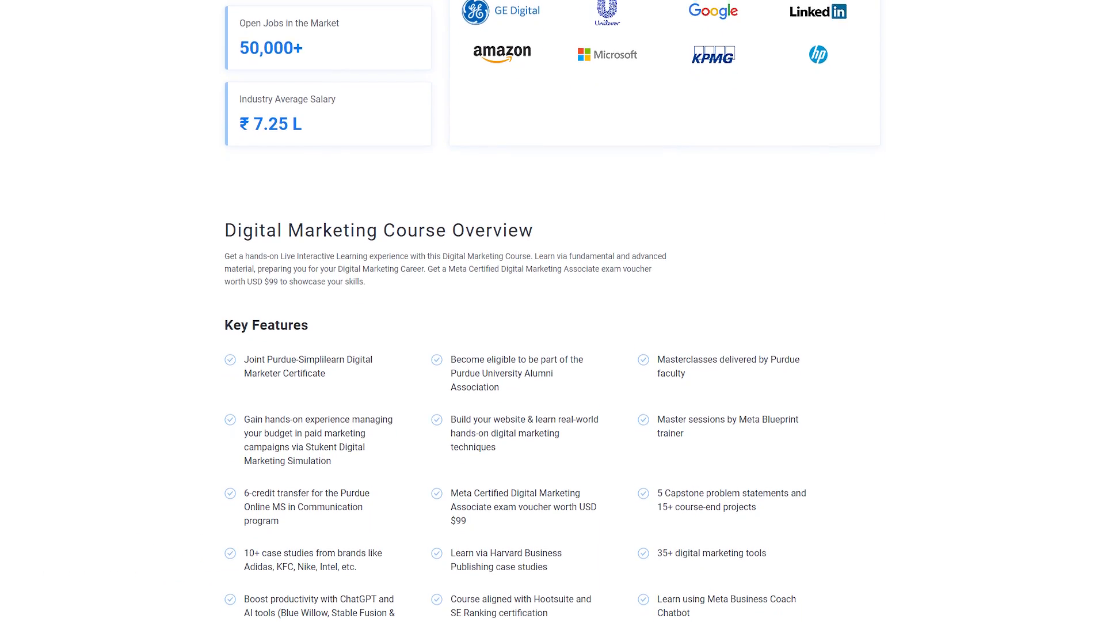
pyautogui.scroll(-3)
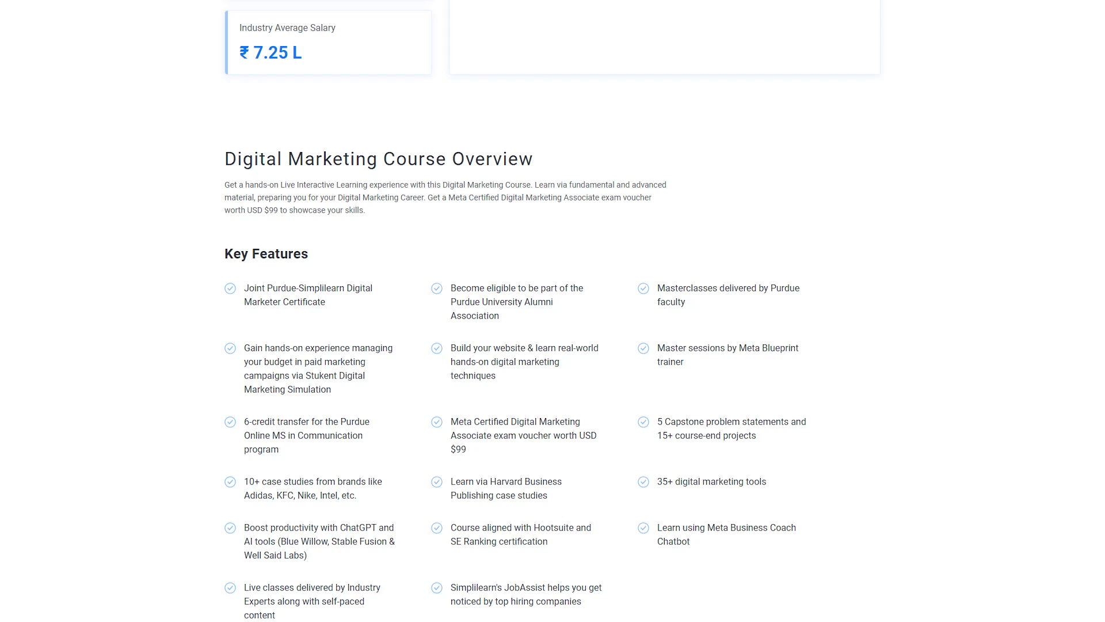
pyautogui.scroll(-3)
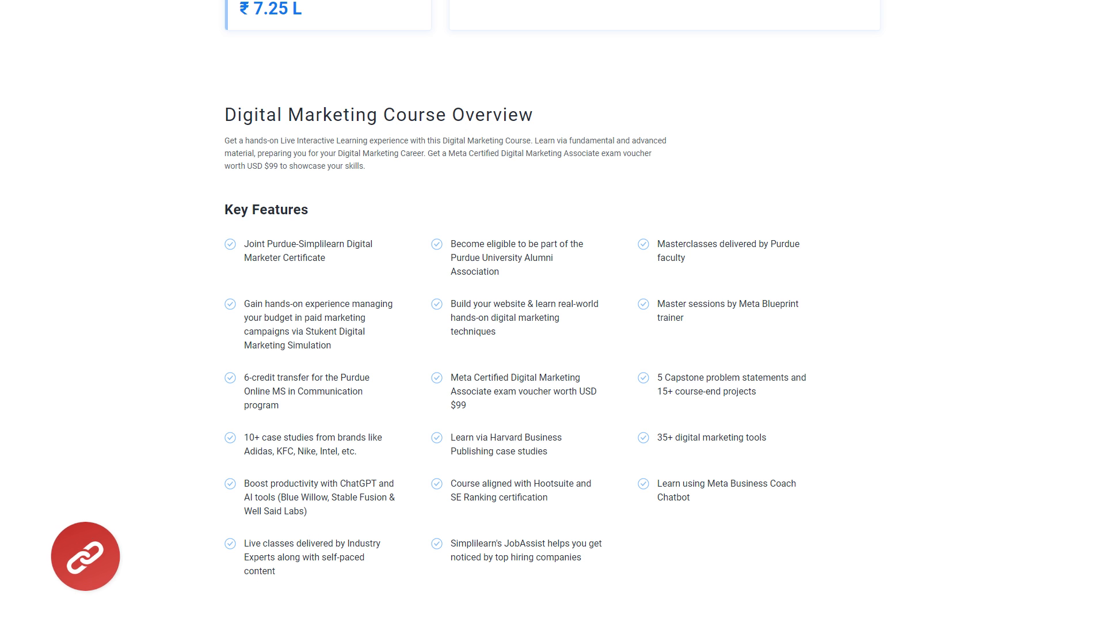
pyautogui.click(313, 18)
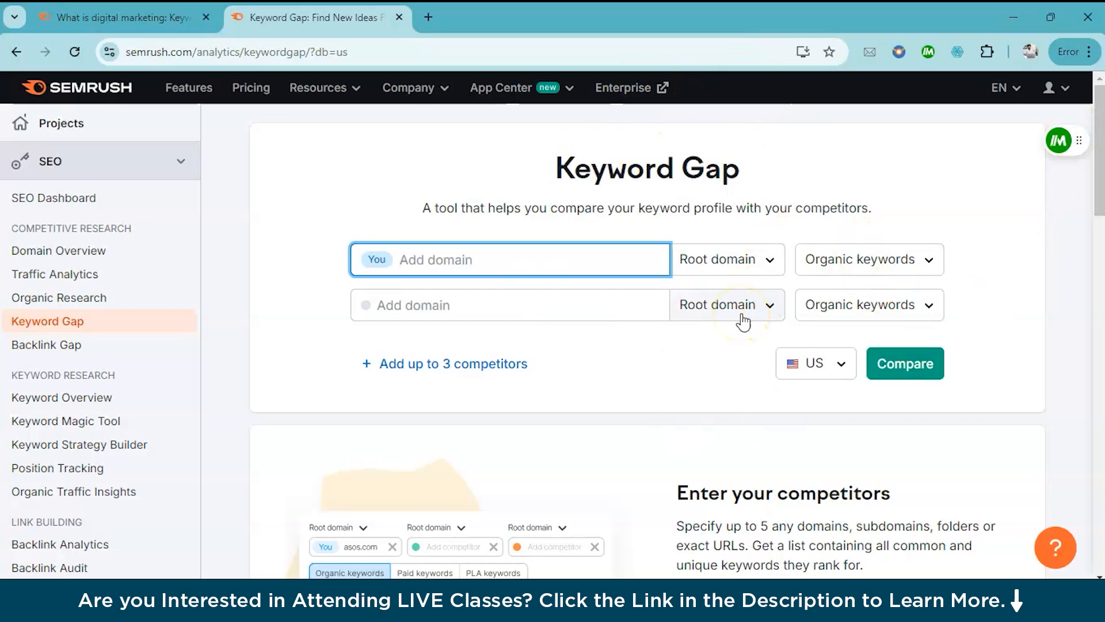
pyautogui.moveTo(687, 282)
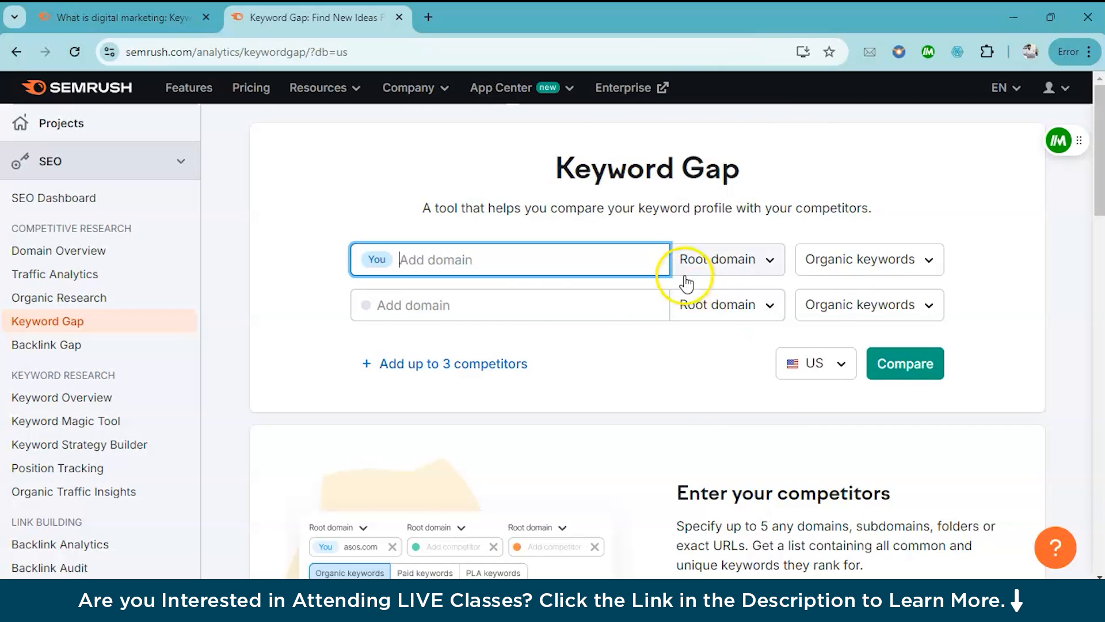
pyautogui.click(905, 363)
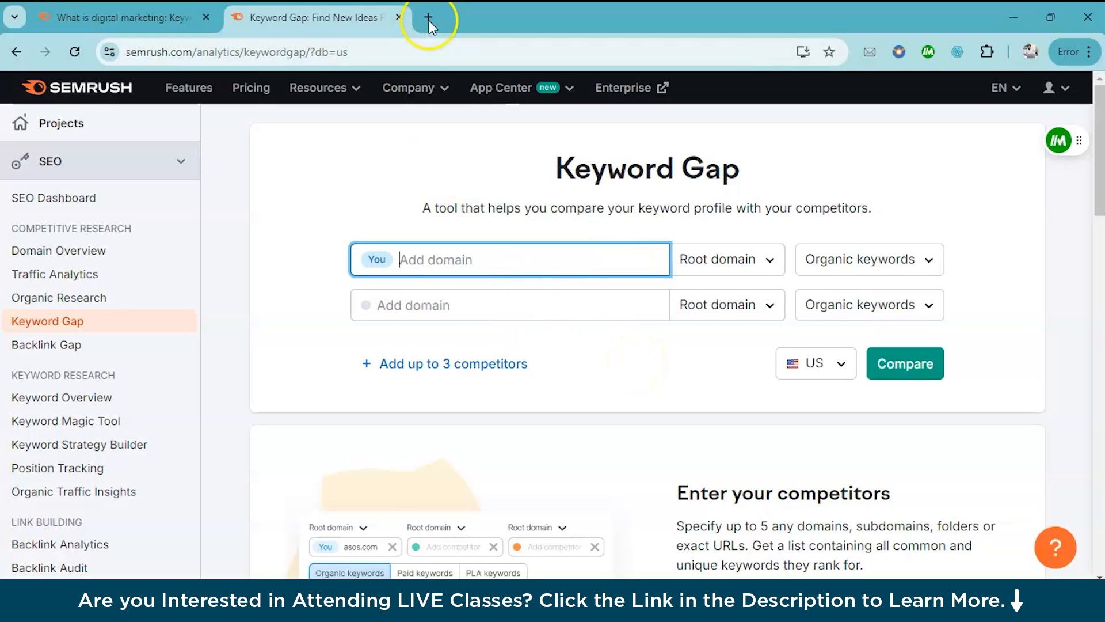
# Step: Copy the Mailchimp digital marketing article URL from Google results and bring it to Keyword Gap as your page
pyautogui.click(428, 17)
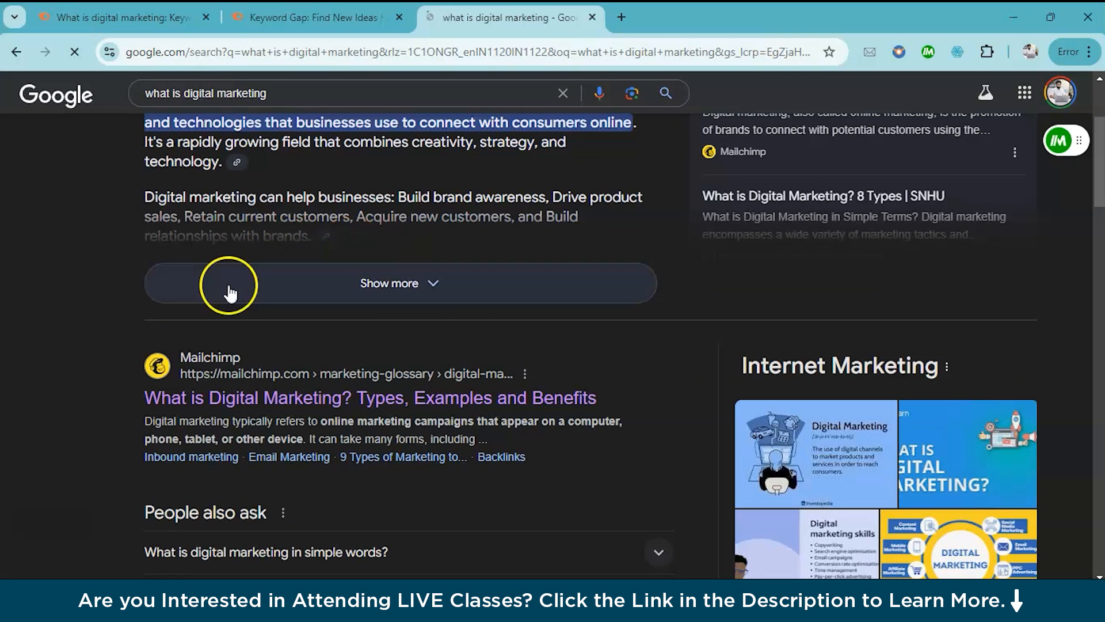
pyautogui.moveTo(352, 402)
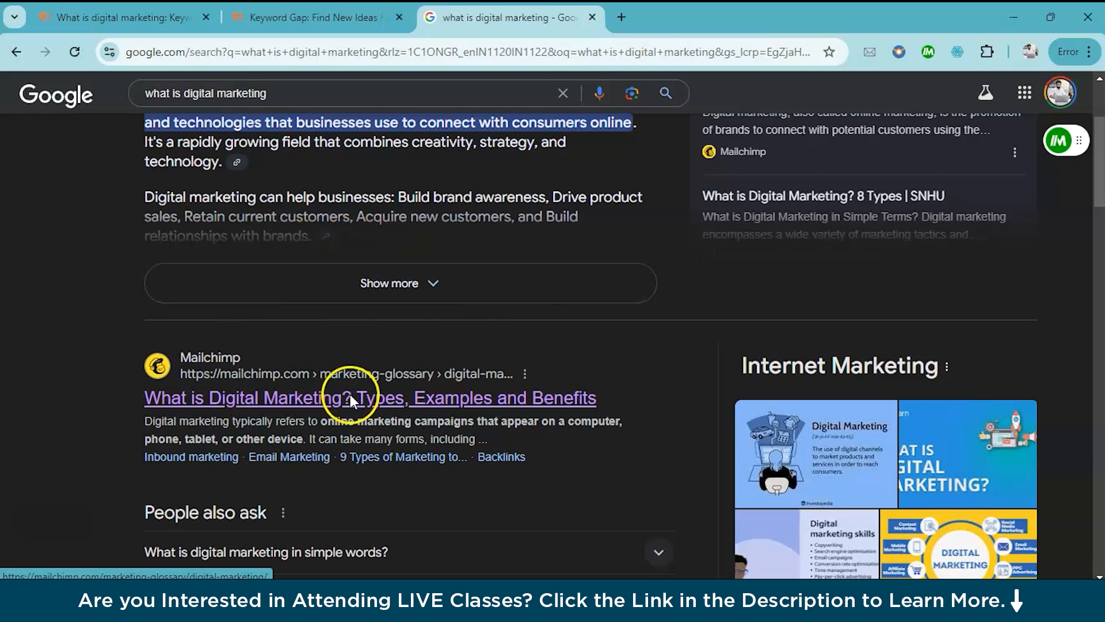
pyautogui.rightClick(350, 397)
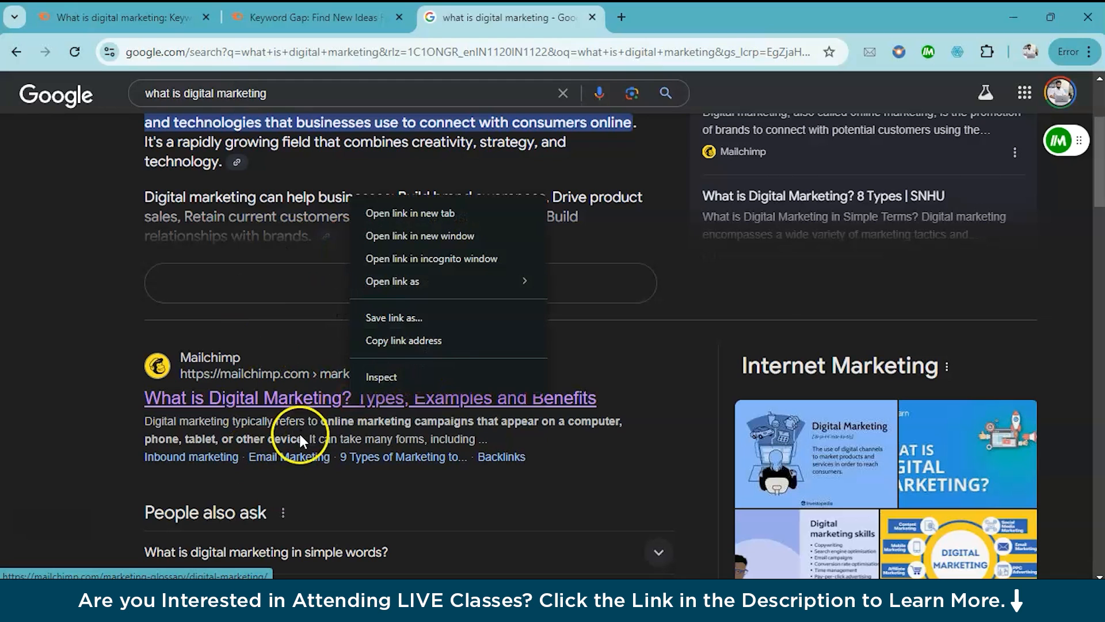
pyautogui.click(419, 348)
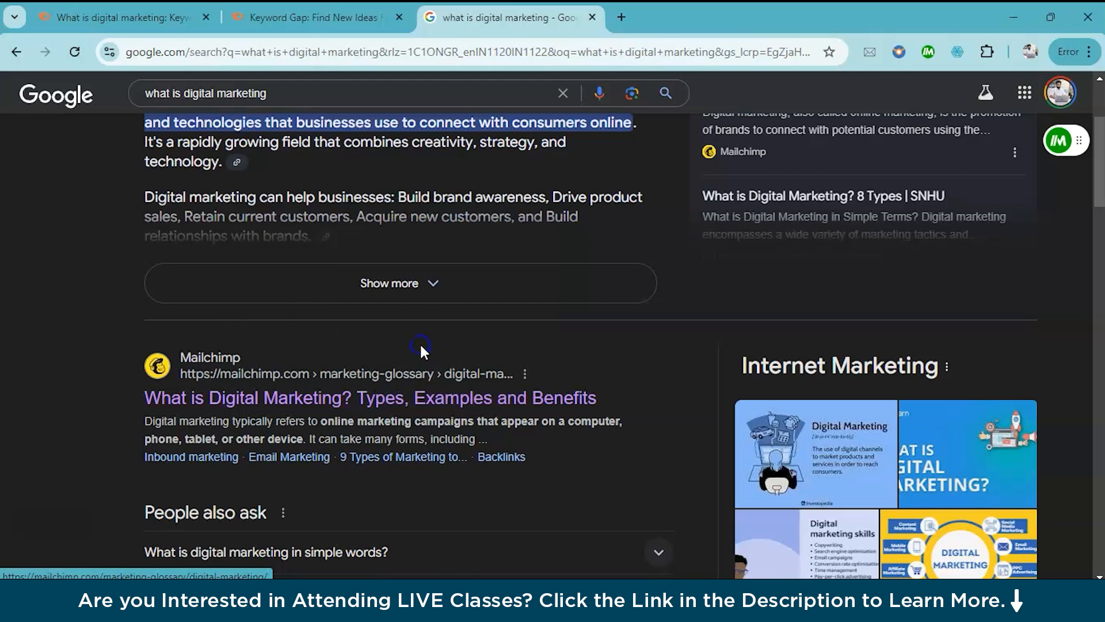
pyautogui.click(315, 17)
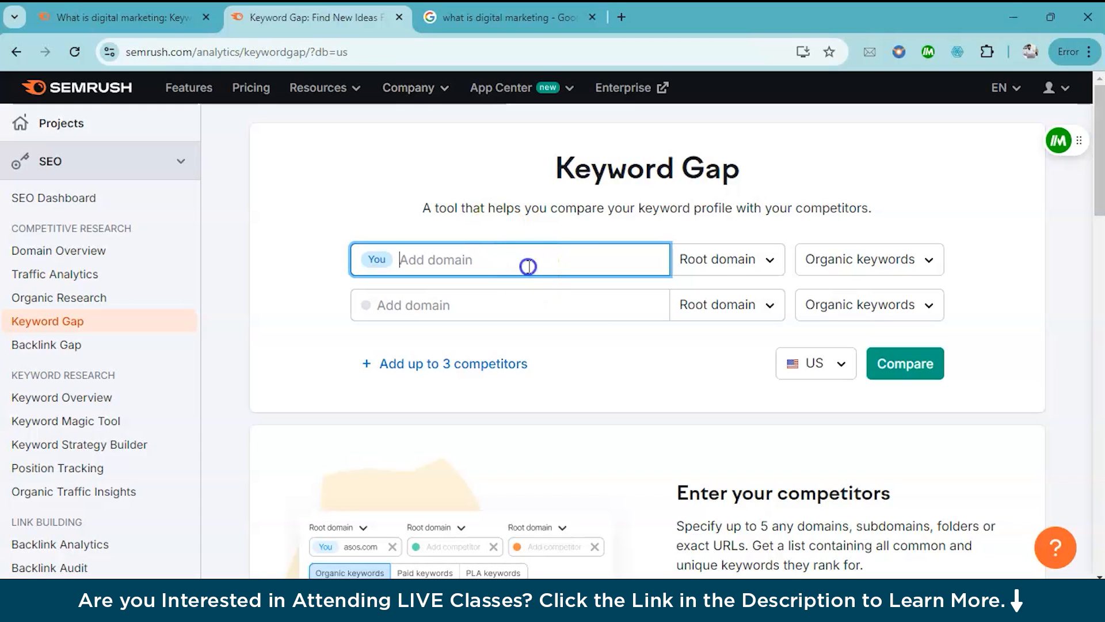
# Step: Copy the Simplilearn digital marketing article URL and return to Keyword Gap for the competitor field
pyautogui.click(507, 17)
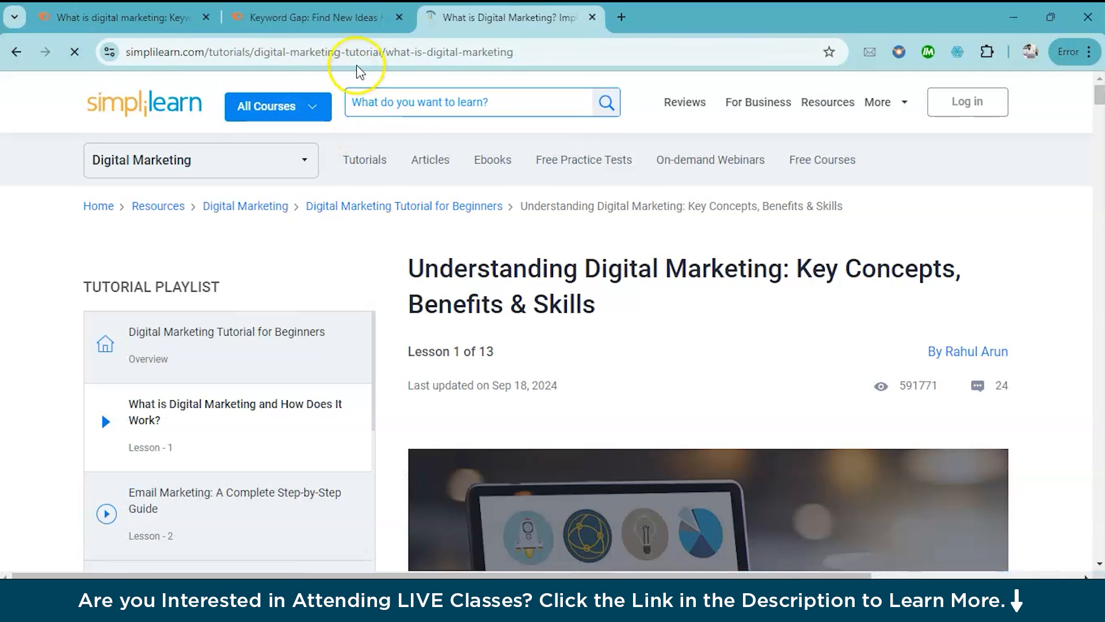
pyautogui.click(318, 52)
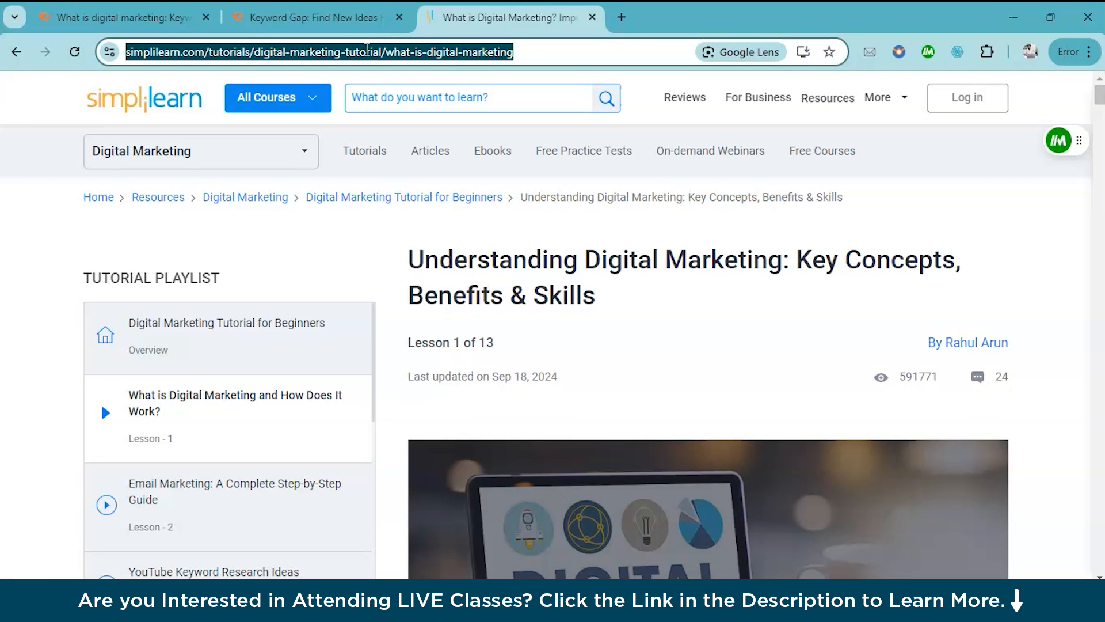
pyautogui.click(314, 18)
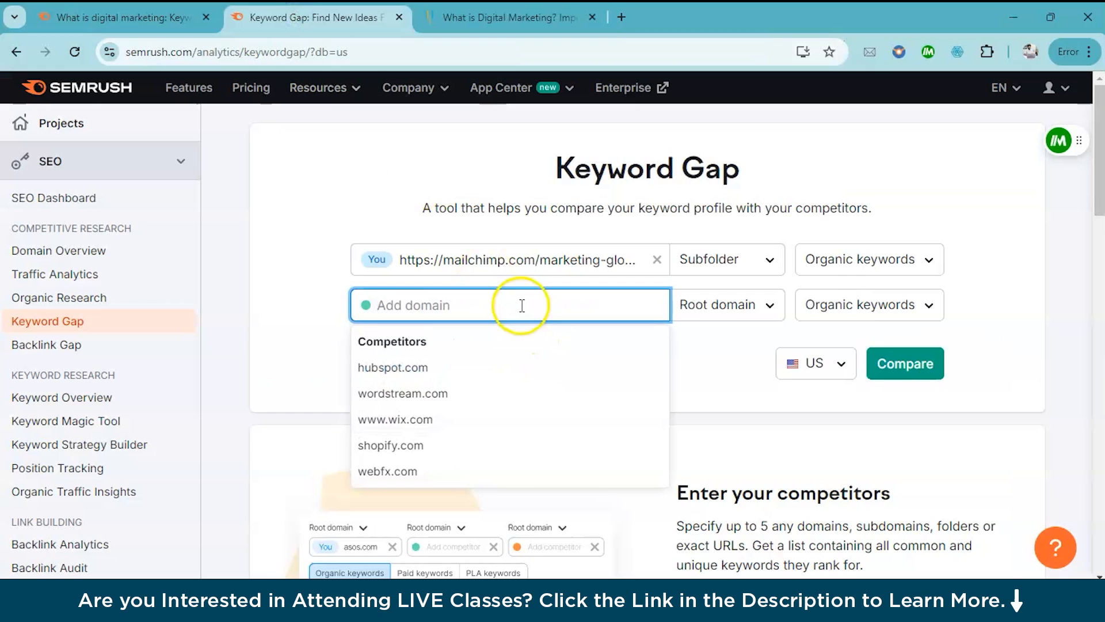
# Step: Compare the Mailchimp glossary page against the Simplilearn tutorial as subfolders on organic keywords
pyautogui.write('marketing-tutorial/what-is-digital-marketing')
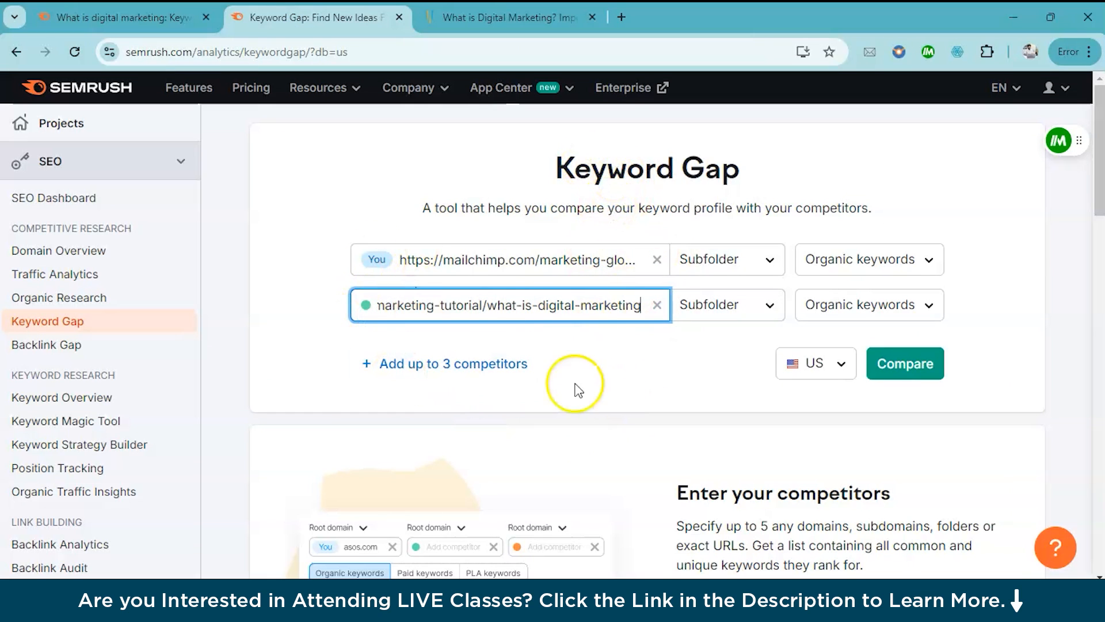
pyautogui.moveTo(610, 372)
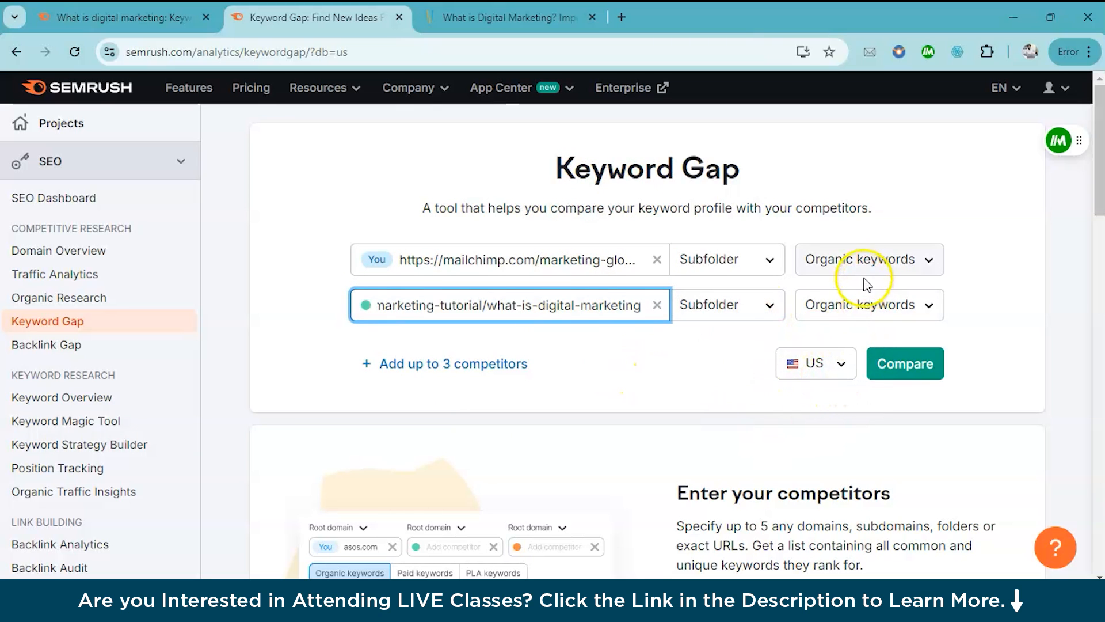
pyautogui.click(868, 259)
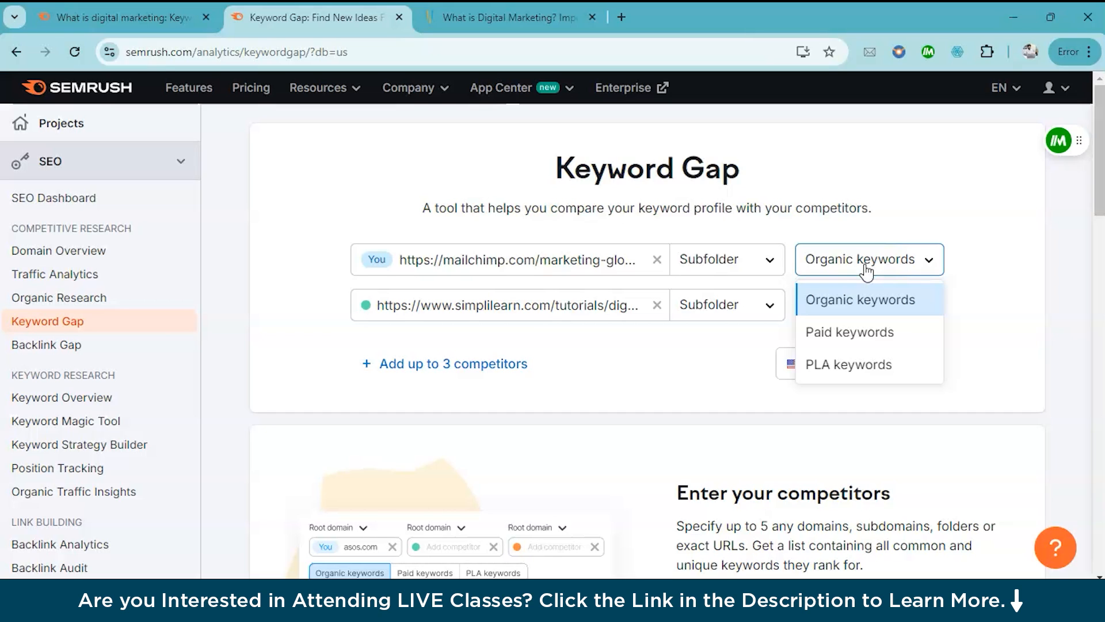
pyautogui.click(860, 299)
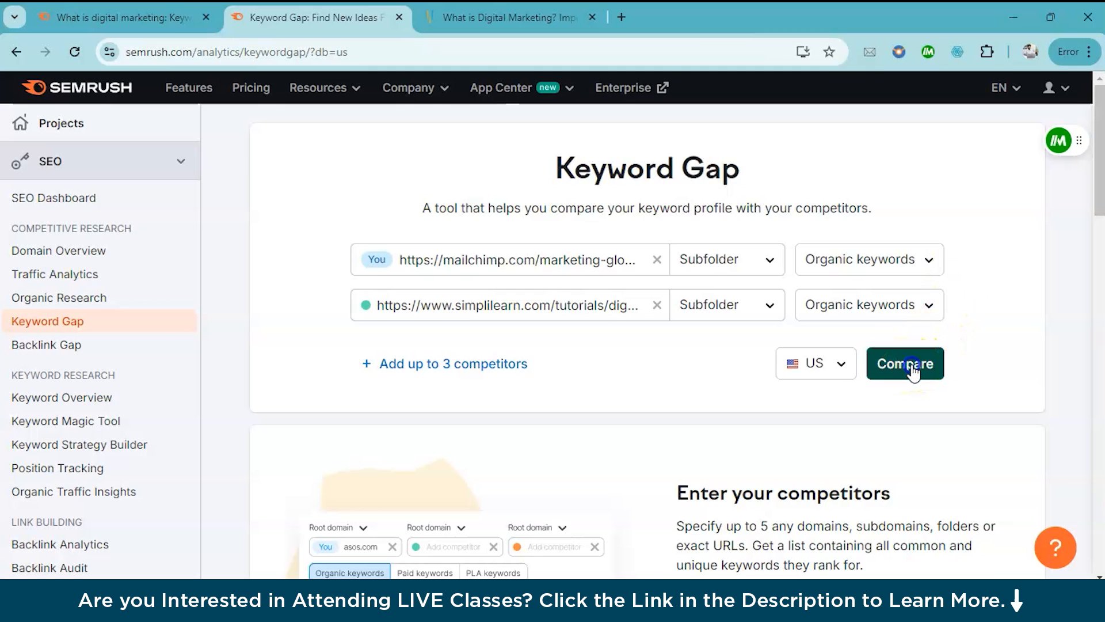
pyautogui.click(905, 363)
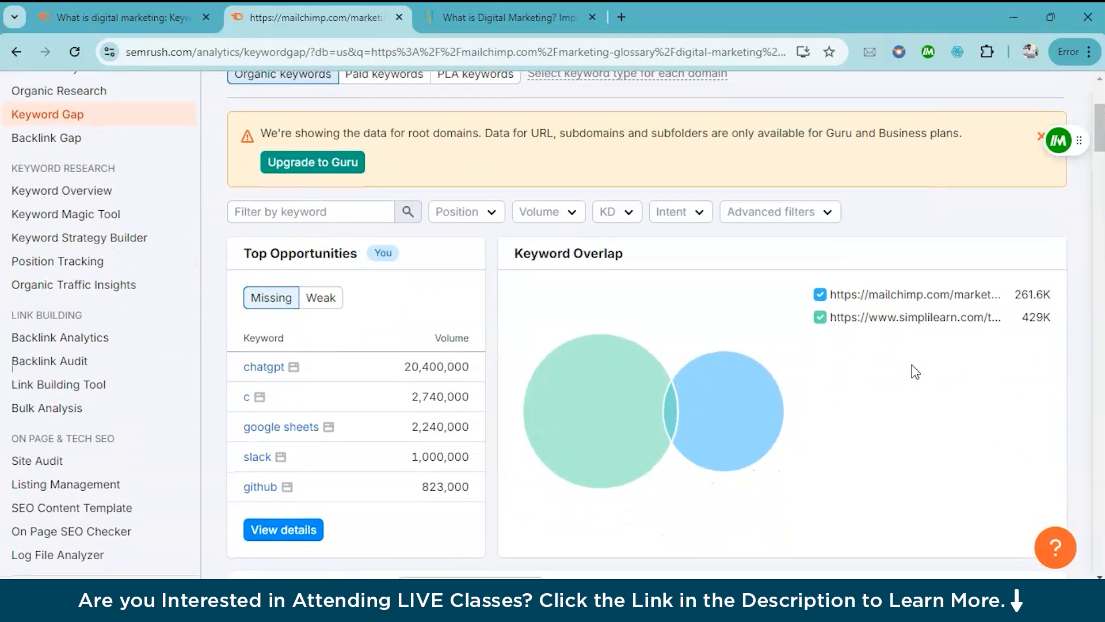
pyautogui.scroll(3)
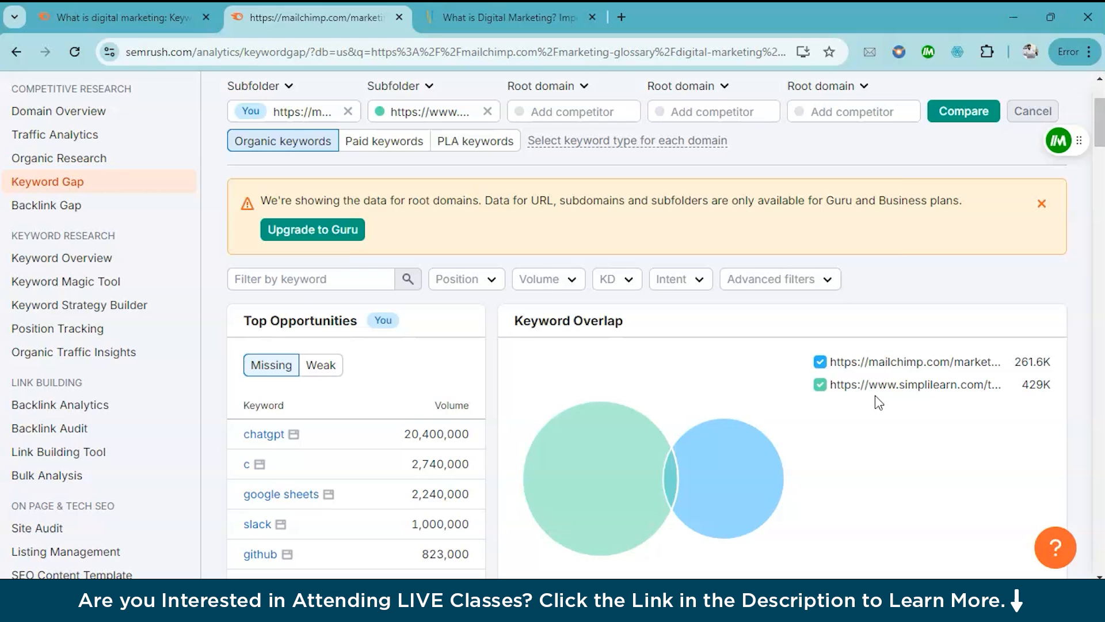
pyautogui.scroll(-3)
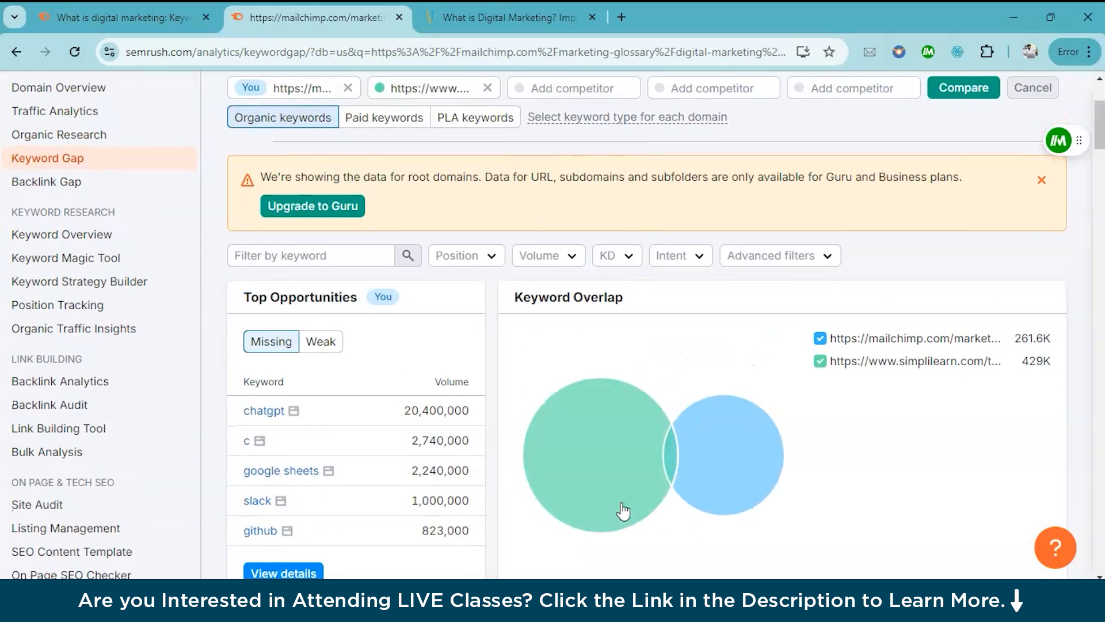
pyautogui.moveTo(676, 442)
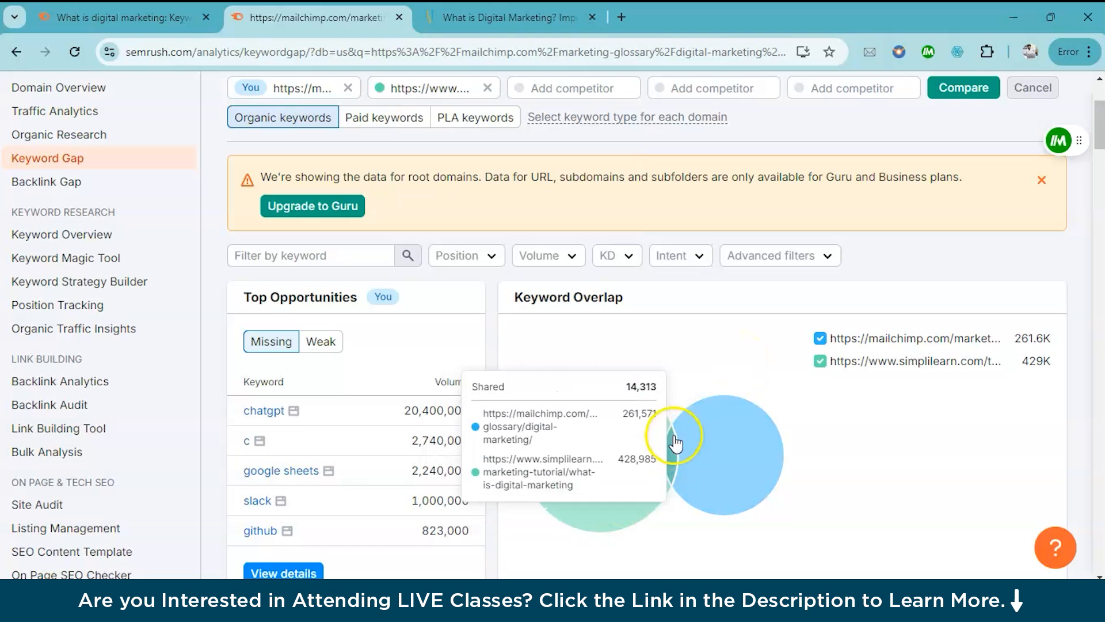
pyautogui.moveTo(663, 469)
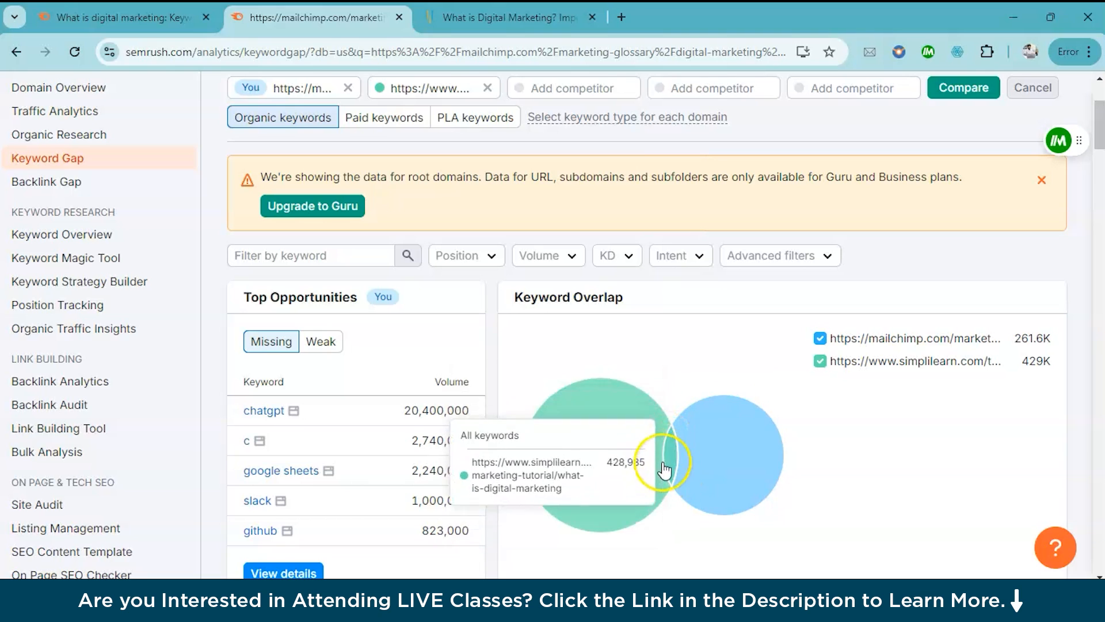
pyautogui.moveTo(683, 296)
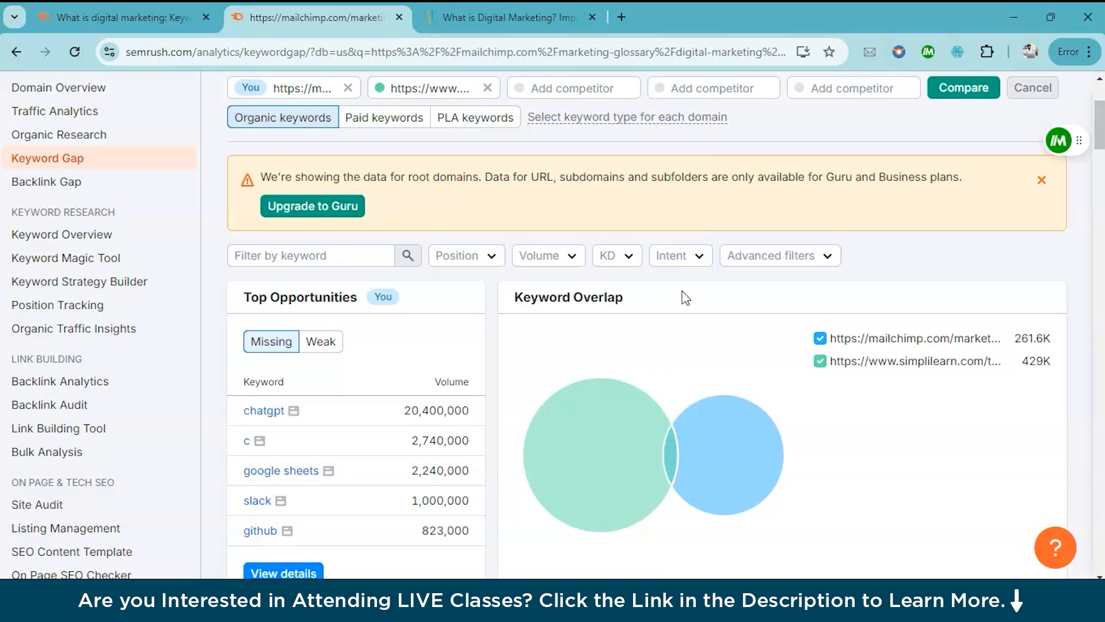
pyautogui.moveTo(79, 281)
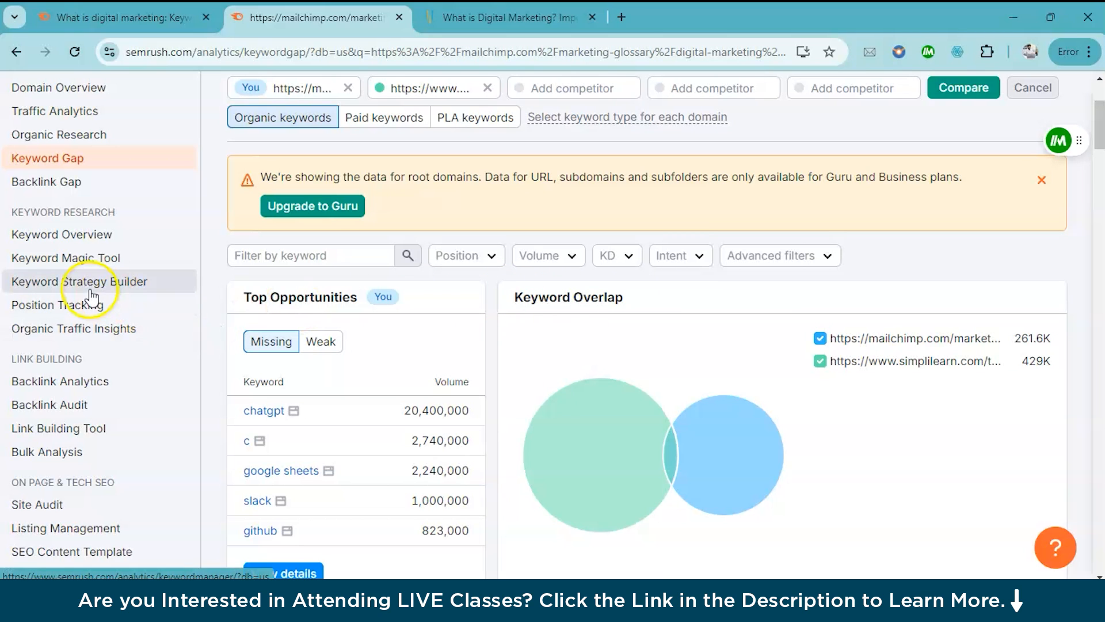
pyautogui.click(55, 304)
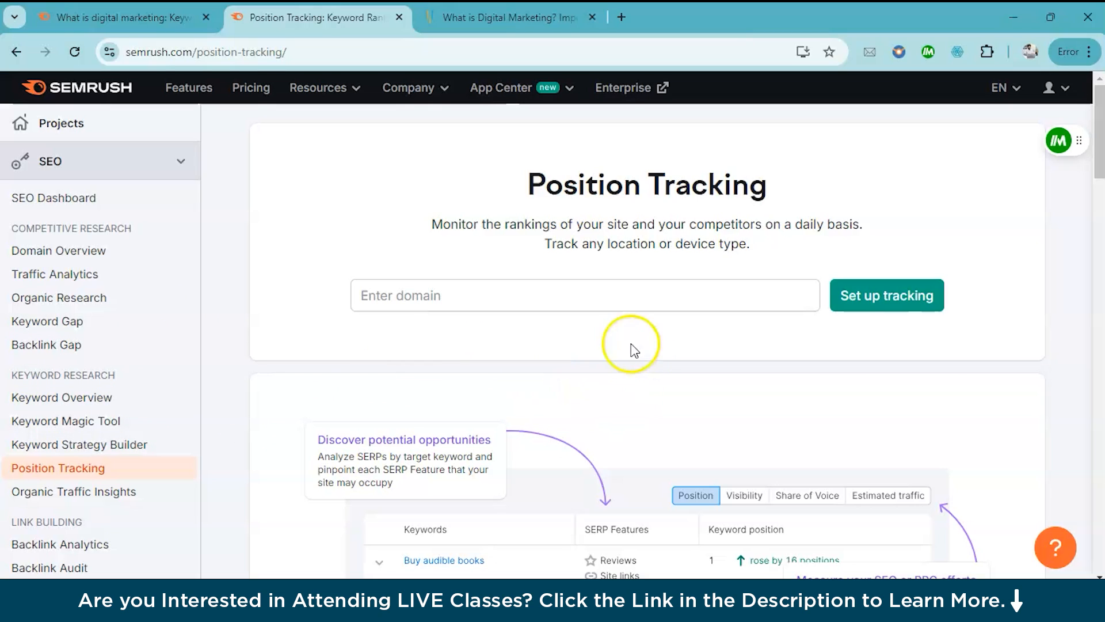
pyautogui.moveTo(622, 369)
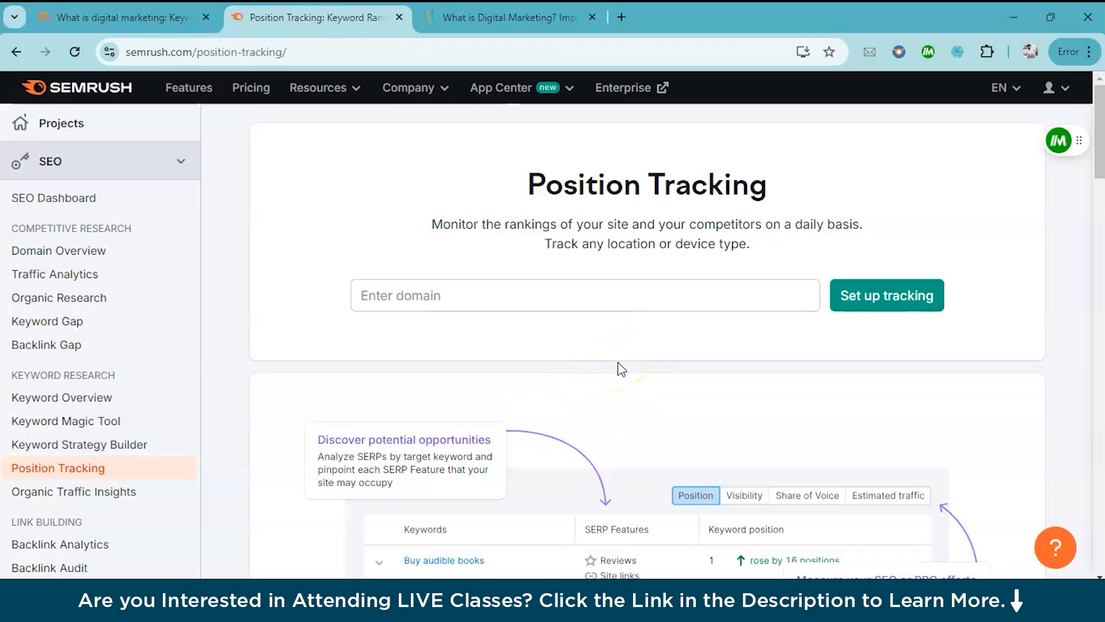
# Step: Enter simplilearn.com as the Position Tracking domain to monitor
pyautogui.write('simplilearn.')
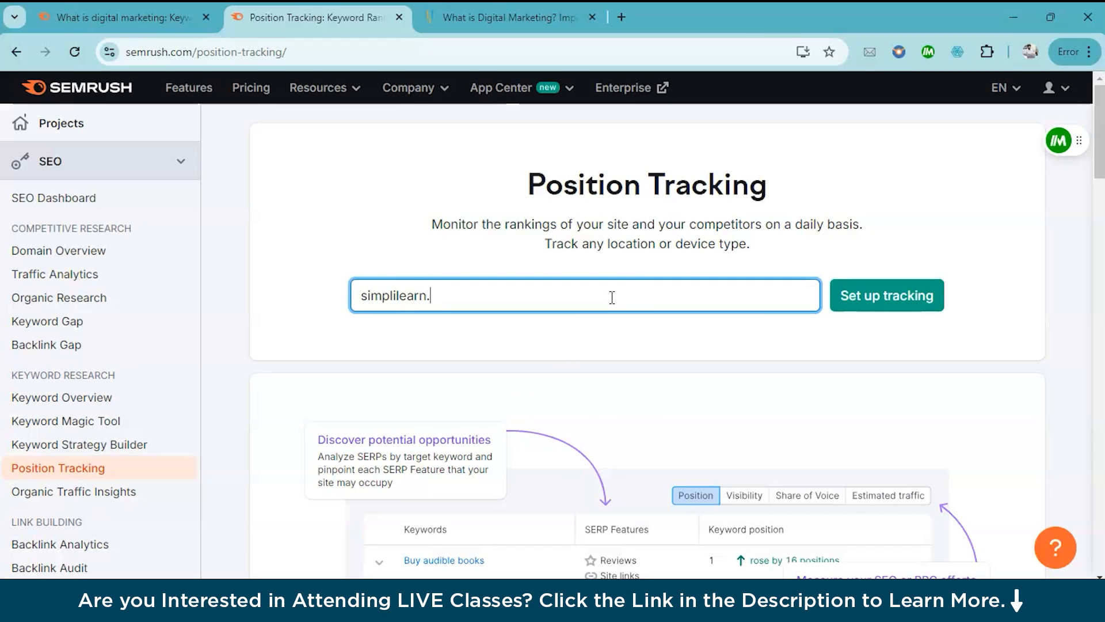
pyautogui.write('com')
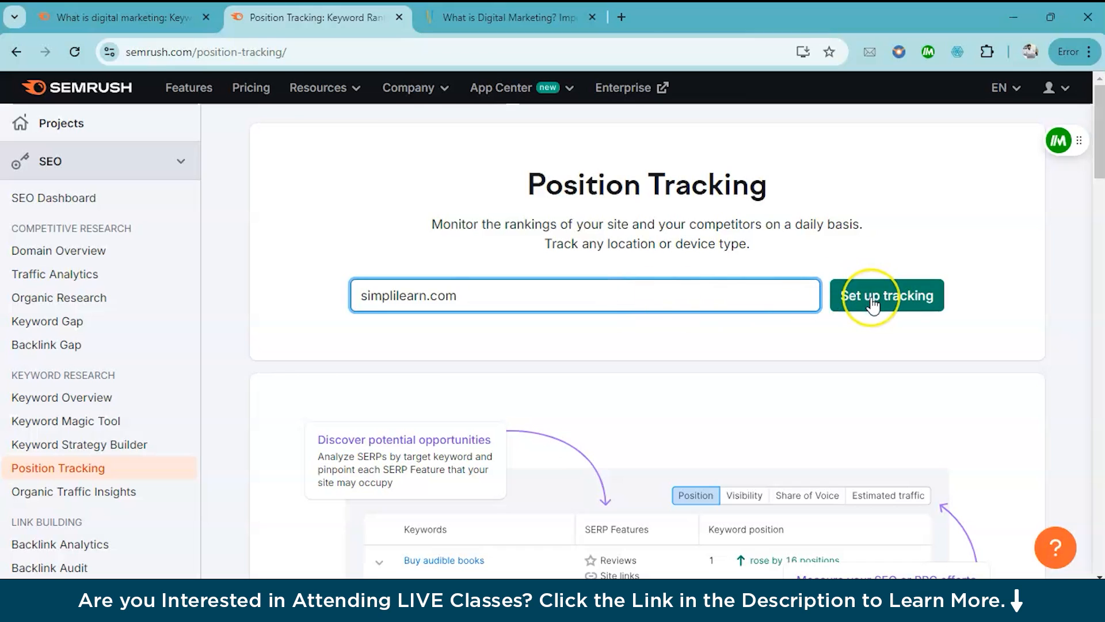
# Step: Create the campaign tracking simplilearn.com as a URL targeting the United States and continue to keywords
pyautogui.click(887, 295)
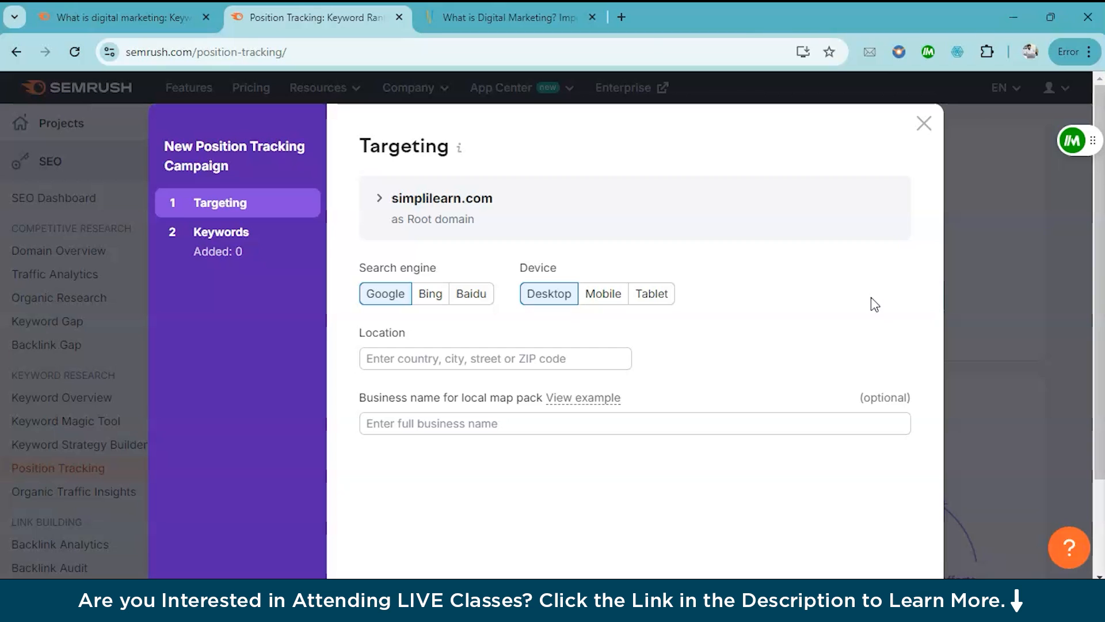
pyautogui.click(378, 198)
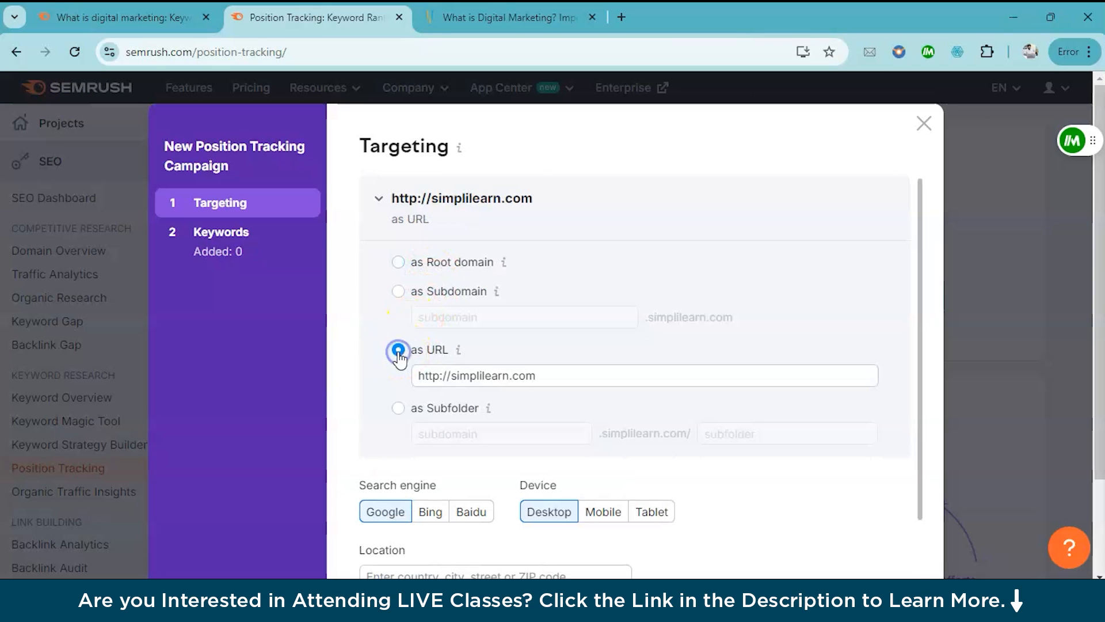
pyautogui.scroll(-3)
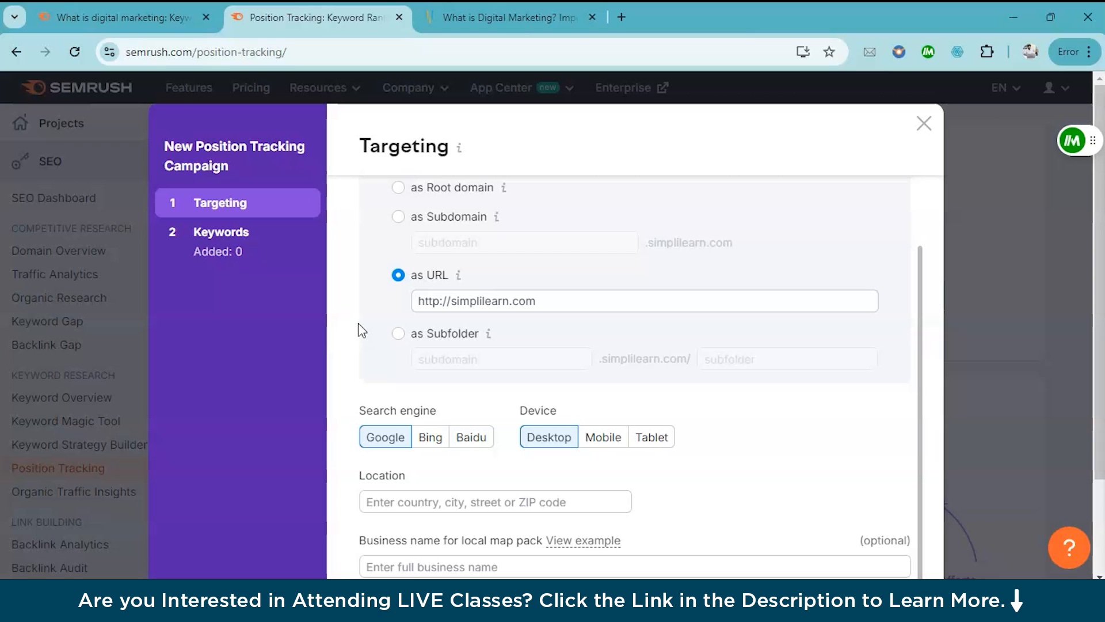
pyautogui.click(495, 501)
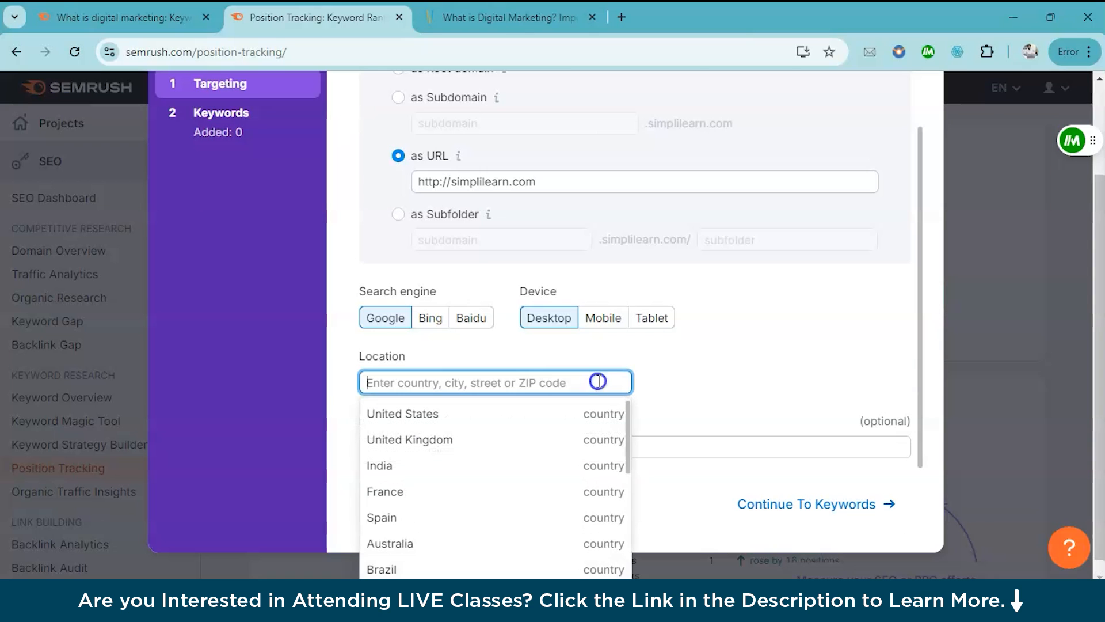
pyautogui.click(403, 413)
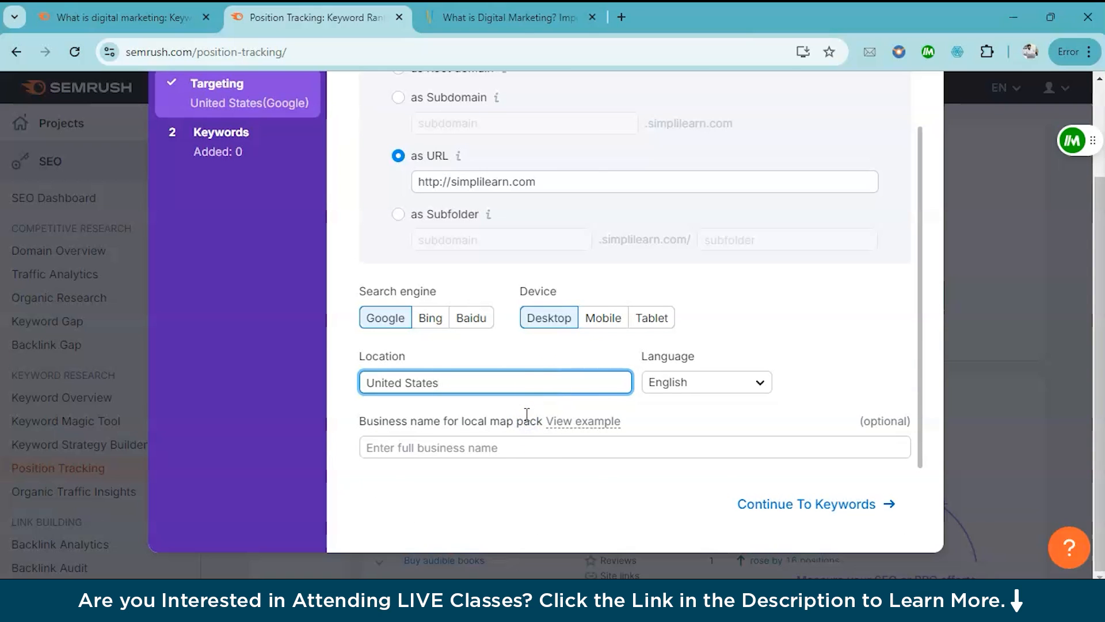
pyautogui.click(816, 503)
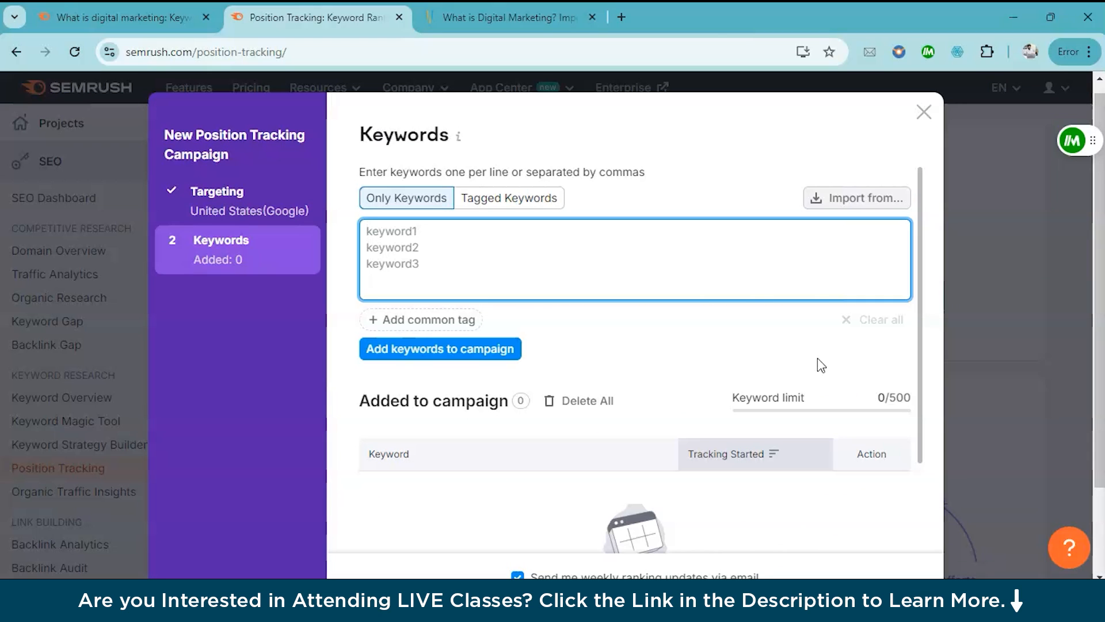
pyautogui.moveTo(856, 216)
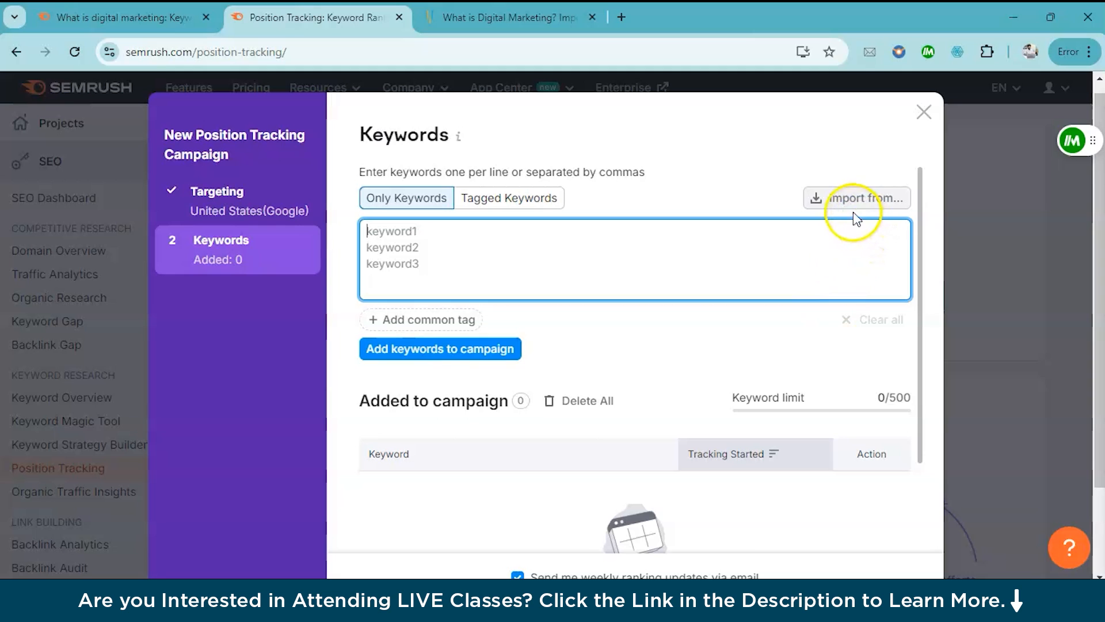
# Step: Import 10 Semrush-suggested simplilearn.com keywords and add them to the campaign
pyautogui.click(857, 197)
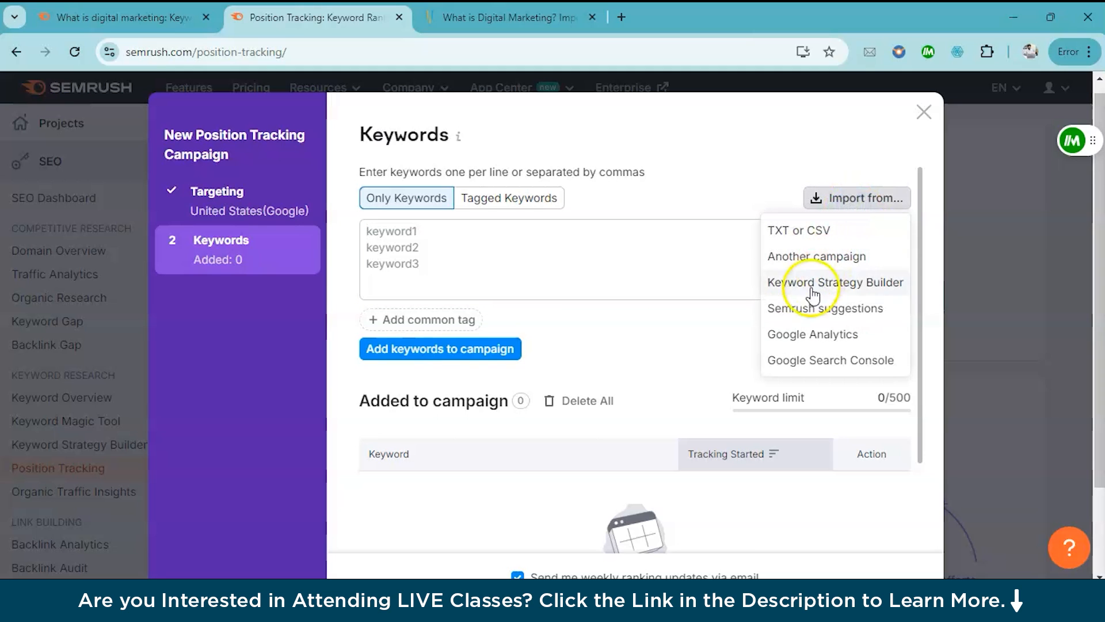
pyautogui.click(825, 309)
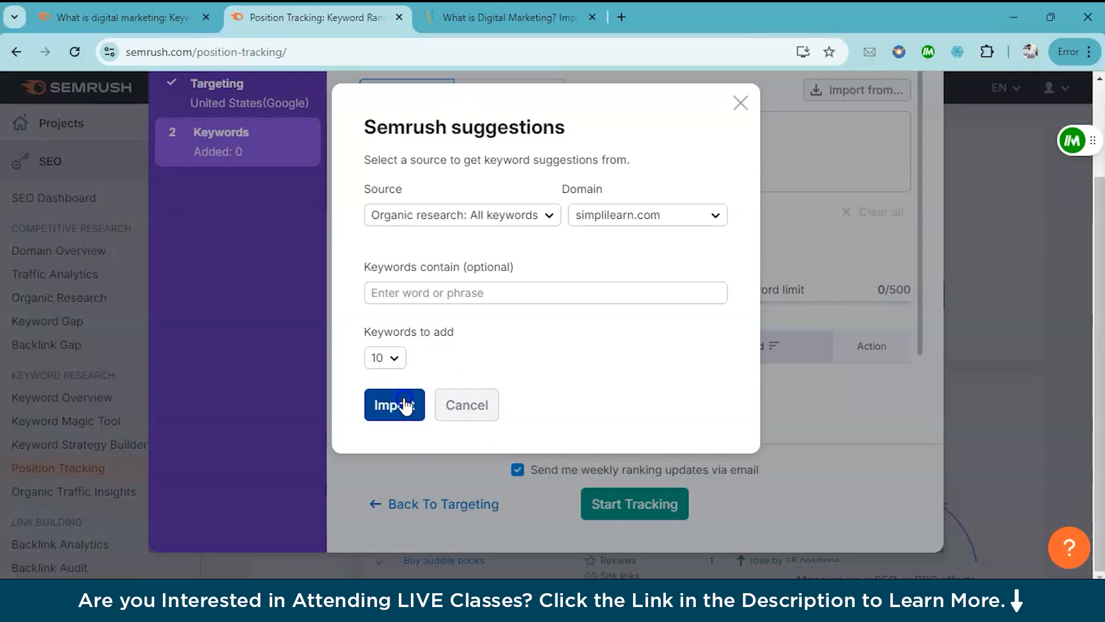
pyautogui.click(394, 404)
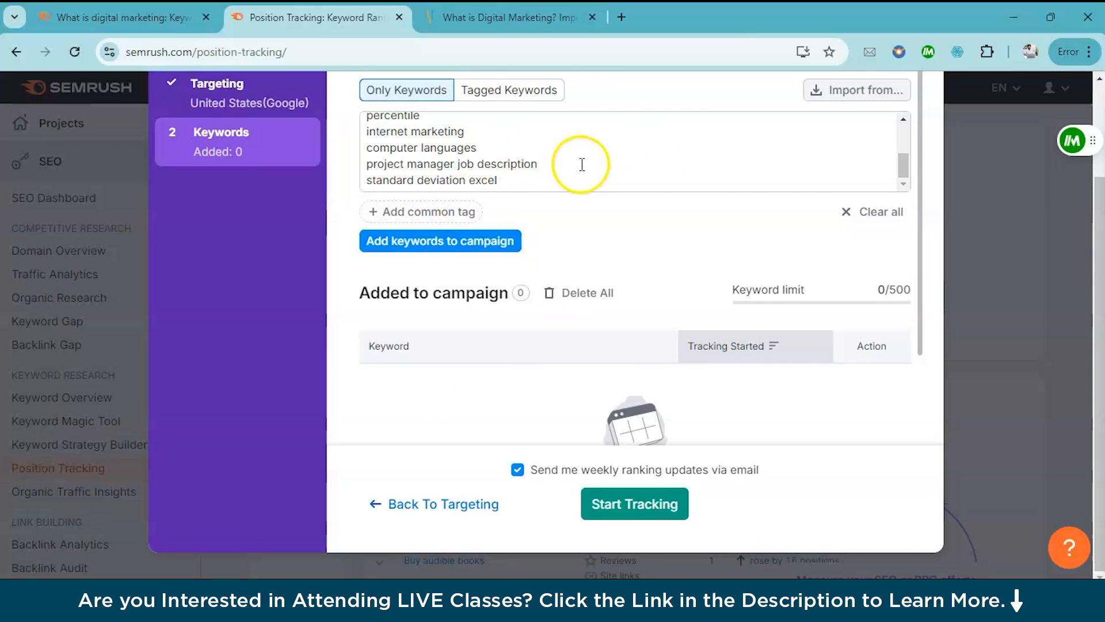
pyautogui.click(438, 241)
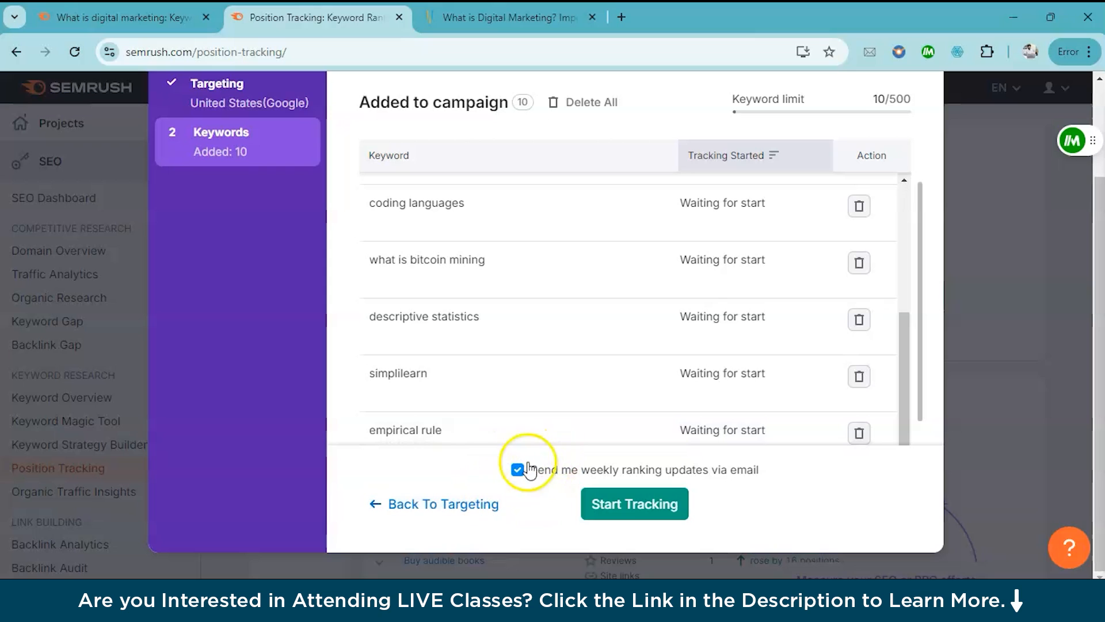
pyautogui.moveTo(702, 483)
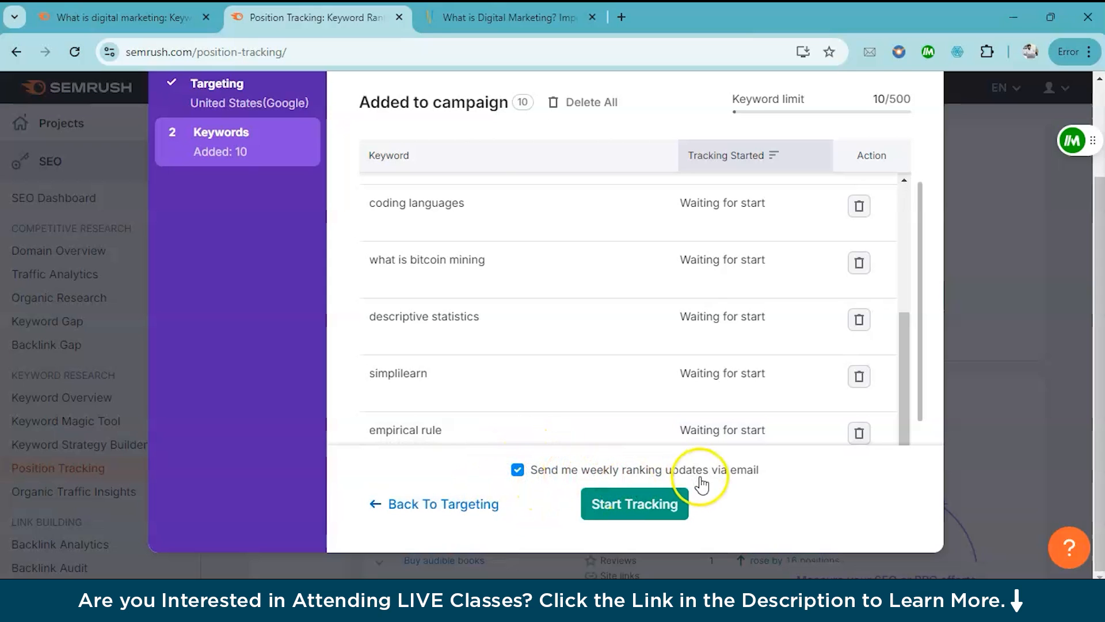
pyautogui.moveTo(633, 504)
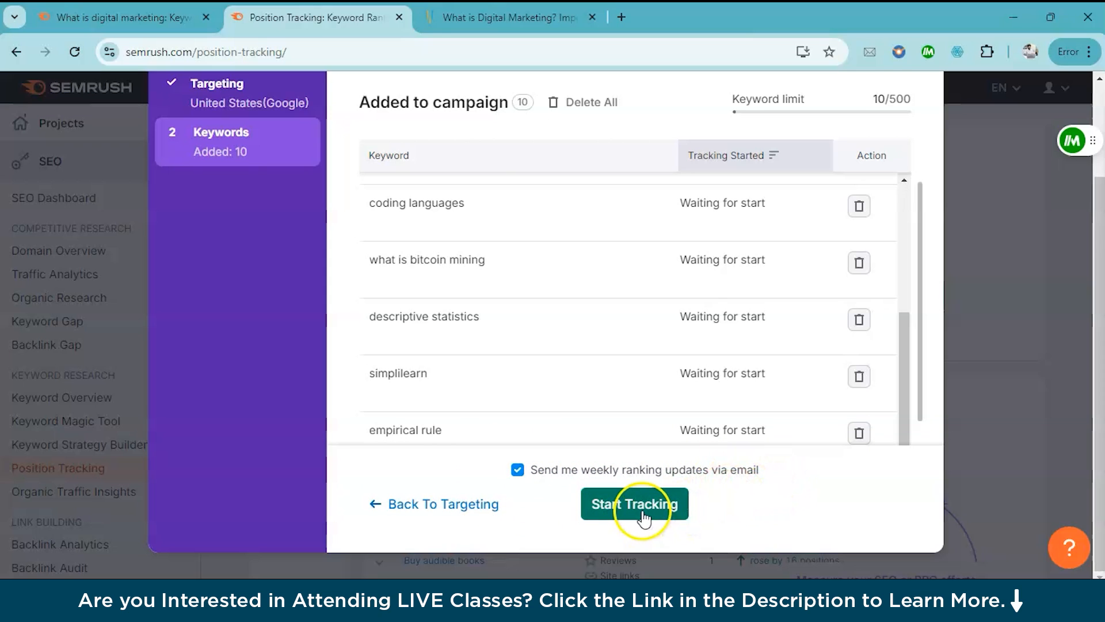
# Step: Start tracking, then view the SERP for 'coding languages' among the 10 tracked keywords
pyautogui.click(633, 504)
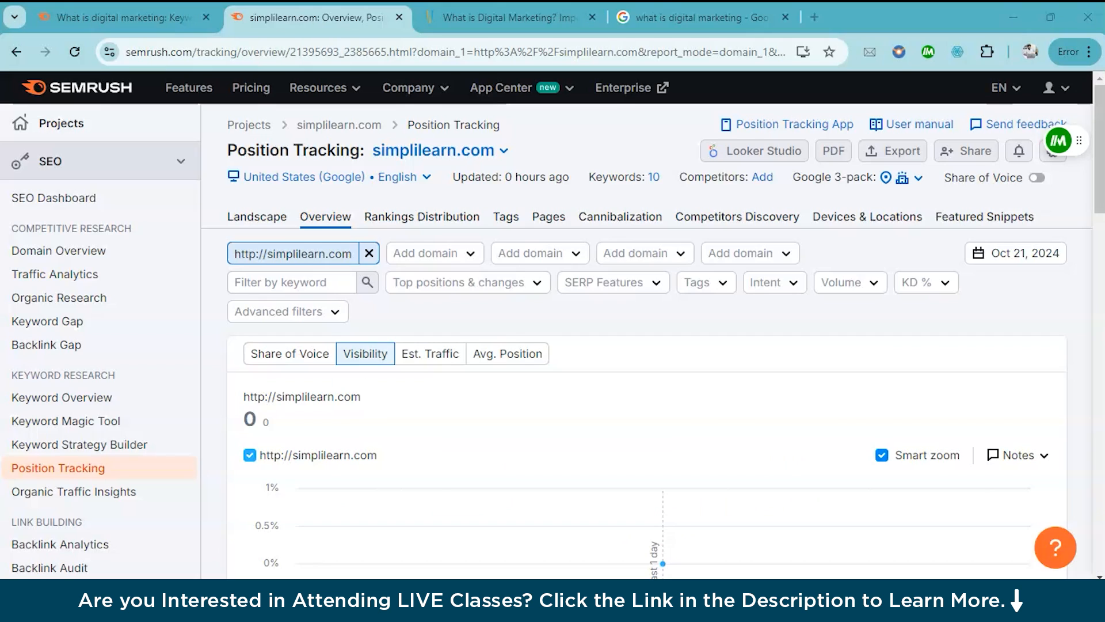
pyautogui.moveTo(73, 297)
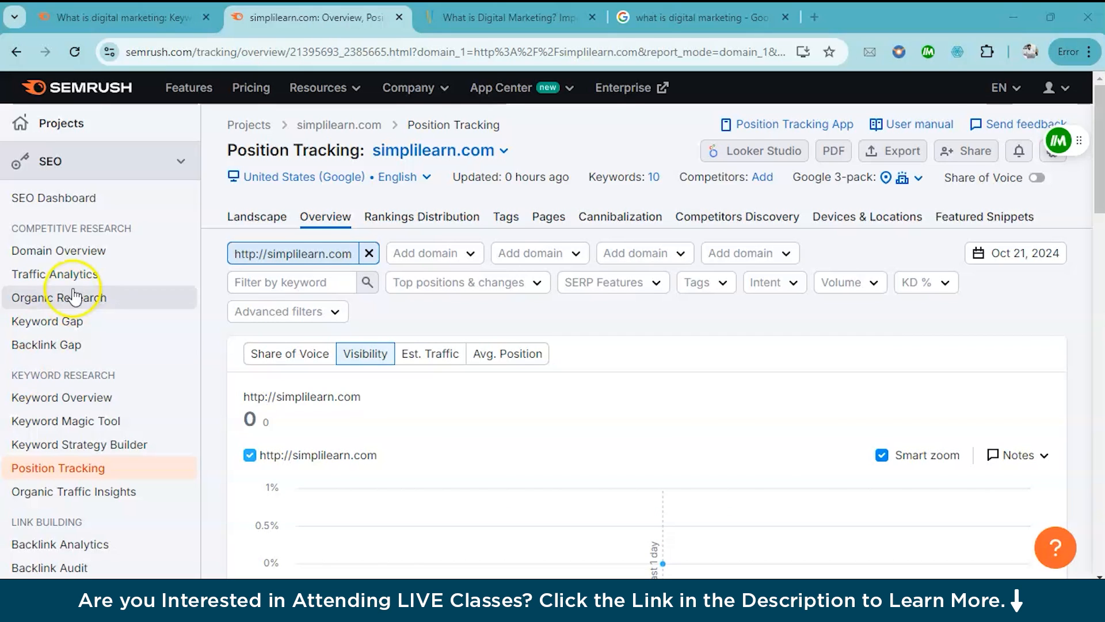
pyautogui.scroll(-3)
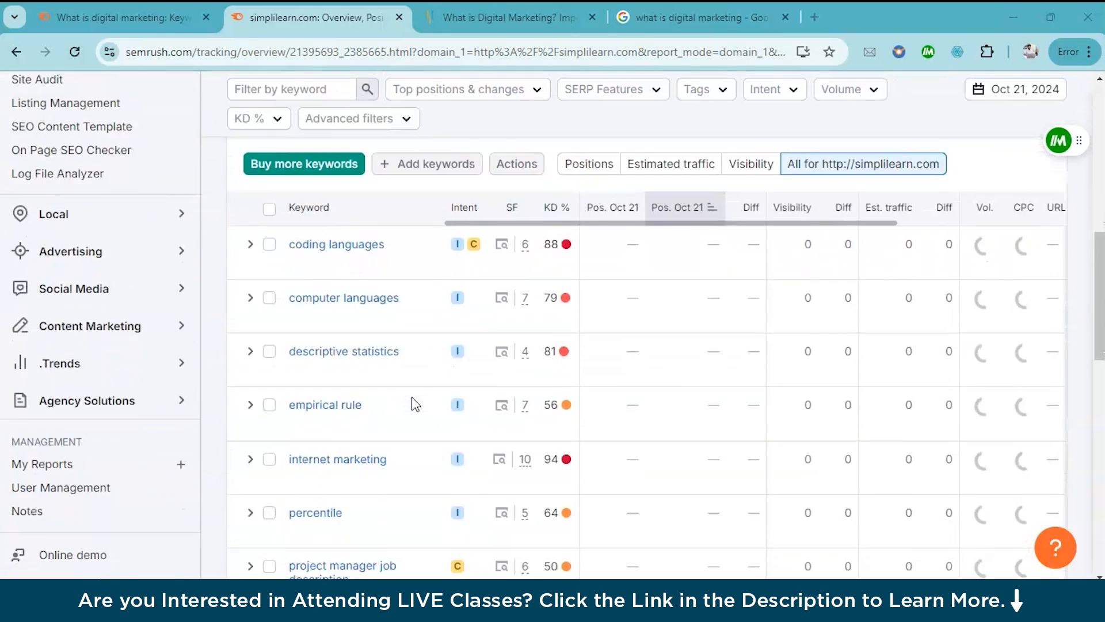
pyautogui.scroll(-3)
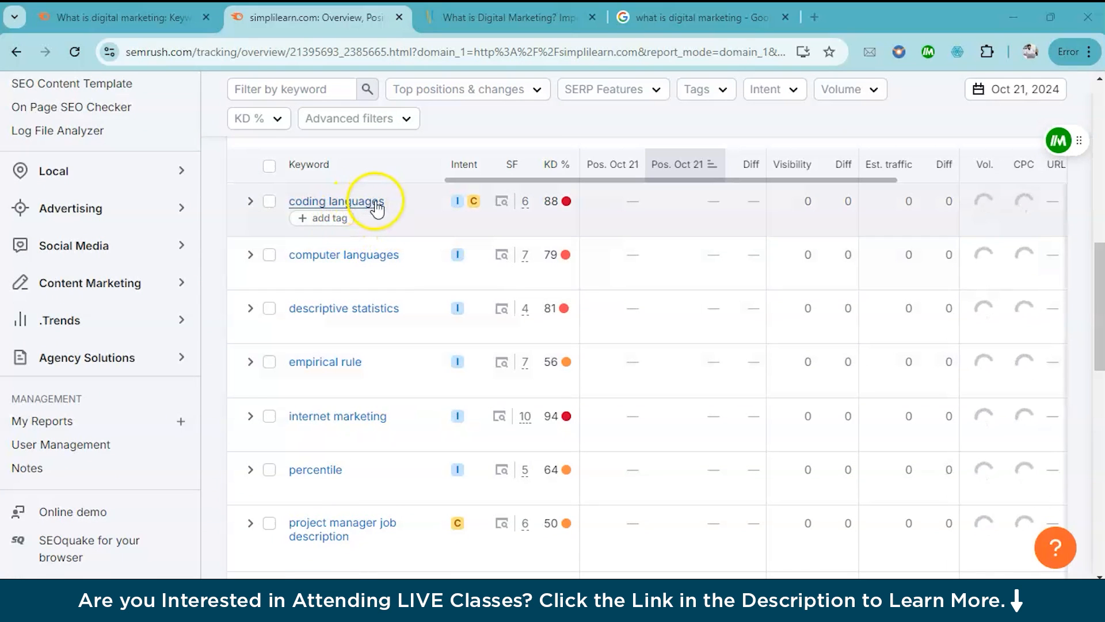
pyautogui.moveTo(501, 201)
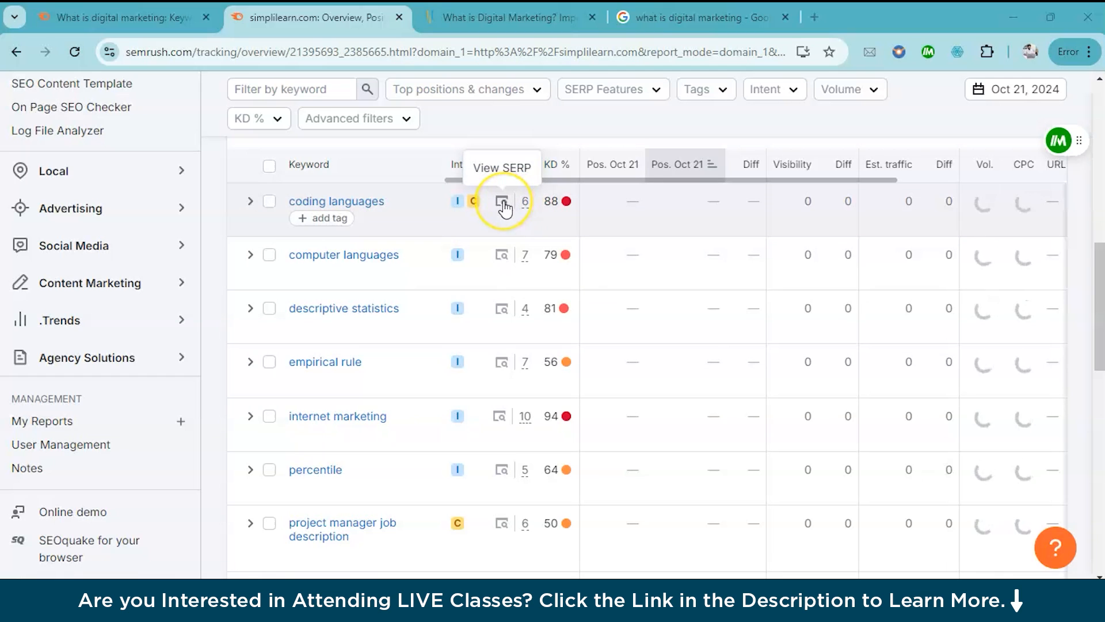
pyautogui.click(502, 201)
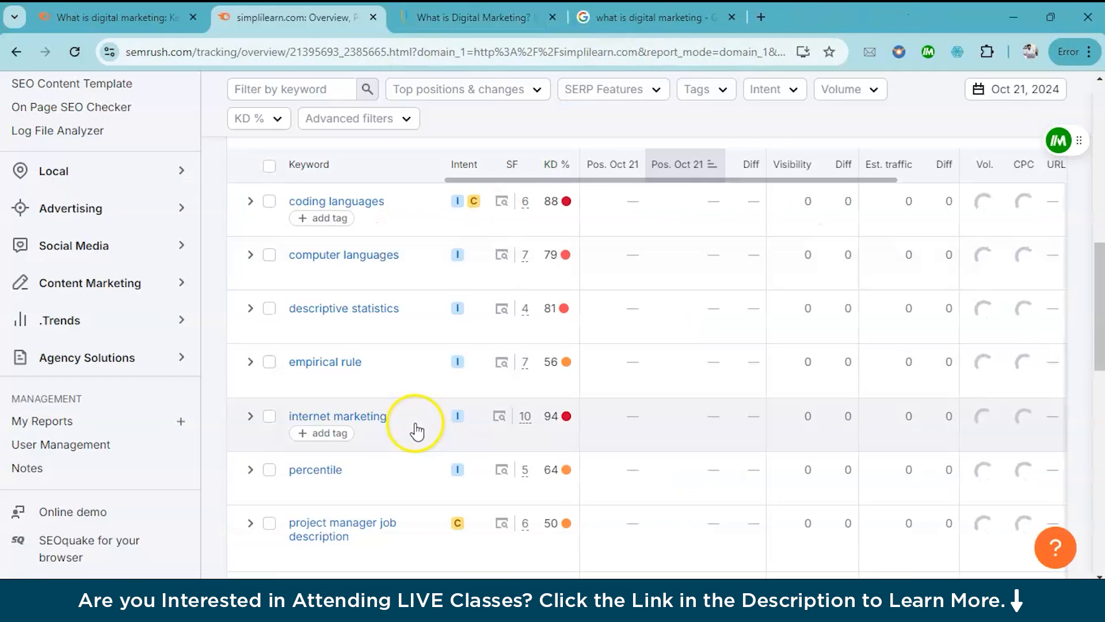
pyautogui.scroll(3)
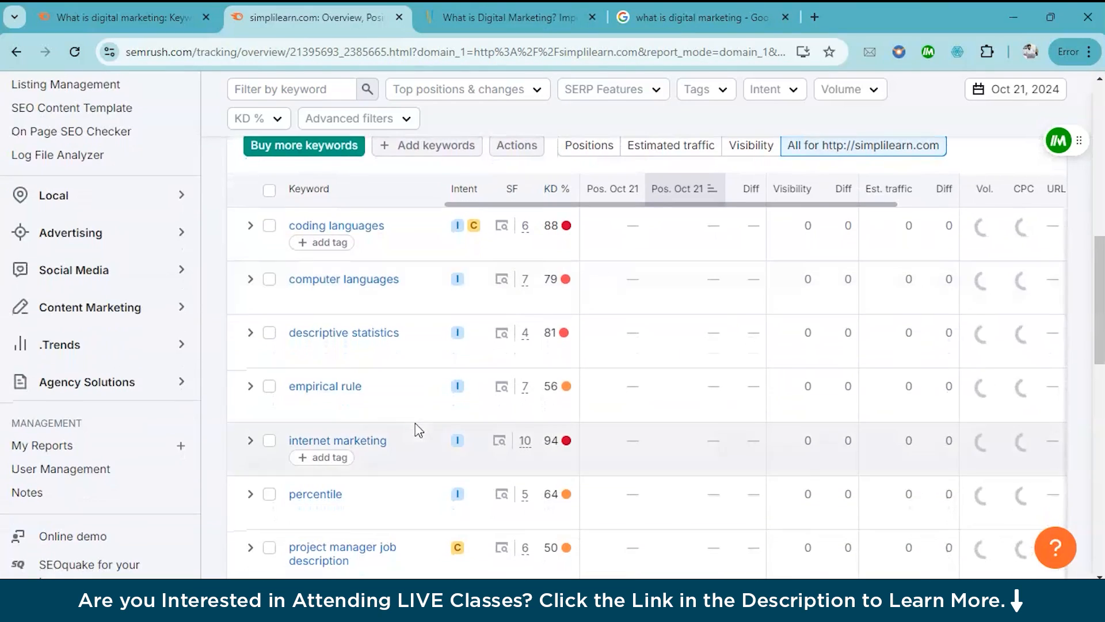
pyautogui.moveTo(501, 331)
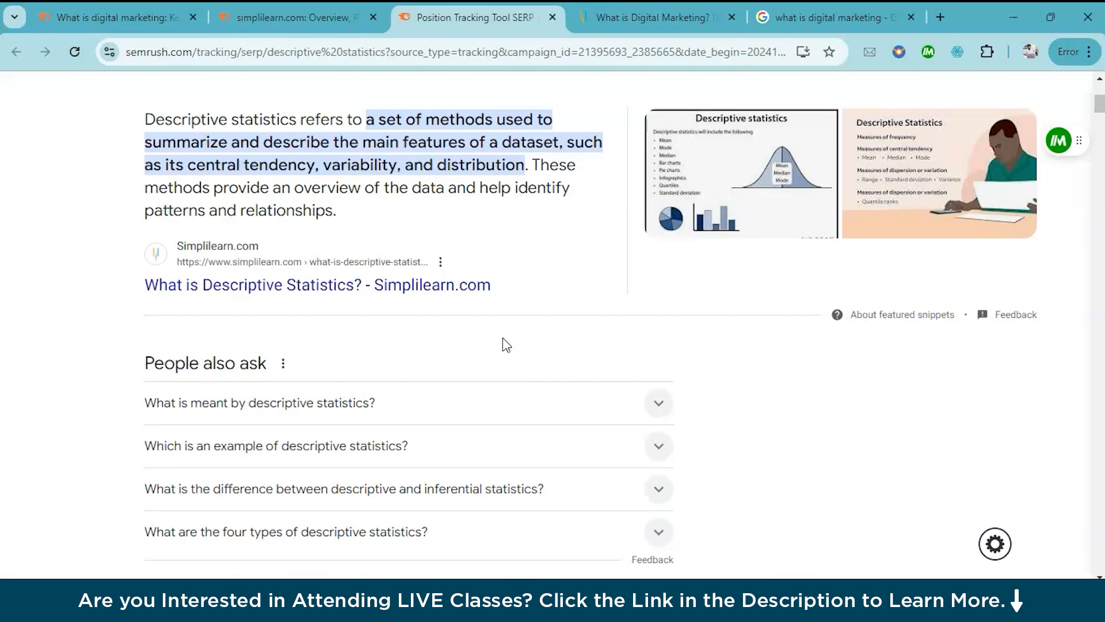
# Step: View the 'descriptive statistics' search results page with Simplilearn's featured snippet
pyautogui.click(289, 18)
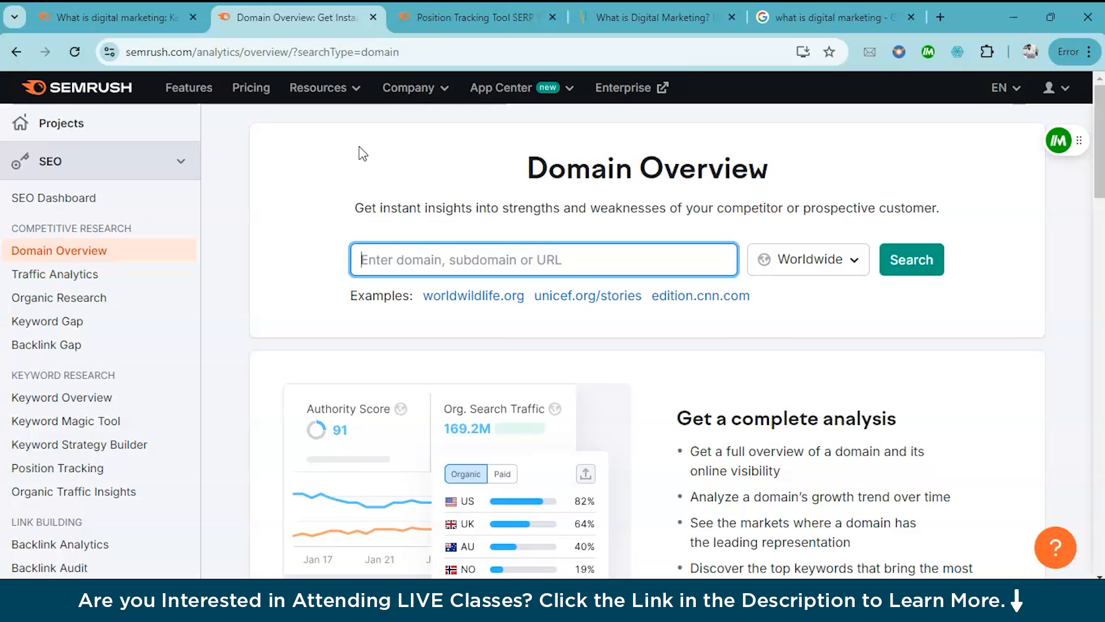
# Step: Run Domain Overview for the googleadservices pagead/aclk ad-click URL
pyautogui.write('https://www.googleadservices.com/pagead/aclk?sa=L')
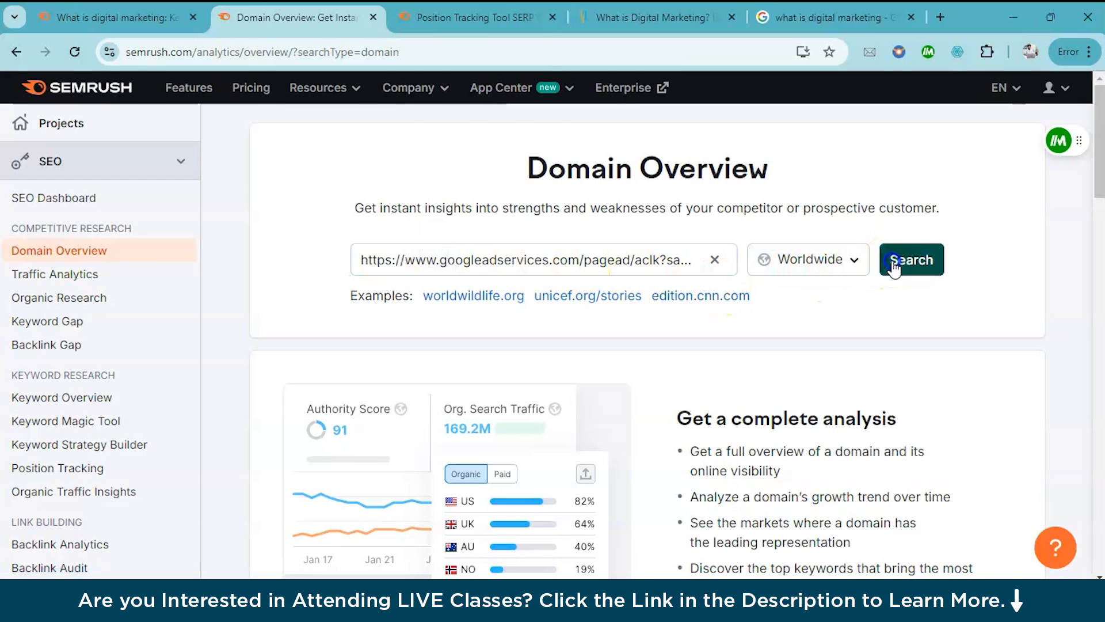
pyautogui.click(912, 259)
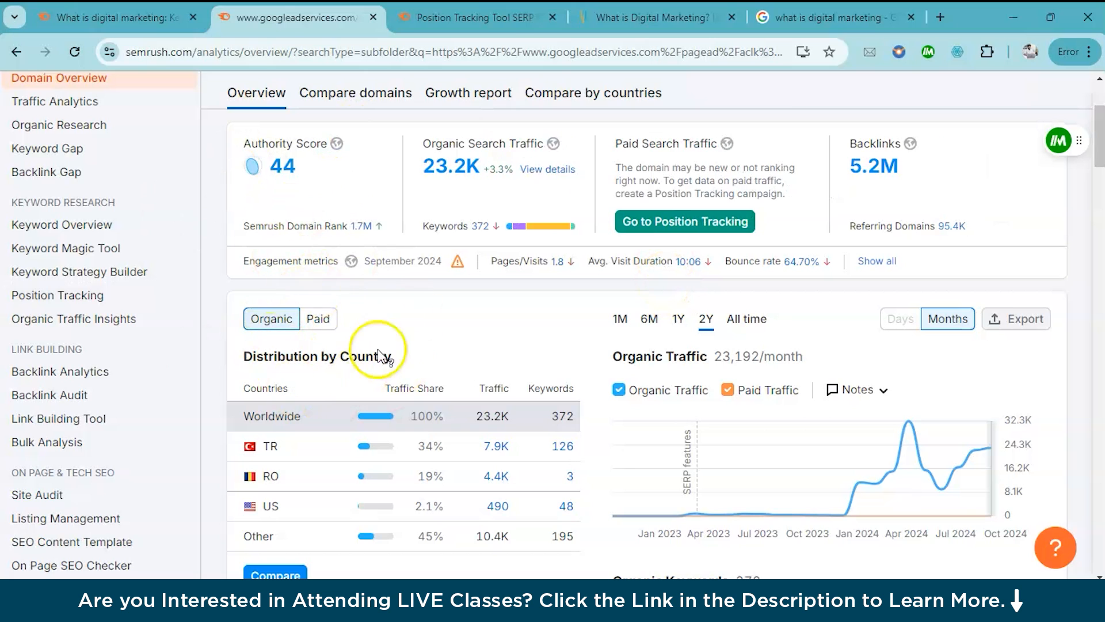
pyautogui.moveTo(359, 299)
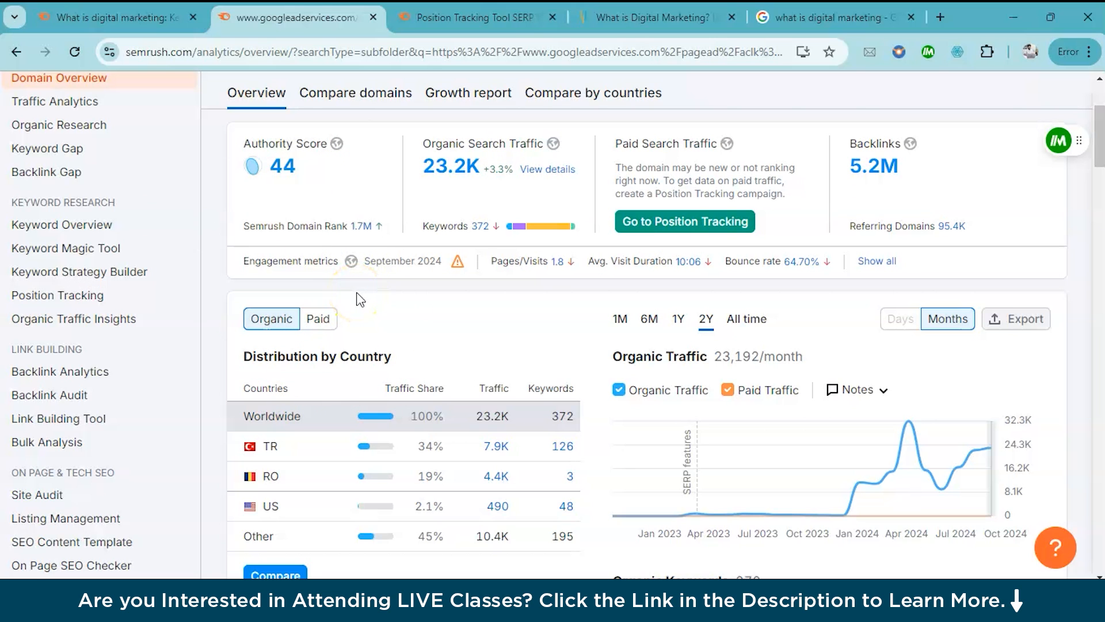
# Step: Scroll the googleadservices overview from traffic and SERP features to main organic competitors
pyautogui.scroll(-3)
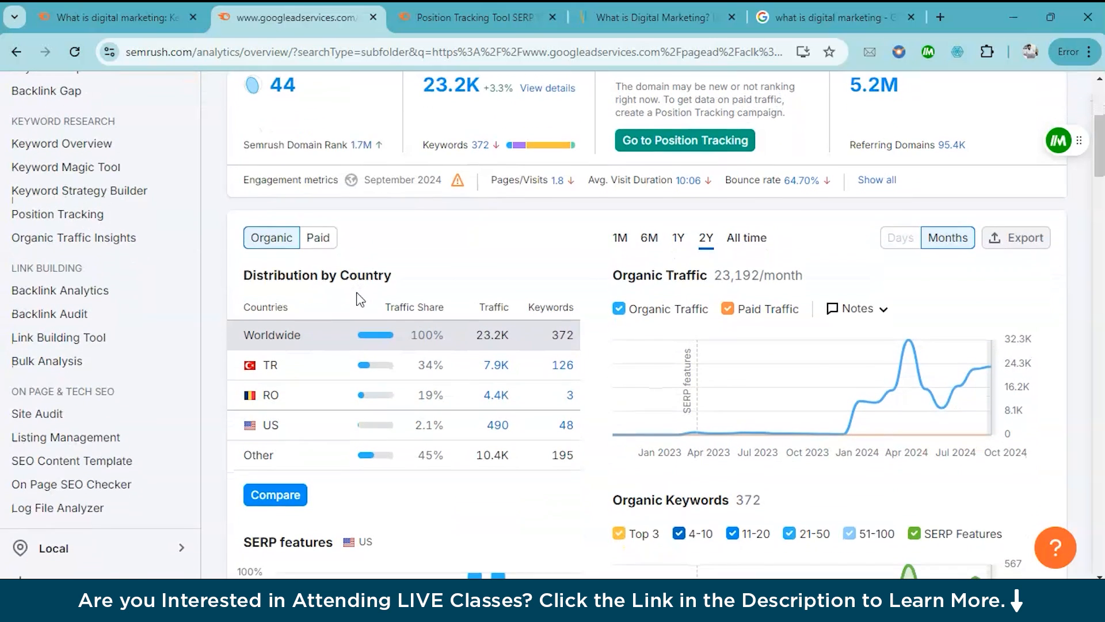
pyautogui.scroll(-3)
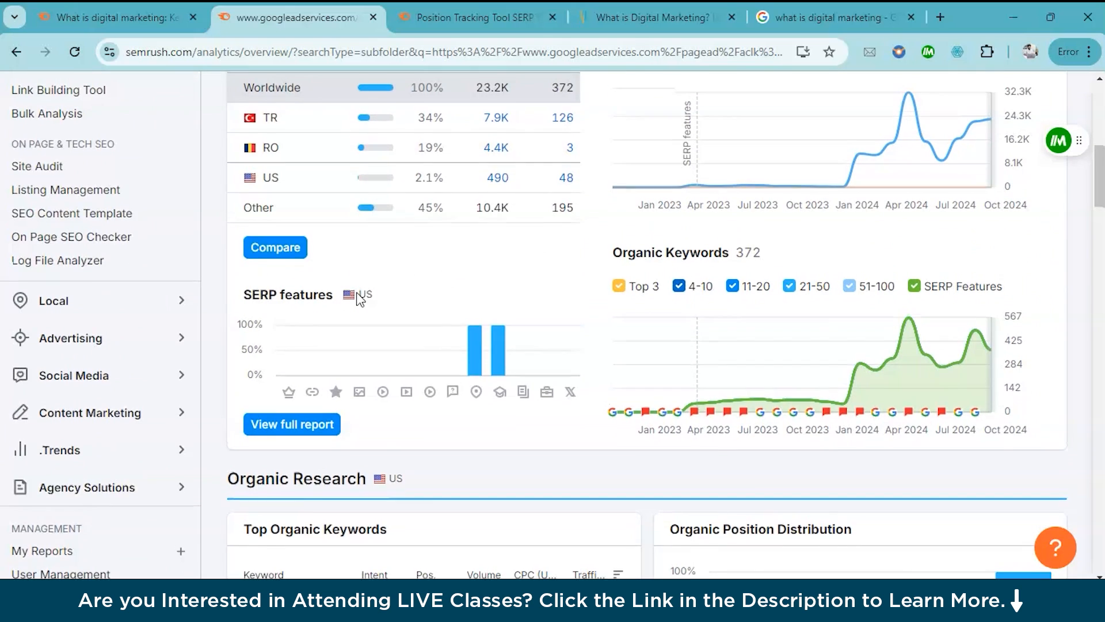
pyautogui.scroll(3)
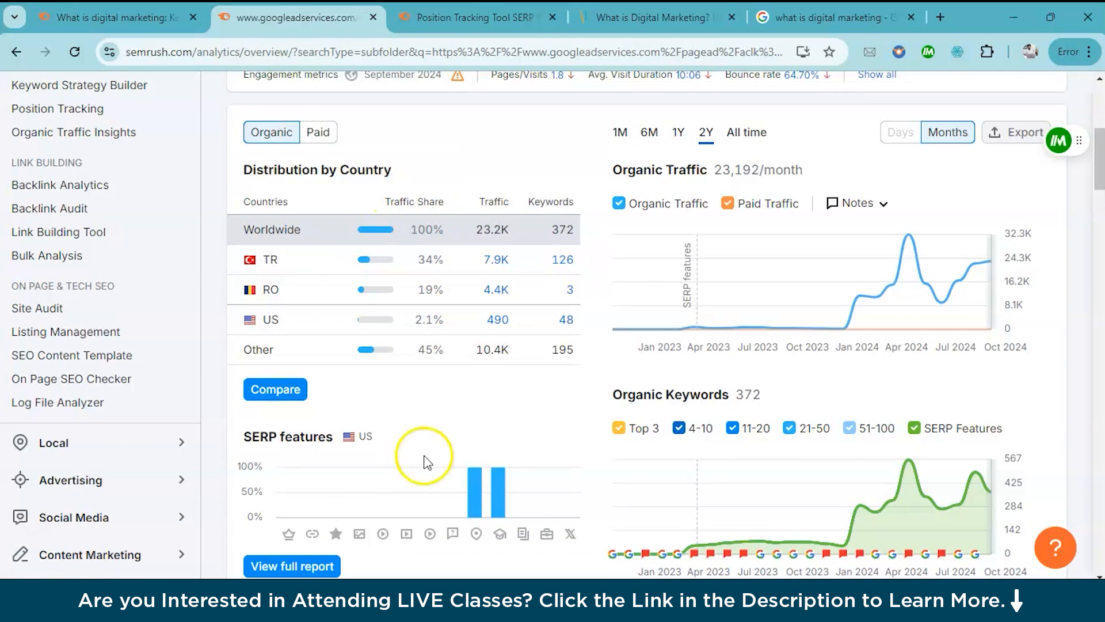
pyautogui.moveTo(434, 352)
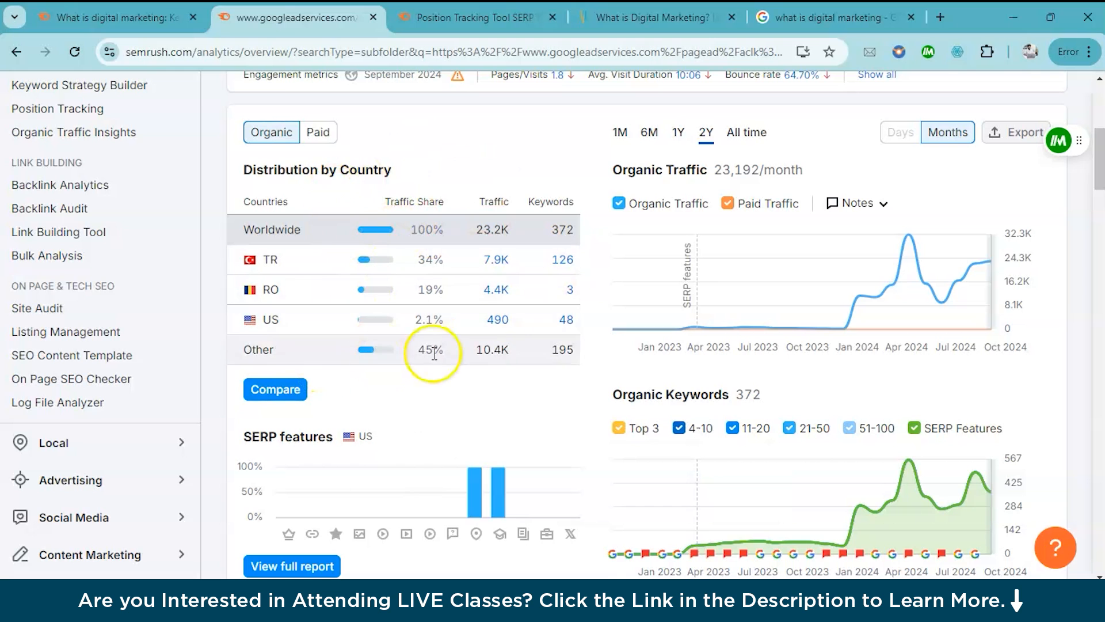
pyautogui.scroll(-3)
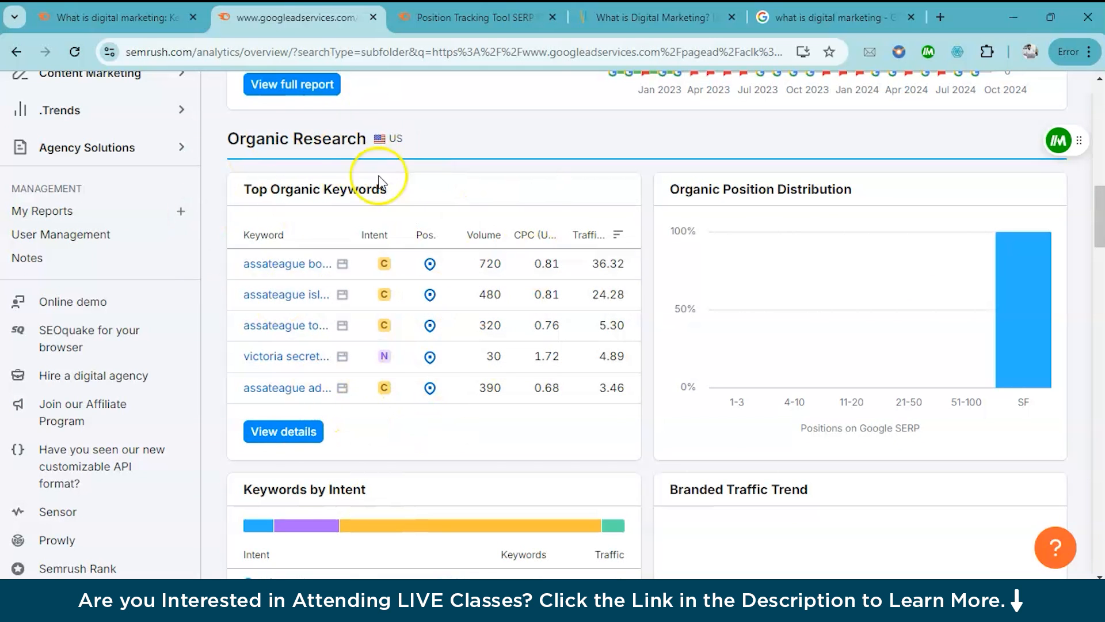
pyautogui.scroll(3)
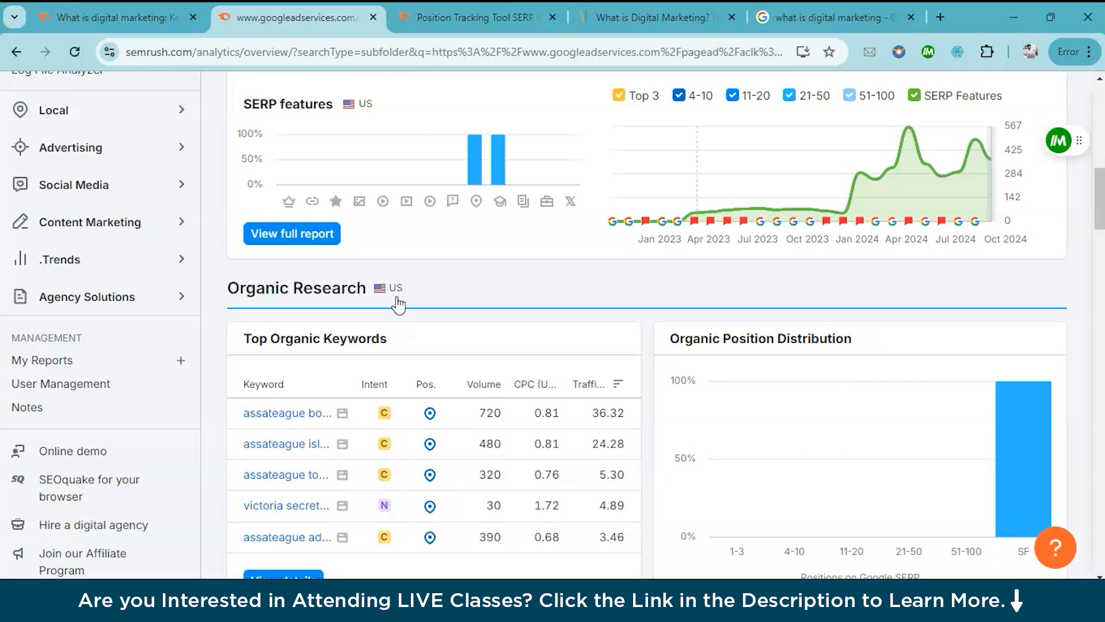
pyautogui.scroll(-3)
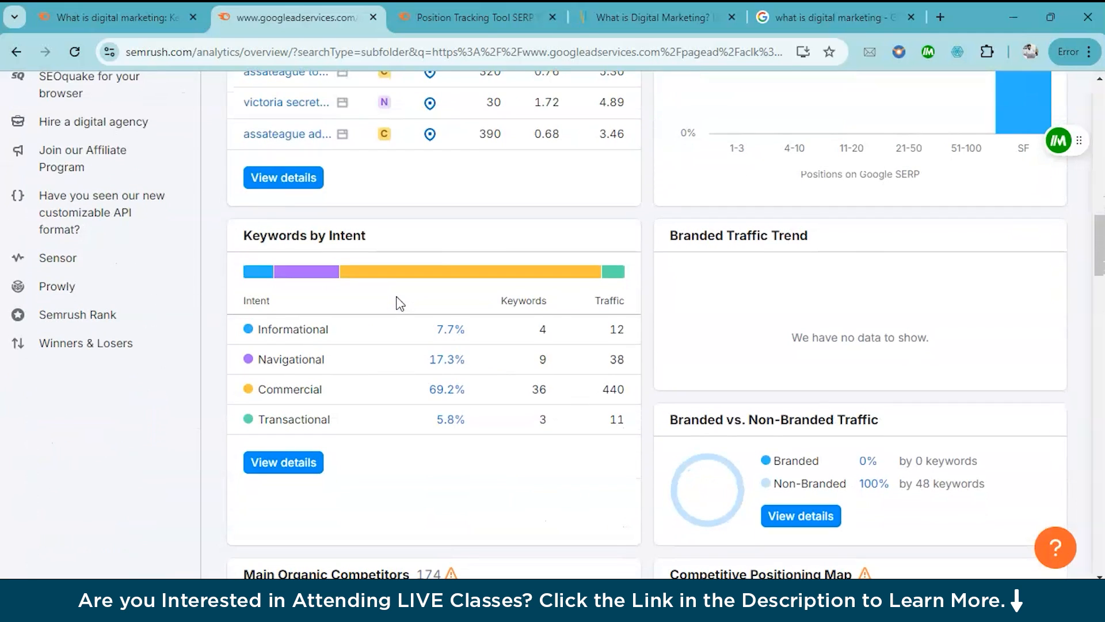
pyautogui.scroll(-3)
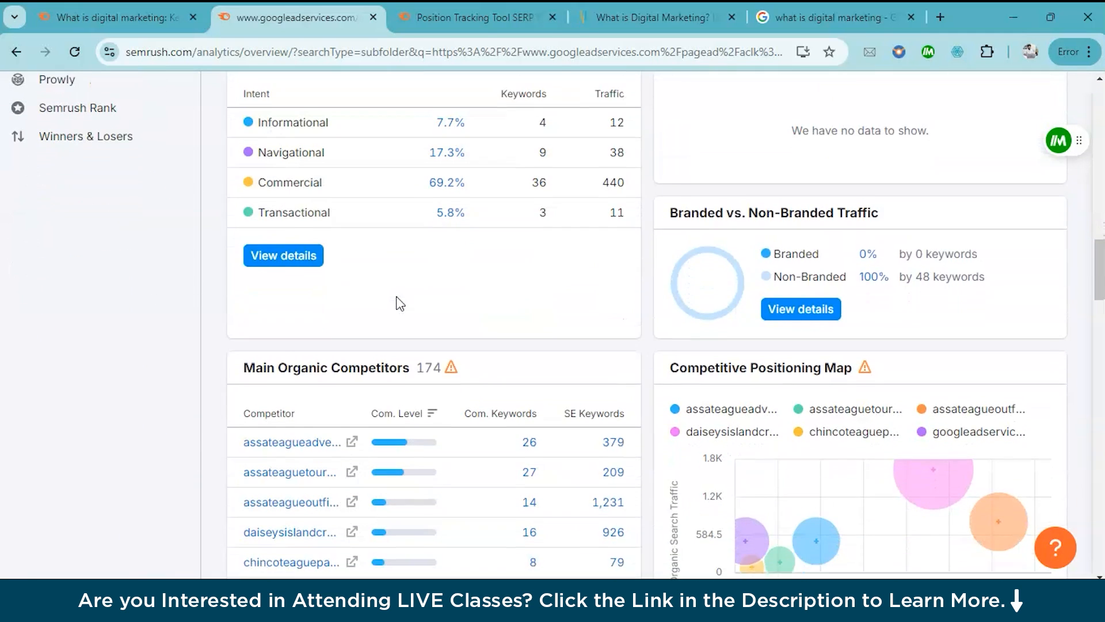
pyautogui.scroll(-3)
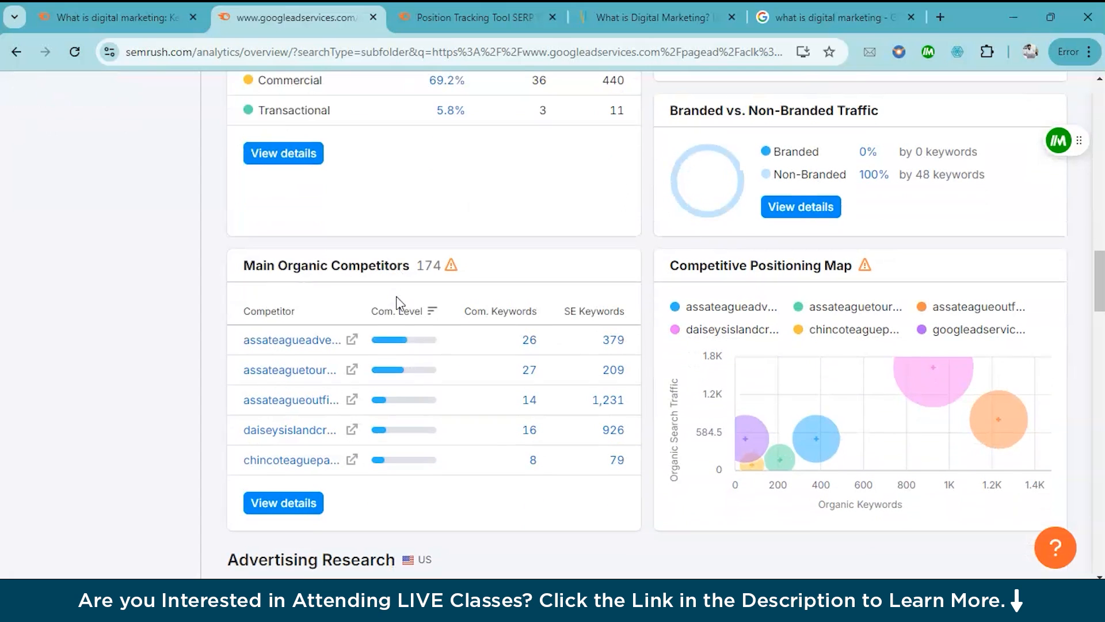
pyautogui.scroll(-3)
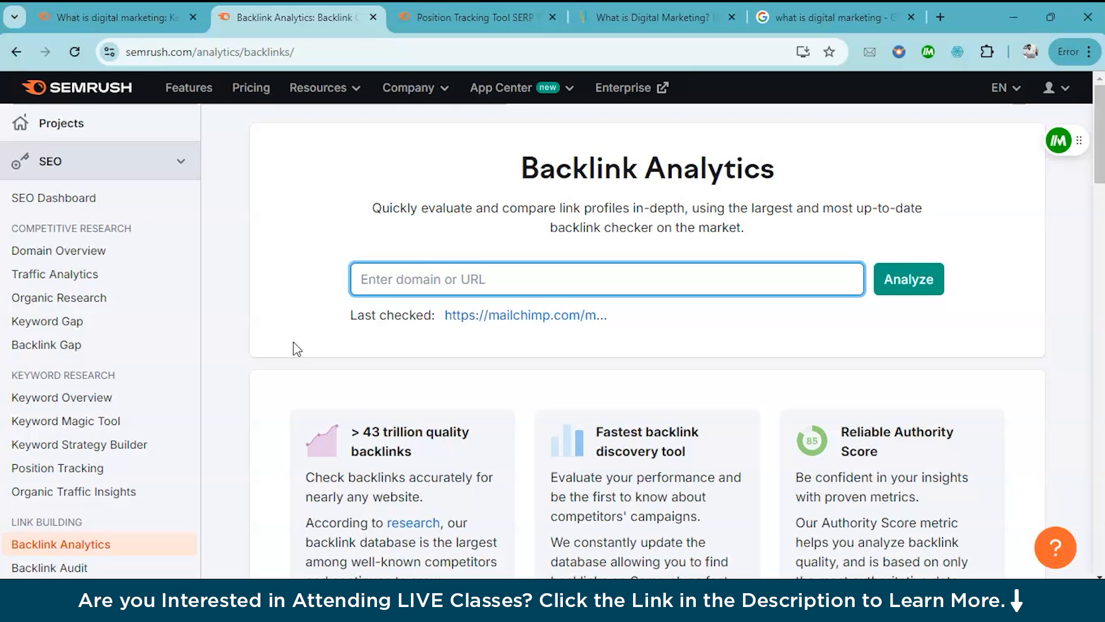
# Step: Analyze backlinks for the mailchimp marketing-glossary digital-marketing URL
pyautogui.click(392, 285)
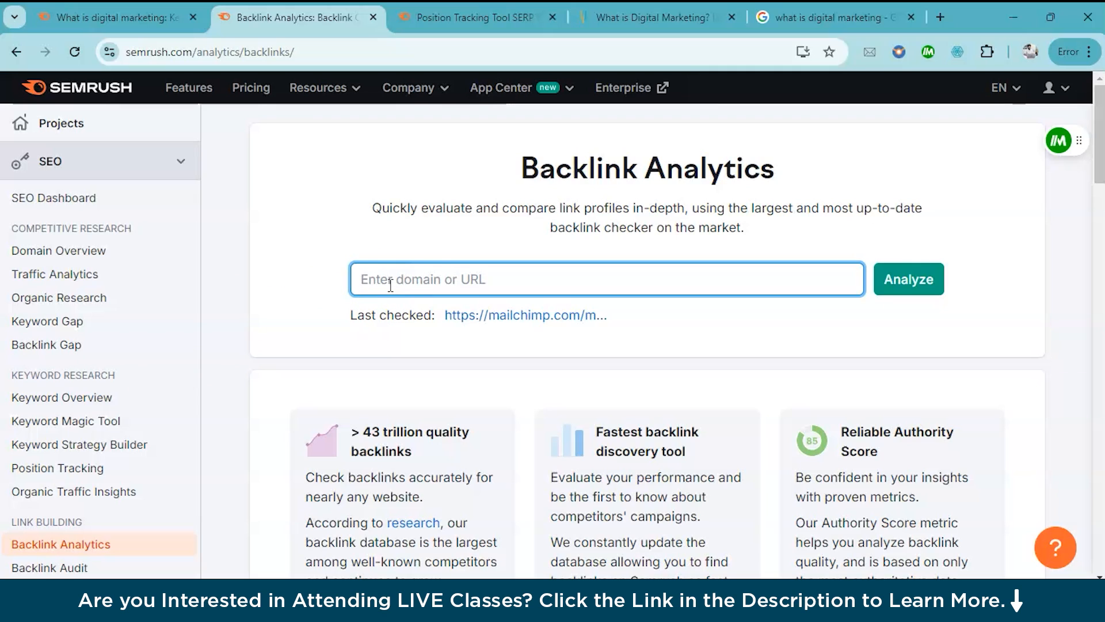
pyautogui.click(909, 279)
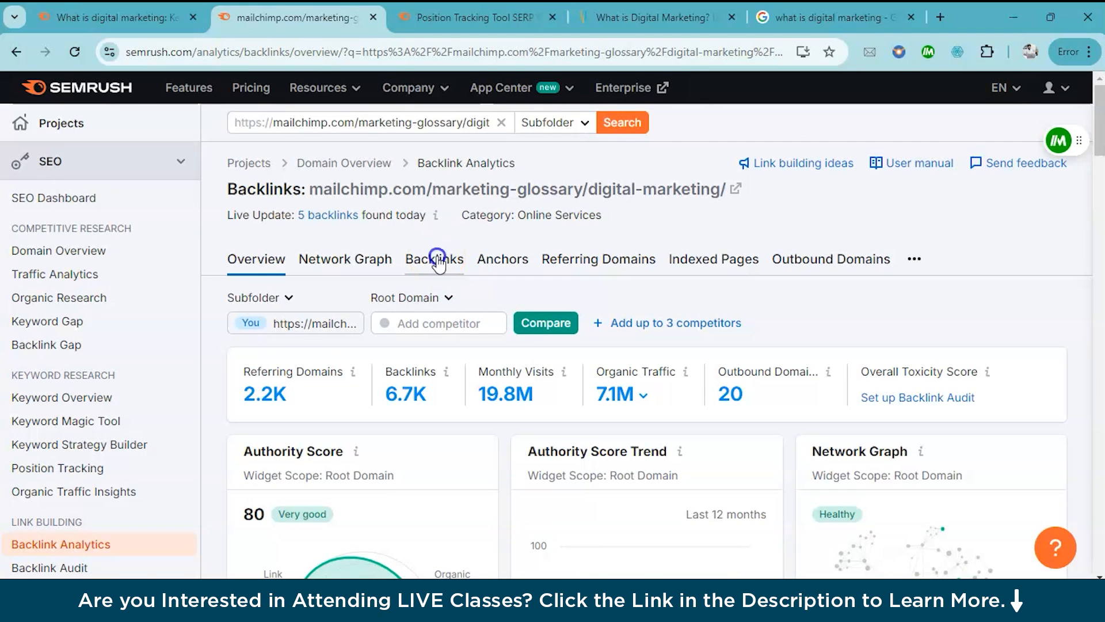
# Step: Review the Backlinks report: 99% text links, 62% follow, ~6,694 backlinks listed
pyautogui.click(434, 259)
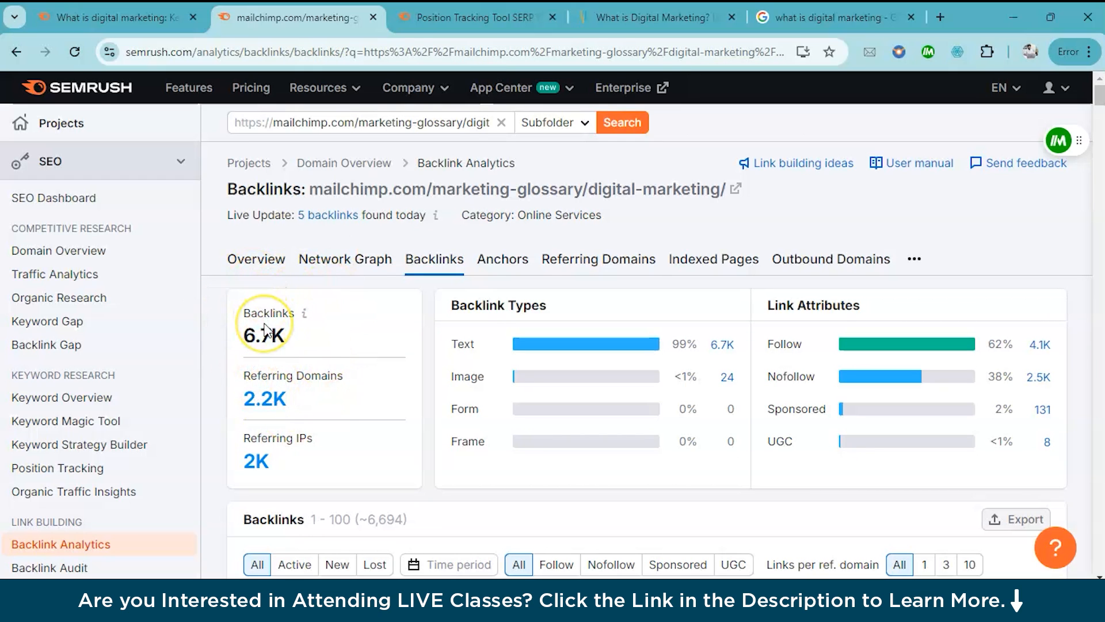
pyautogui.scroll(-3)
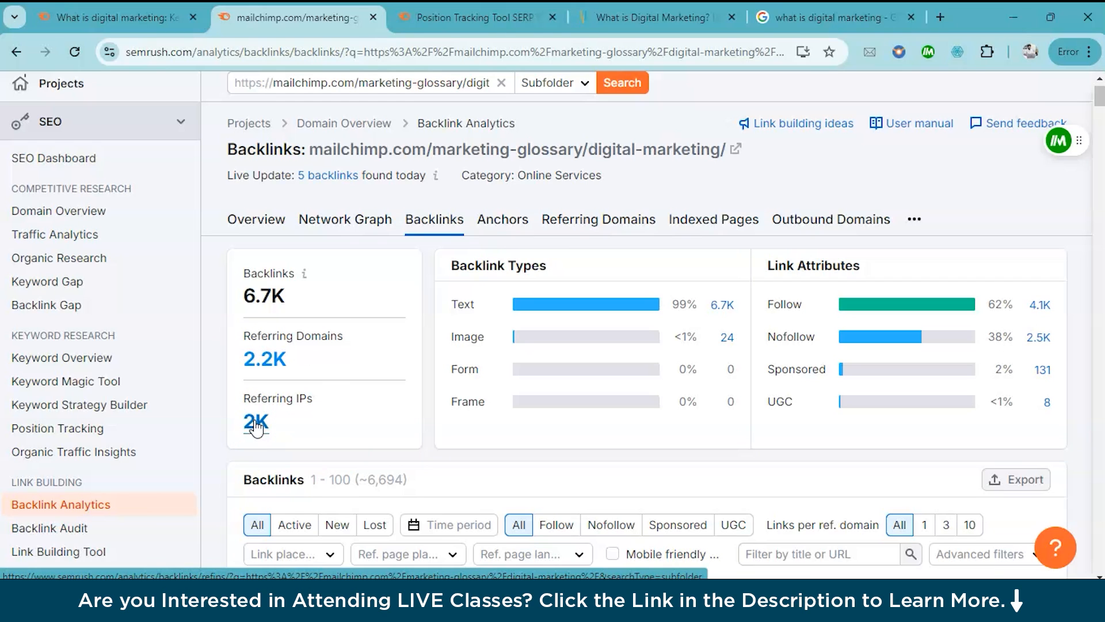
pyautogui.moveTo(570, 421)
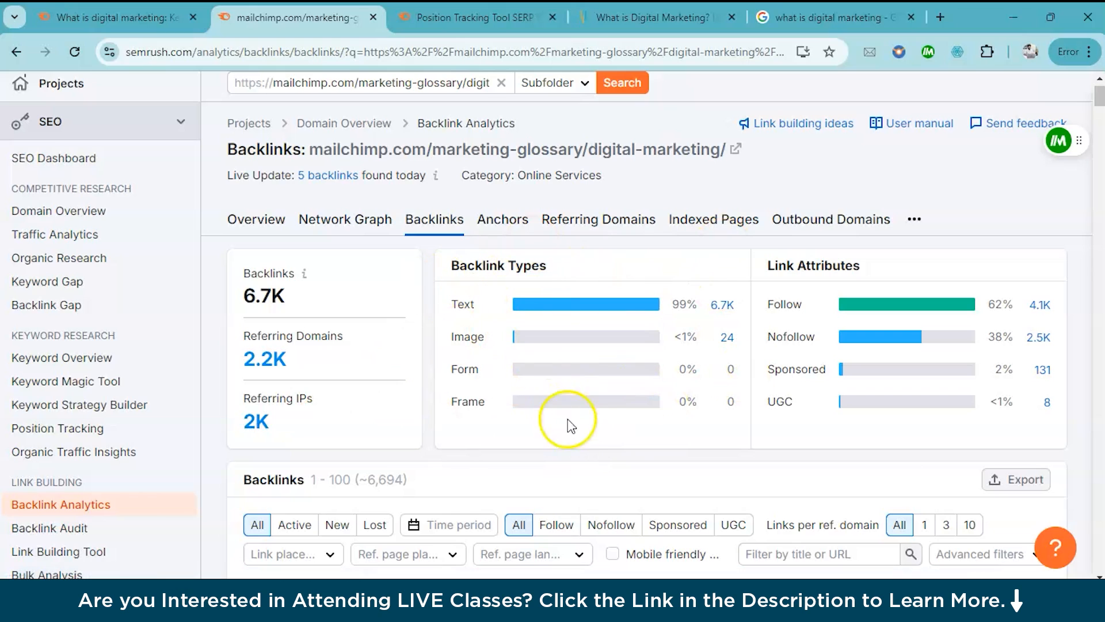
pyautogui.moveTo(577, 430)
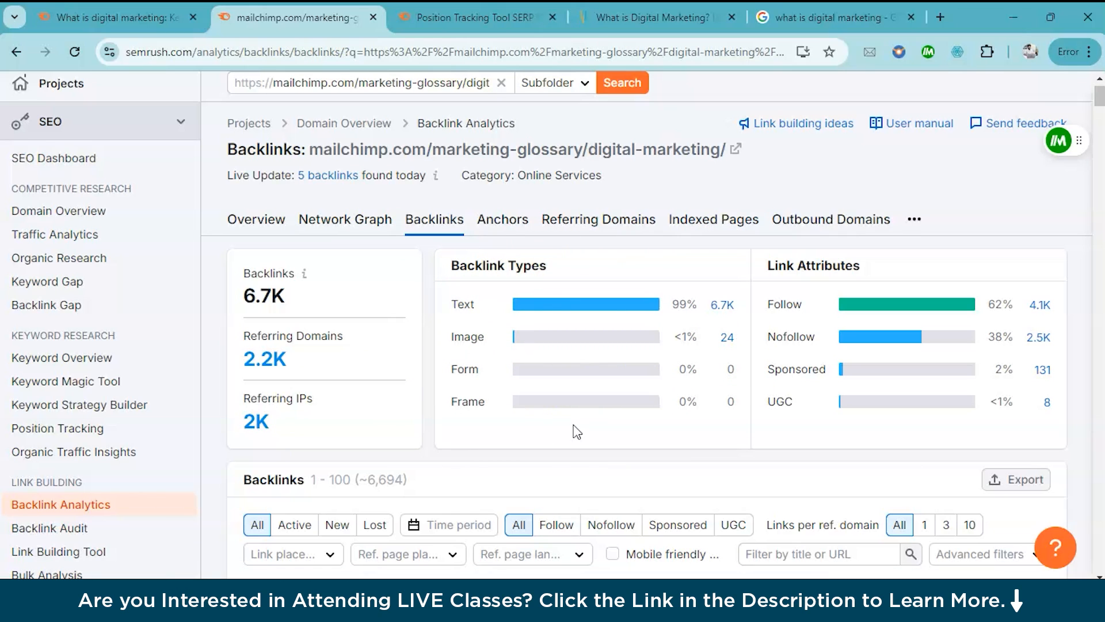
pyautogui.moveTo(602, 450)
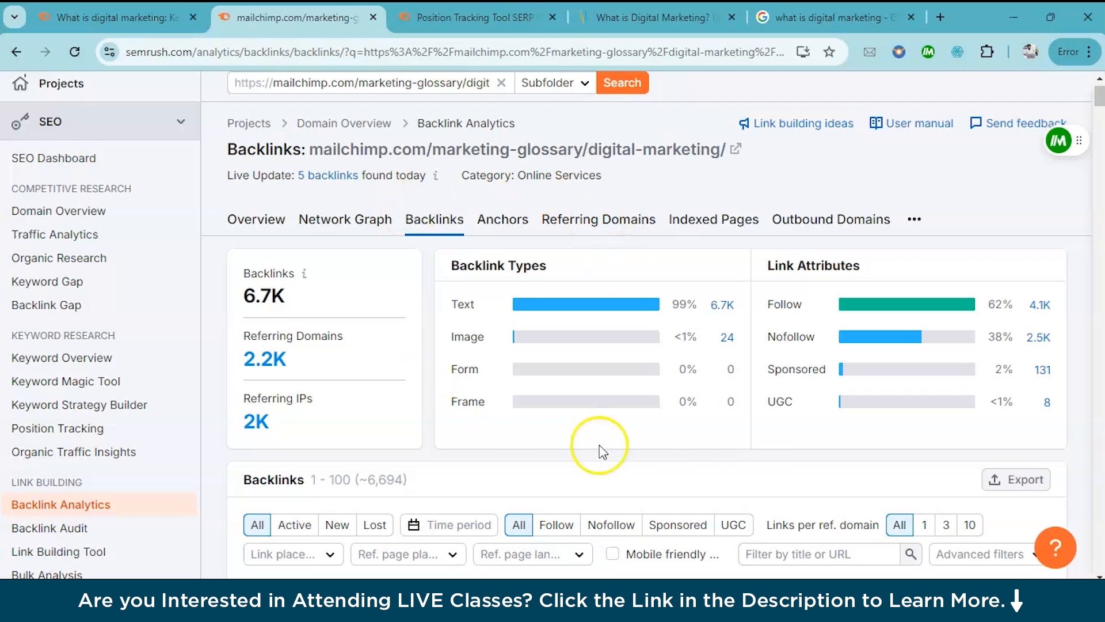
pyautogui.moveTo(497, 300)
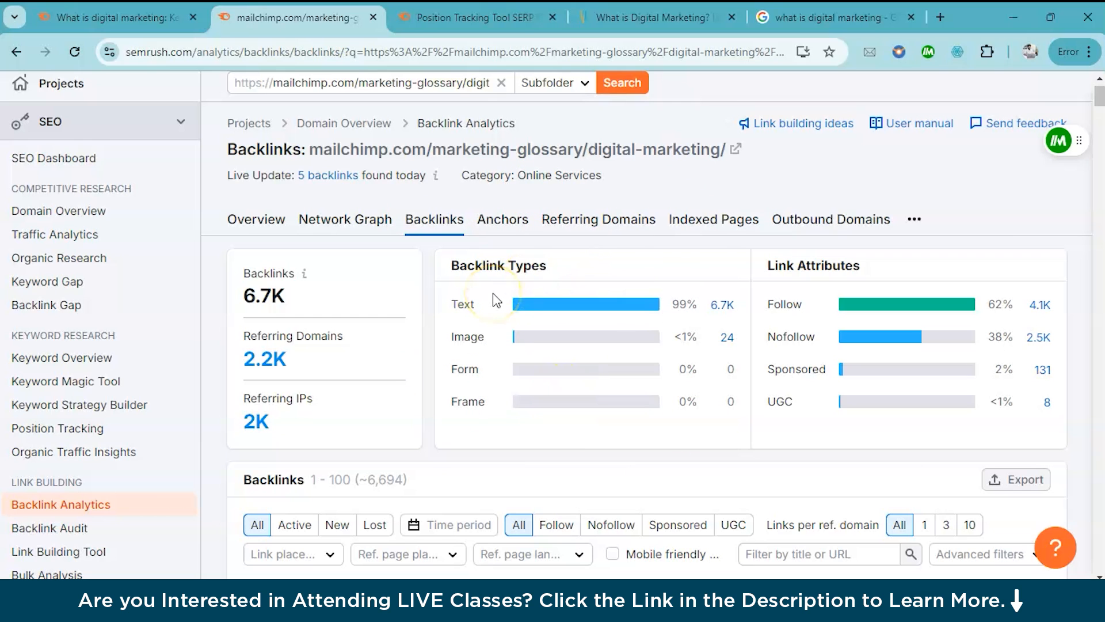
pyautogui.scroll(-3)
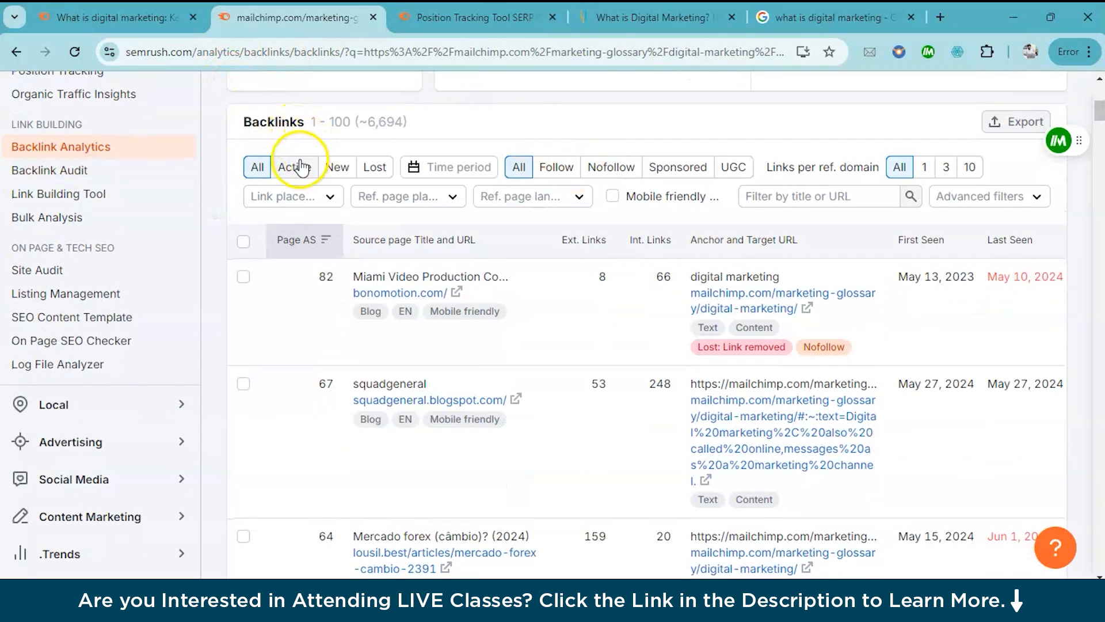
pyautogui.moveTo(295, 167)
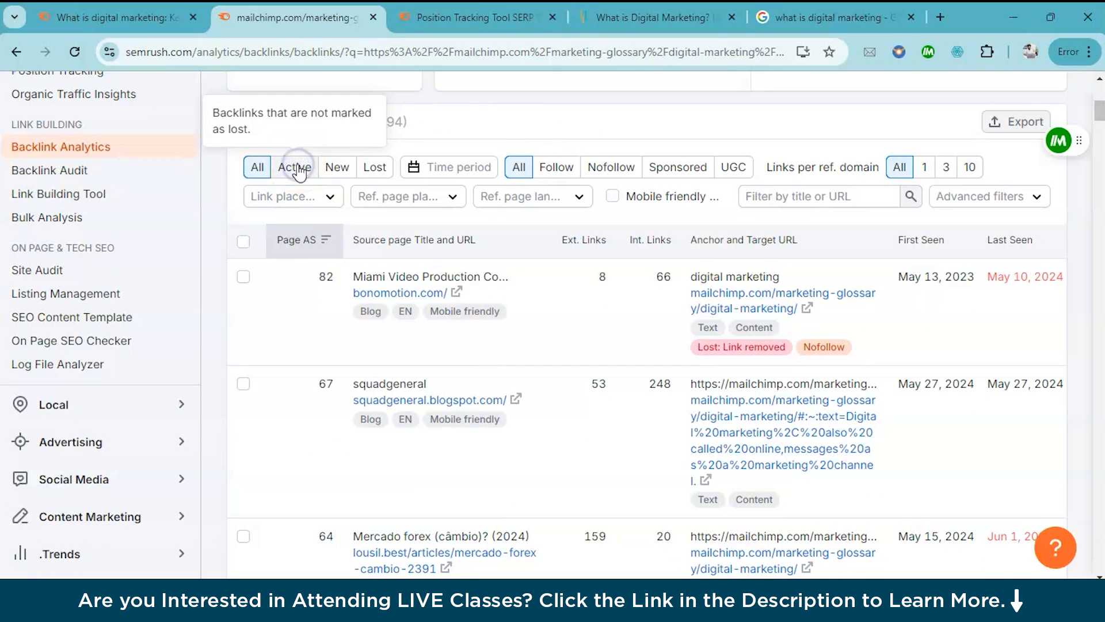
pyautogui.click(294, 167)
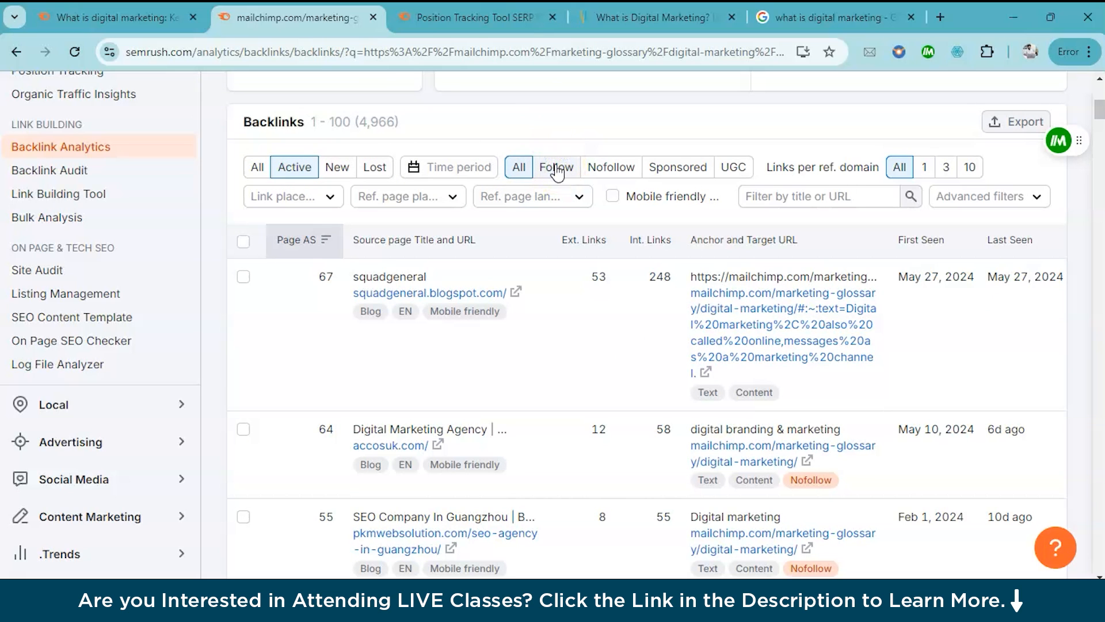
pyautogui.click(555, 167)
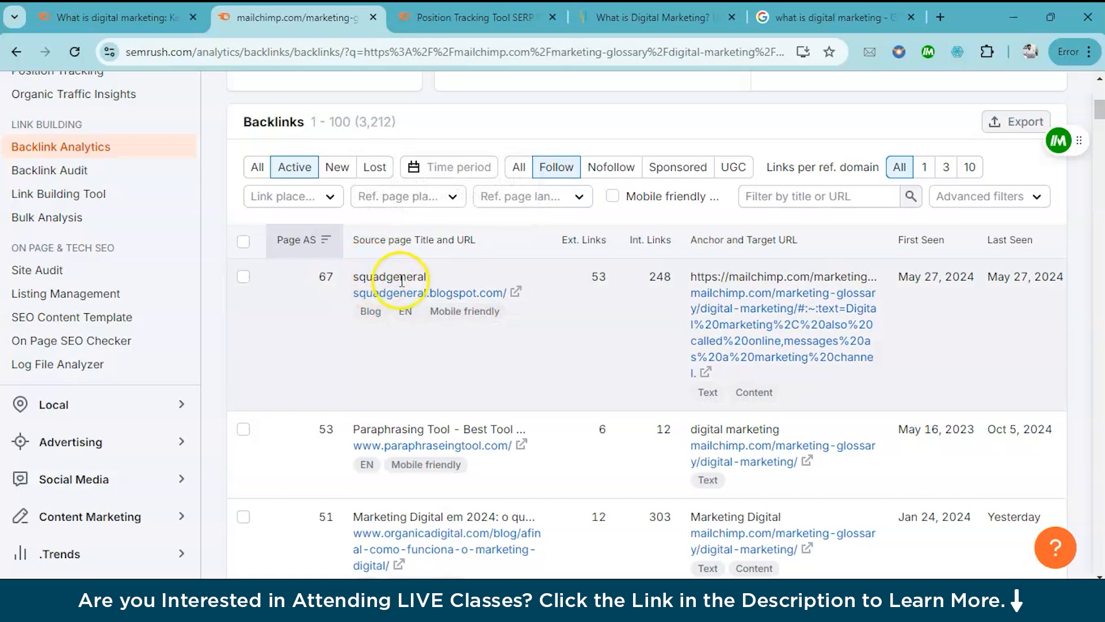
pyautogui.moveTo(454, 332)
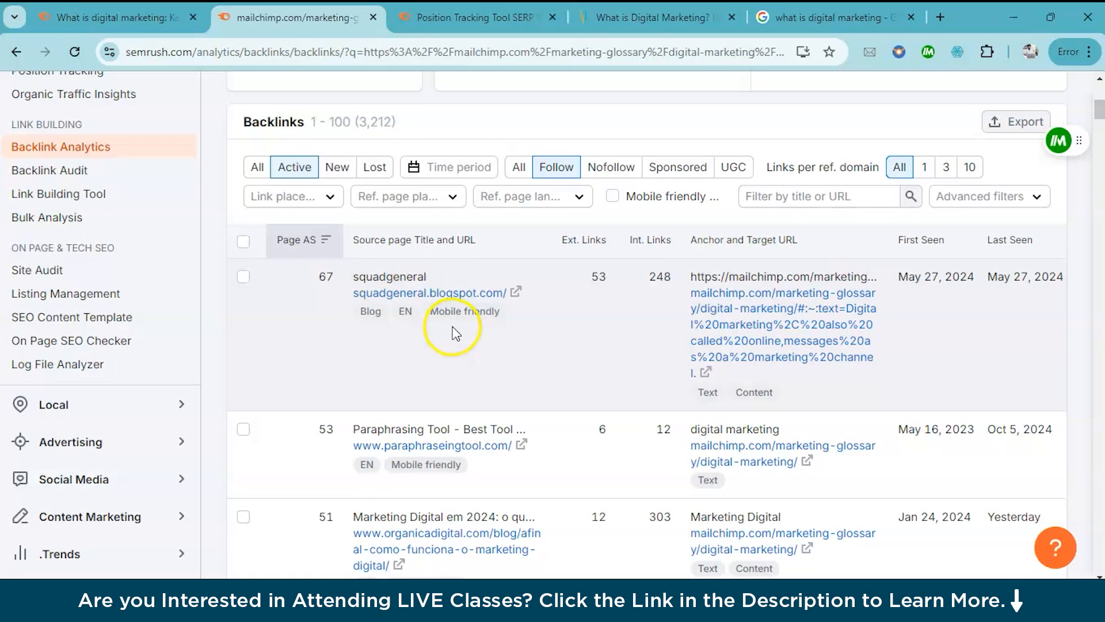
pyautogui.moveTo(431, 239)
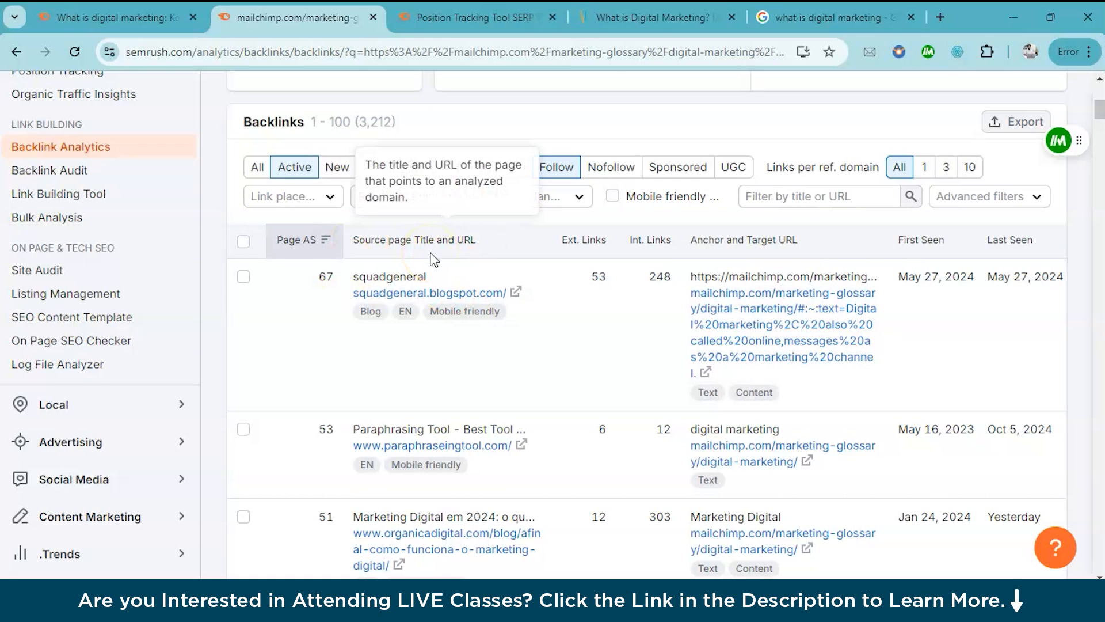
pyautogui.moveTo(800, 366)
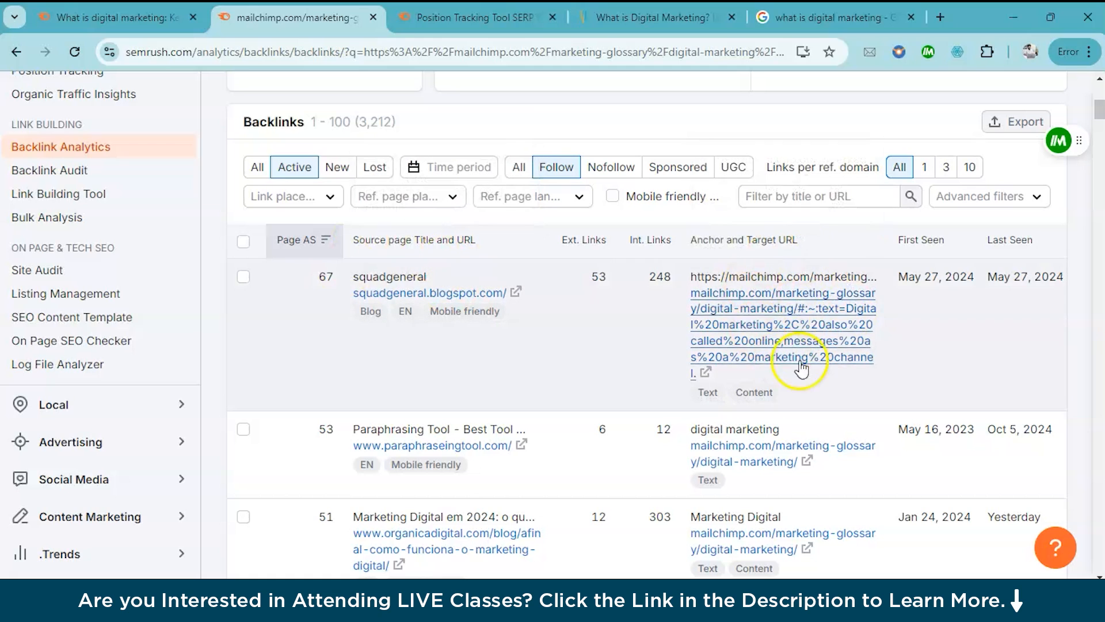
pyautogui.moveTo(853, 296)
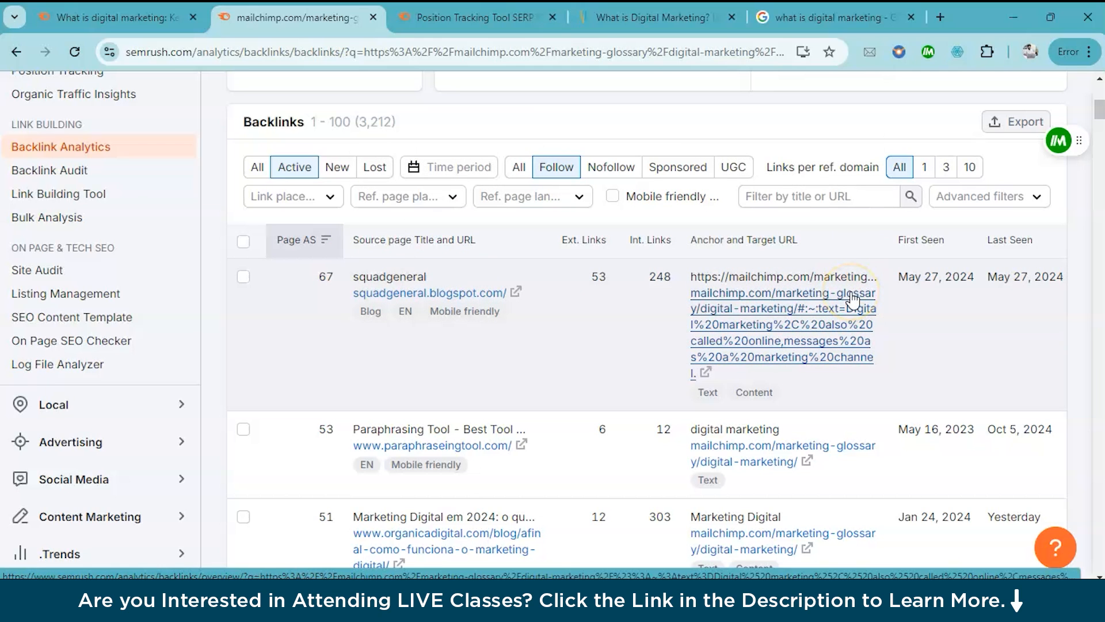
pyautogui.moveTo(451, 293)
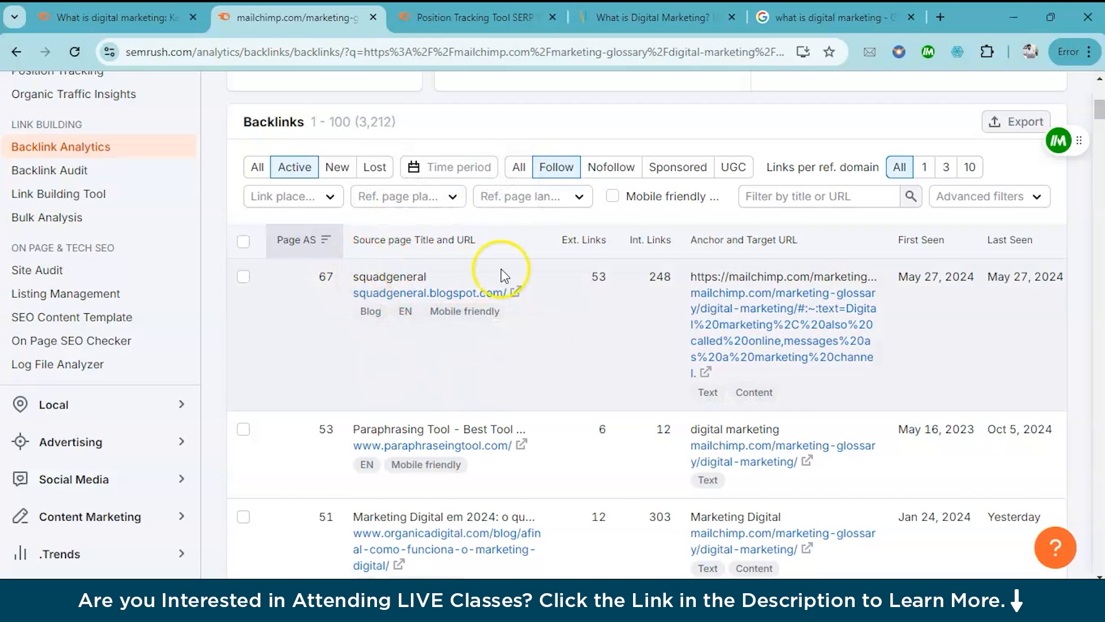
pyautogui.moveTo(494, 293)
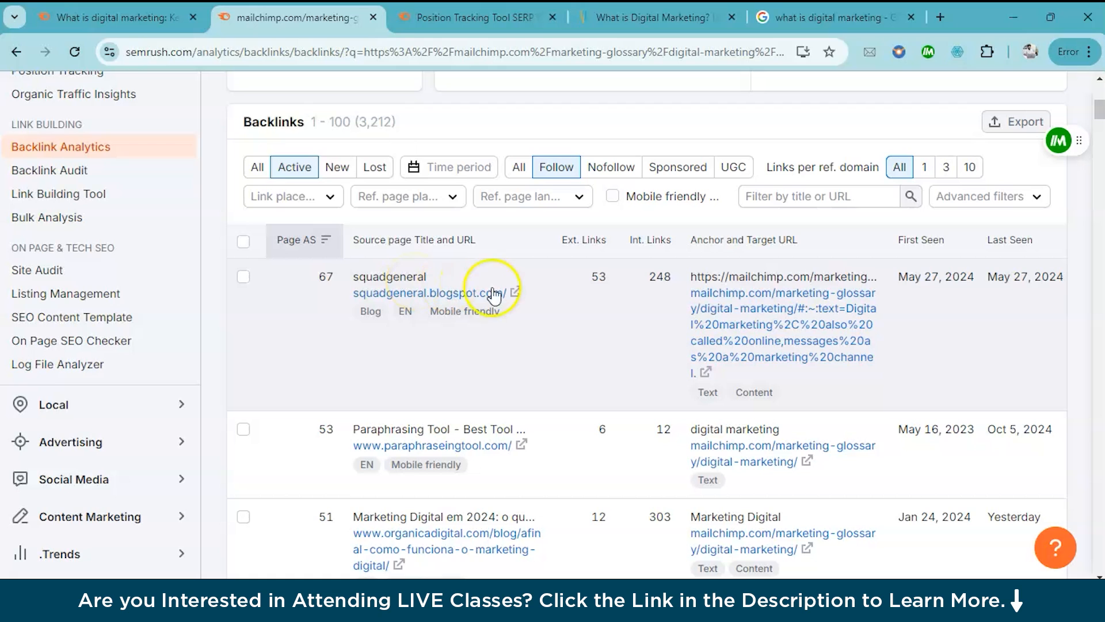
pyautogui.moveTo(435, 319)
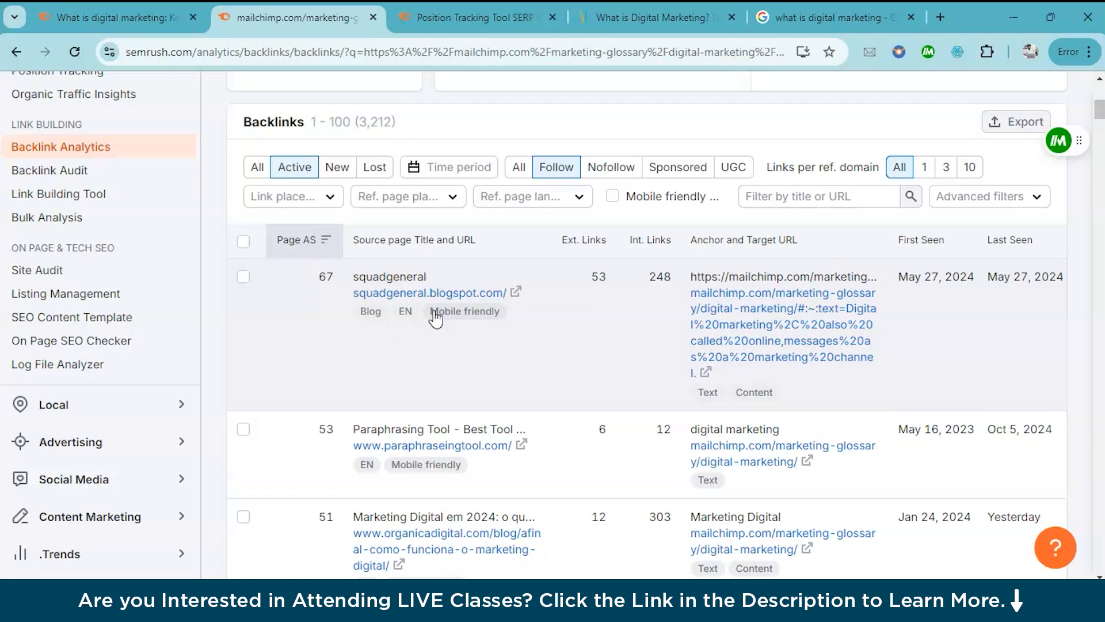
pyautogui.moveTo(353, 353)
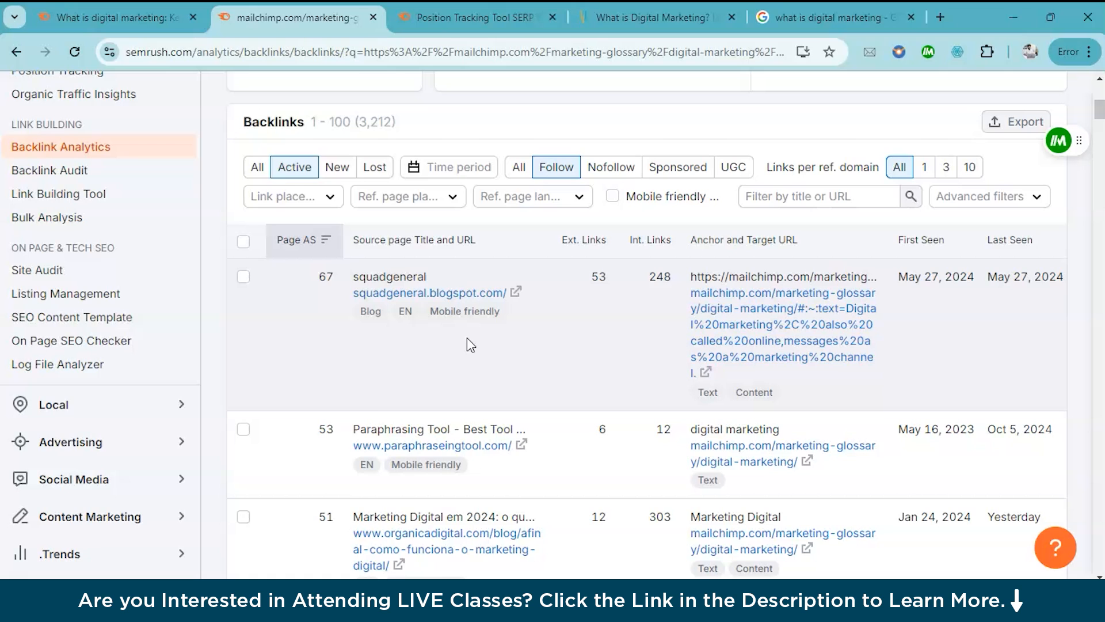
pyautogui.moveTo(737, 357)
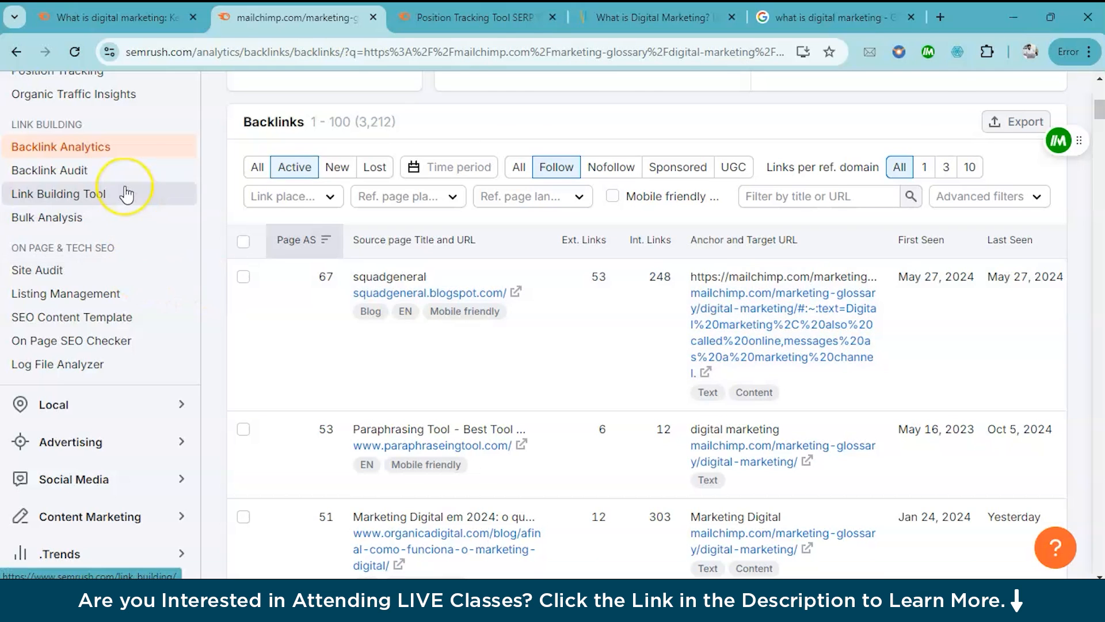
# Step: Start a Site Audit of simplilearn.com keeping the 100-page crawl limit
pyautogui.click(37, 270)
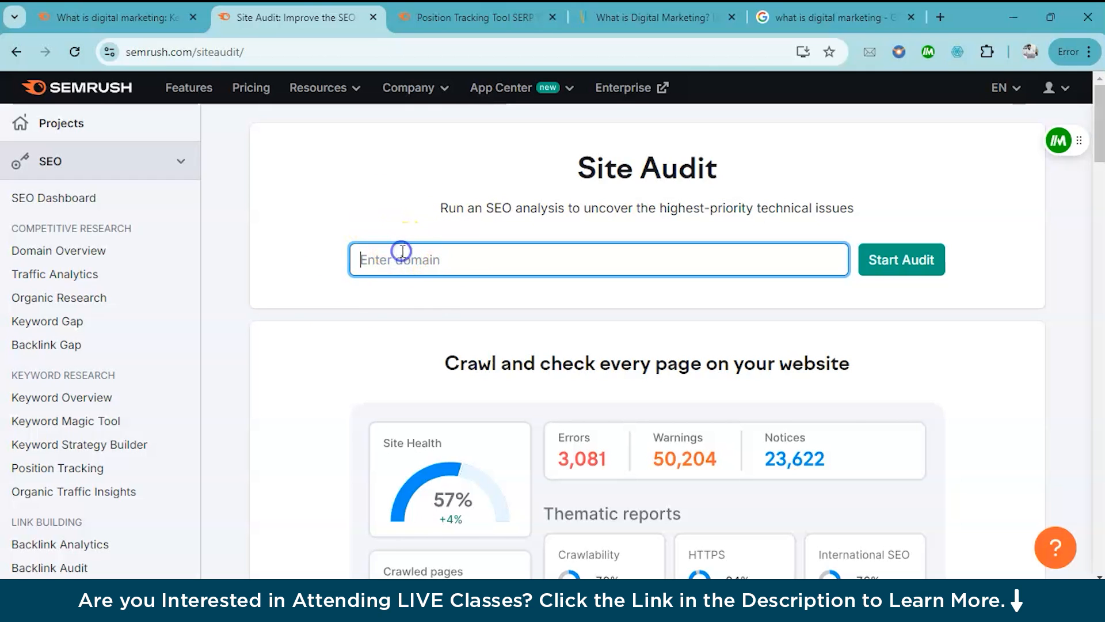
pyautogui.click(901, 259)
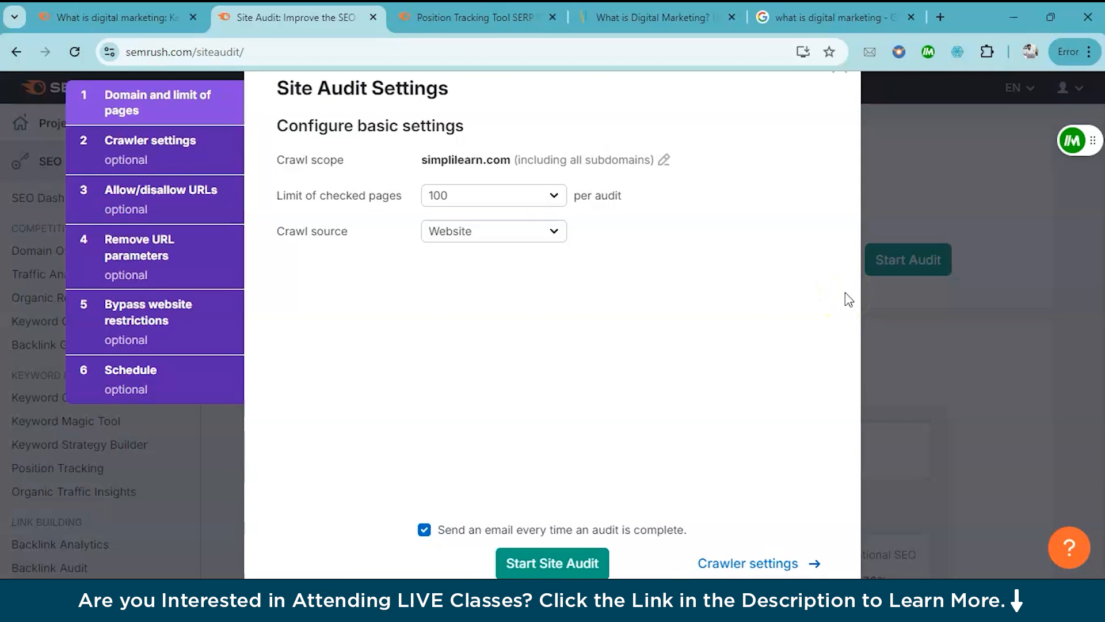
pyautogui.click(493, 195)
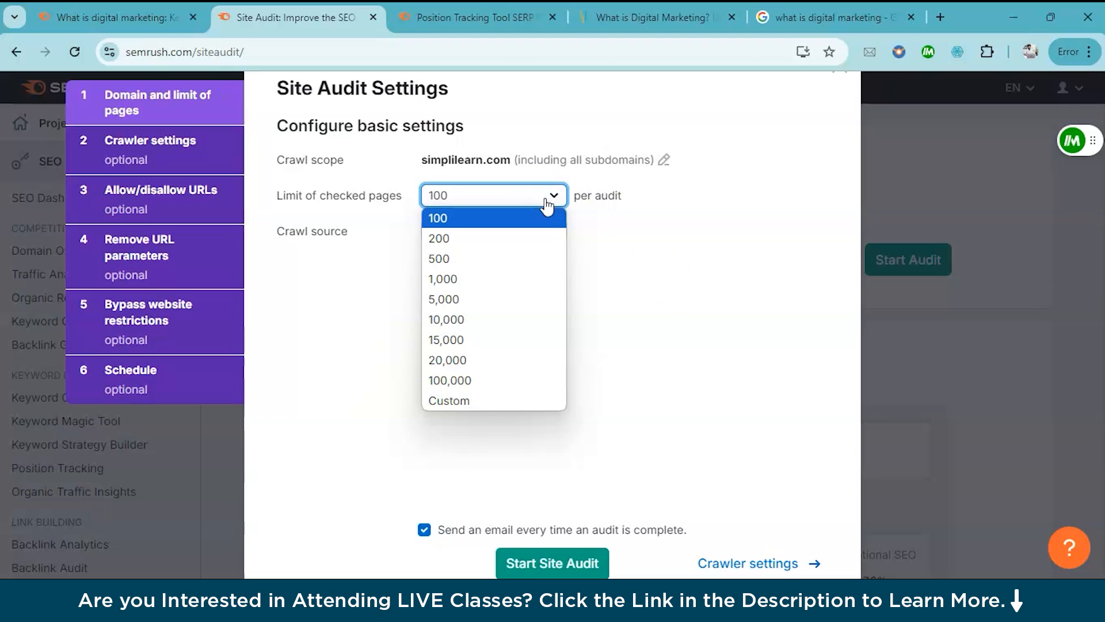
pyautogui.moveTo(623, 239)
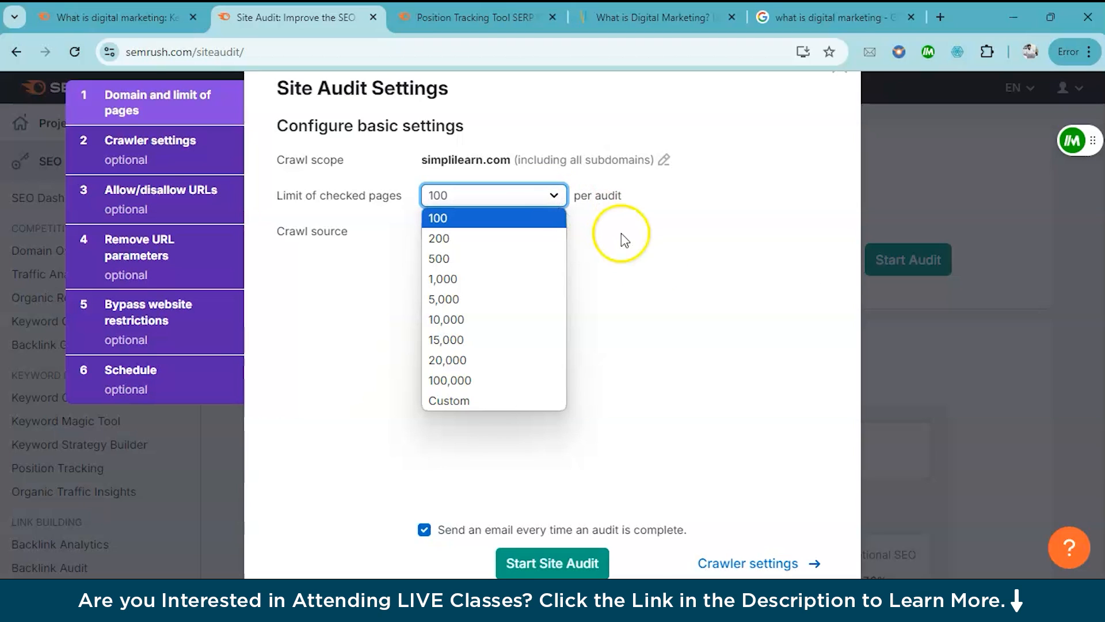
pyautogui.click(437, 218)
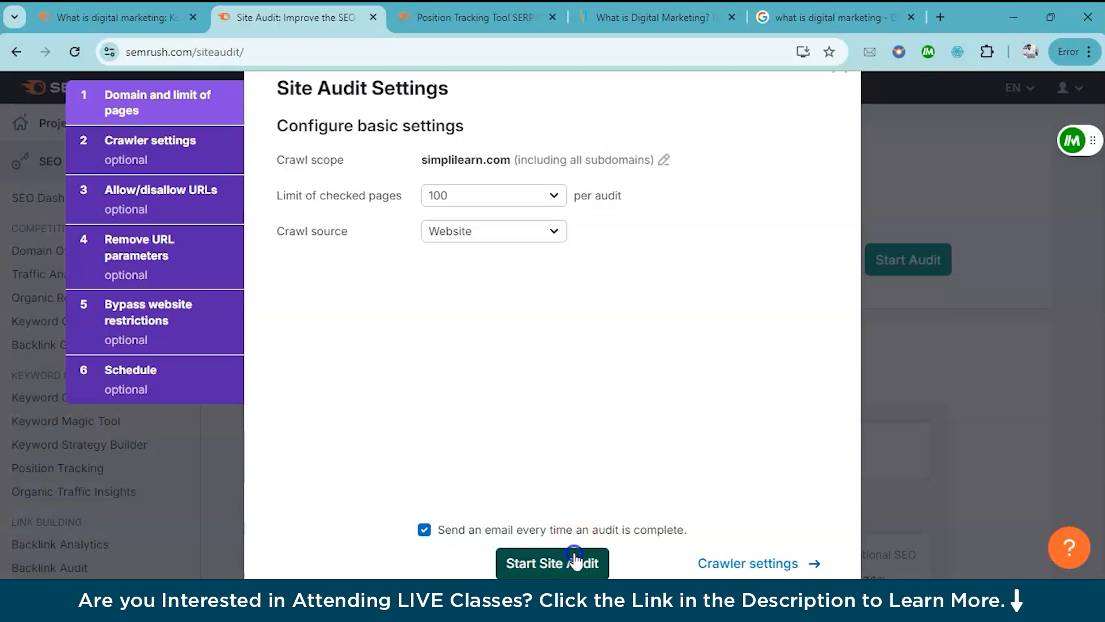
pyautogui.click(552, 563)
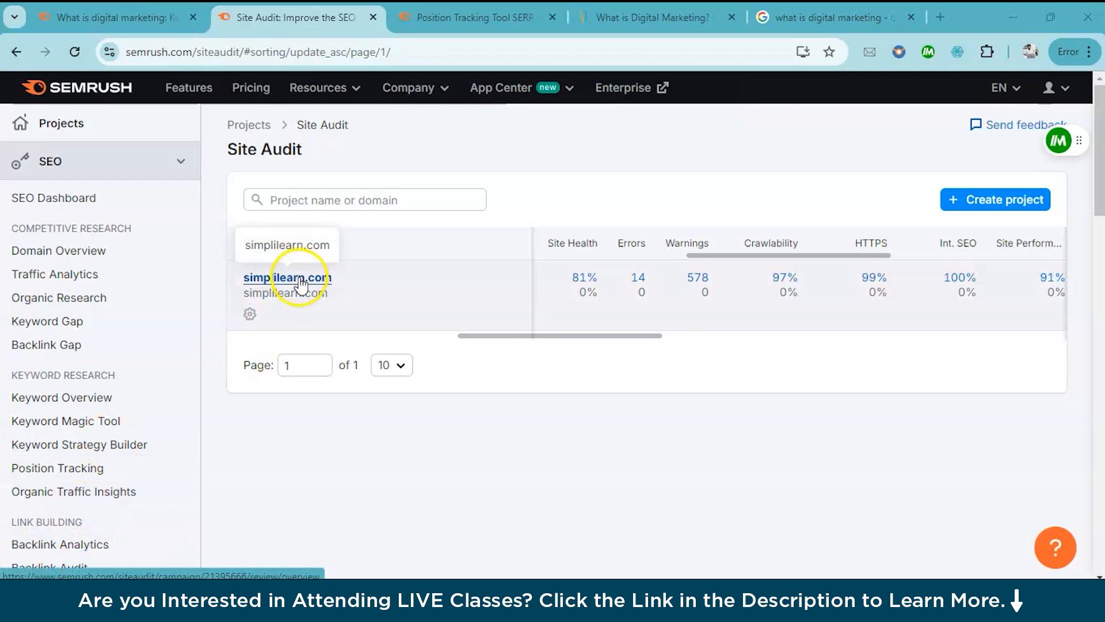
# Step: View the simplilearn.com audit overview down to crawled pages and Top Issues
pyautogui.click(285, 277)
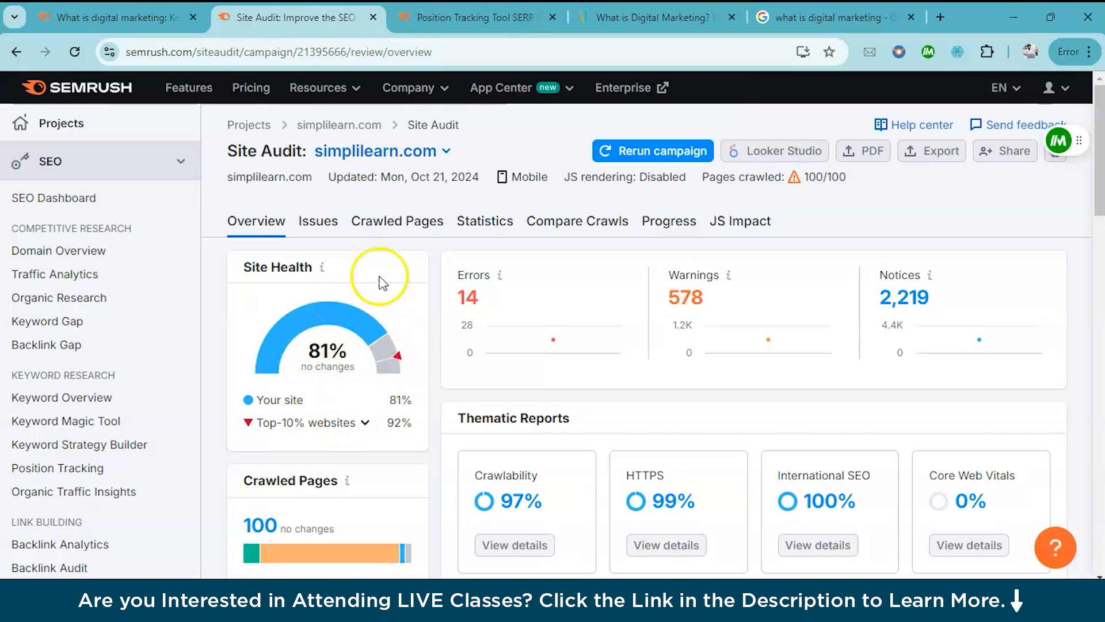
pyautogui.moveTo(523, 270)
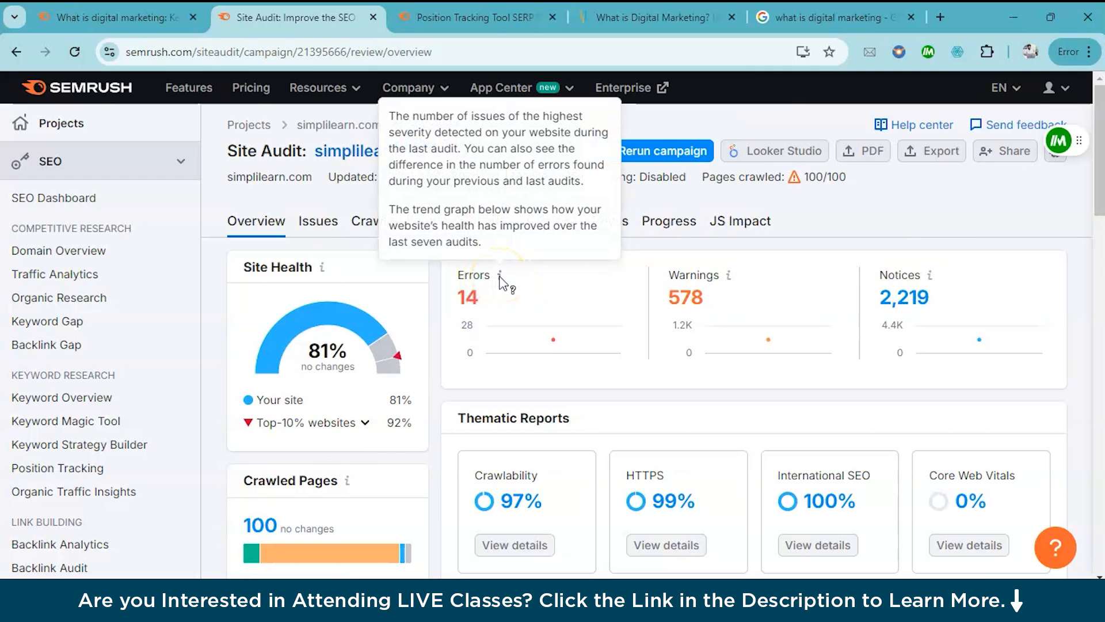
pyautogui.moveTo(751, 299)
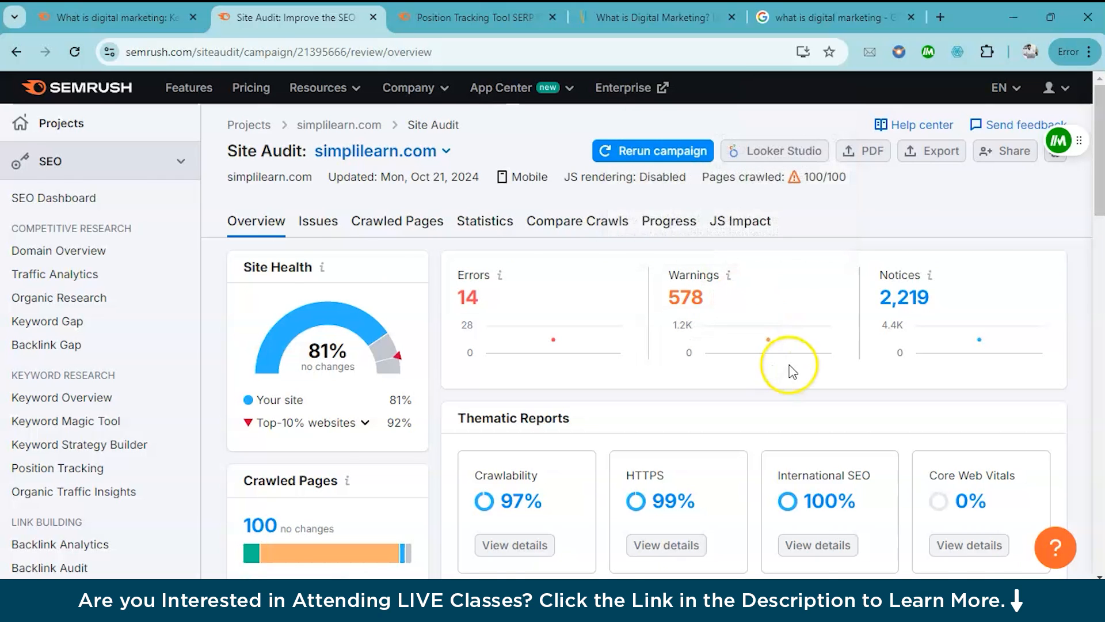
pyautogui.scroll(-3)
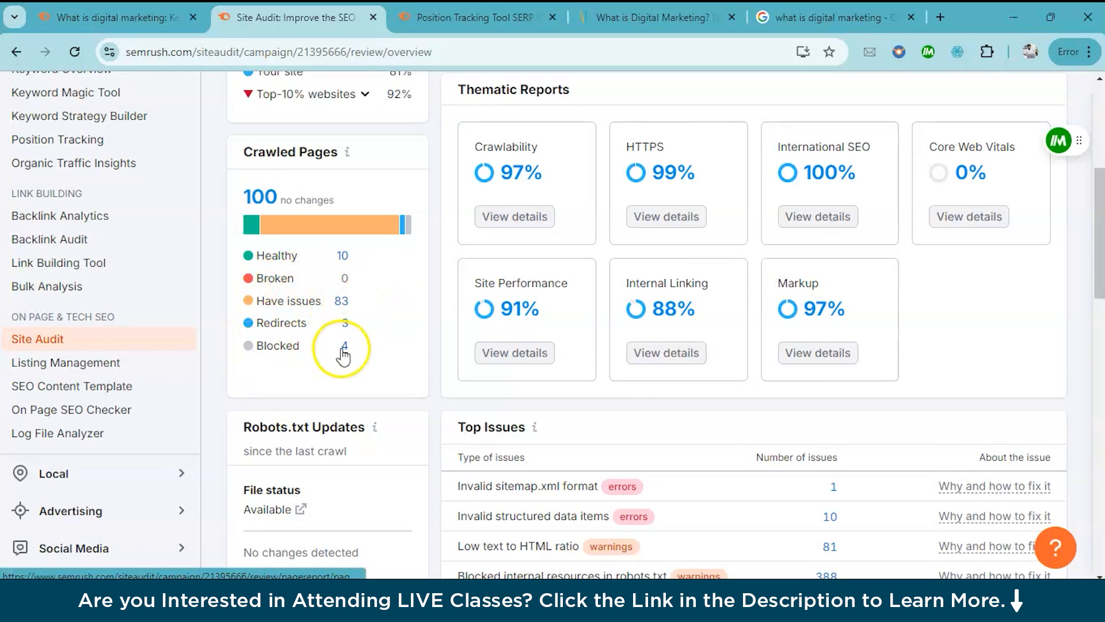
pyautogui.scroll(-3)
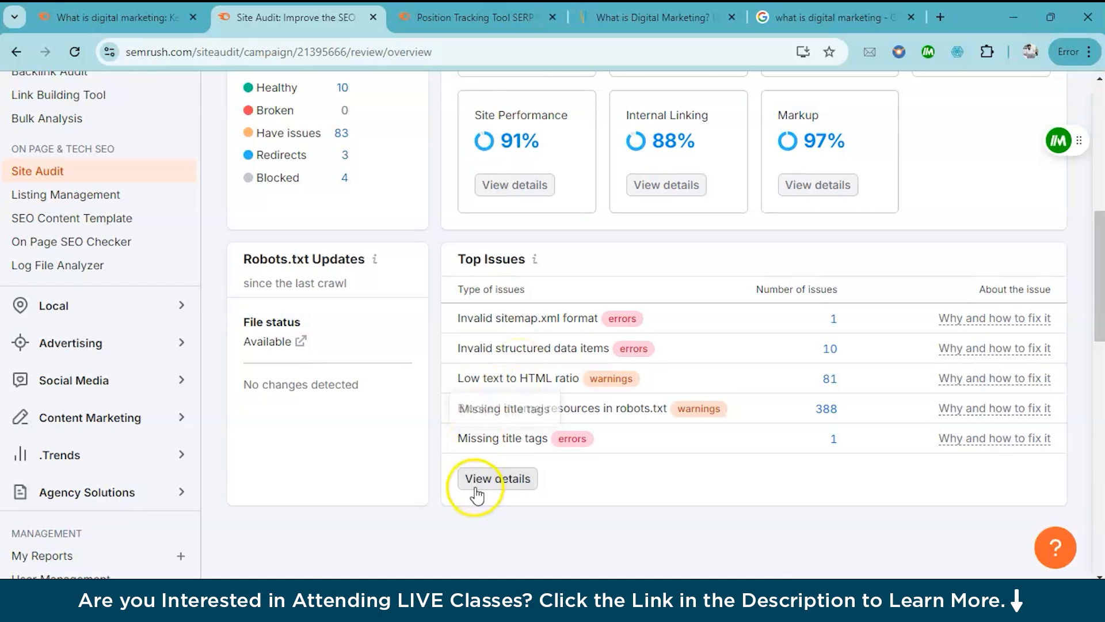
# Step: View the Errors list and the 10 invalid structured data items with affected URLs
pyautogui.click(498, 478)
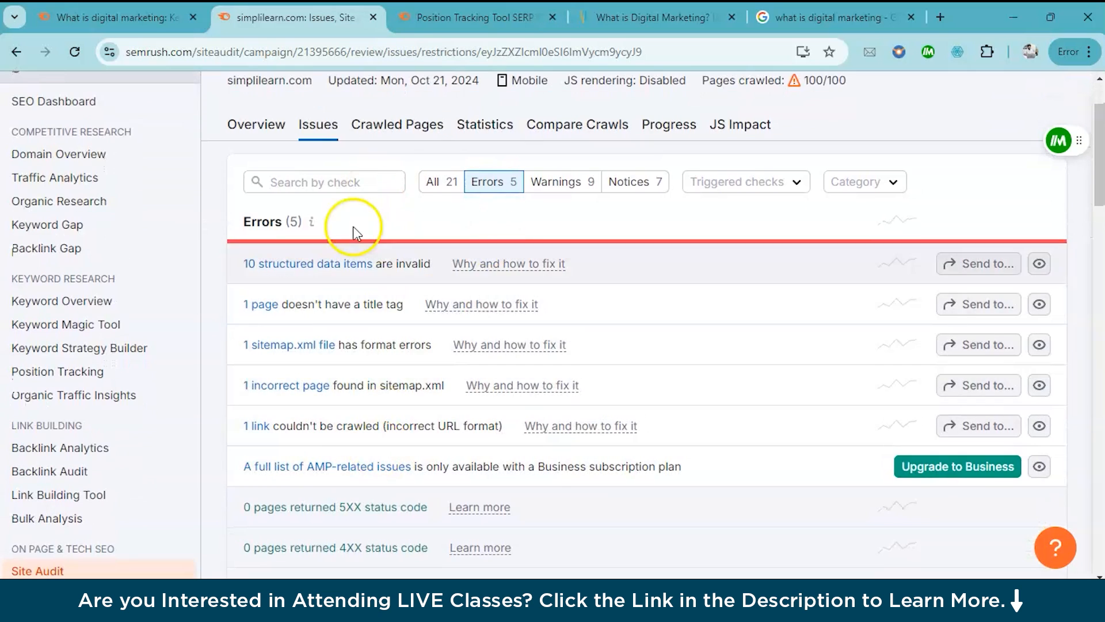
pyautogui.scroll(-3)
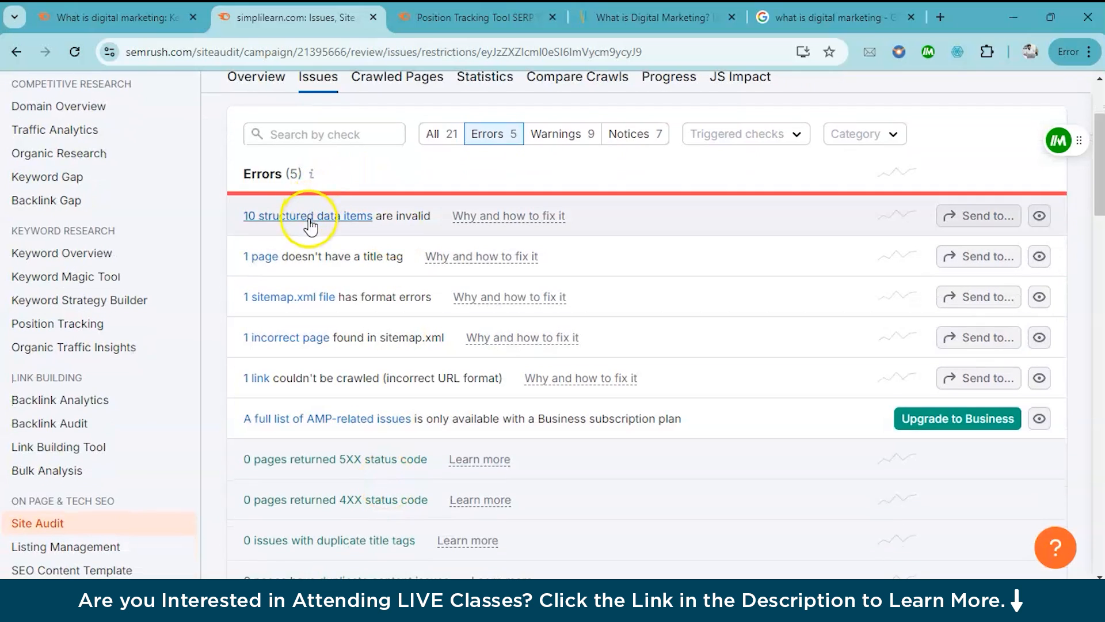
pyautogui.moveTo(455, 229)
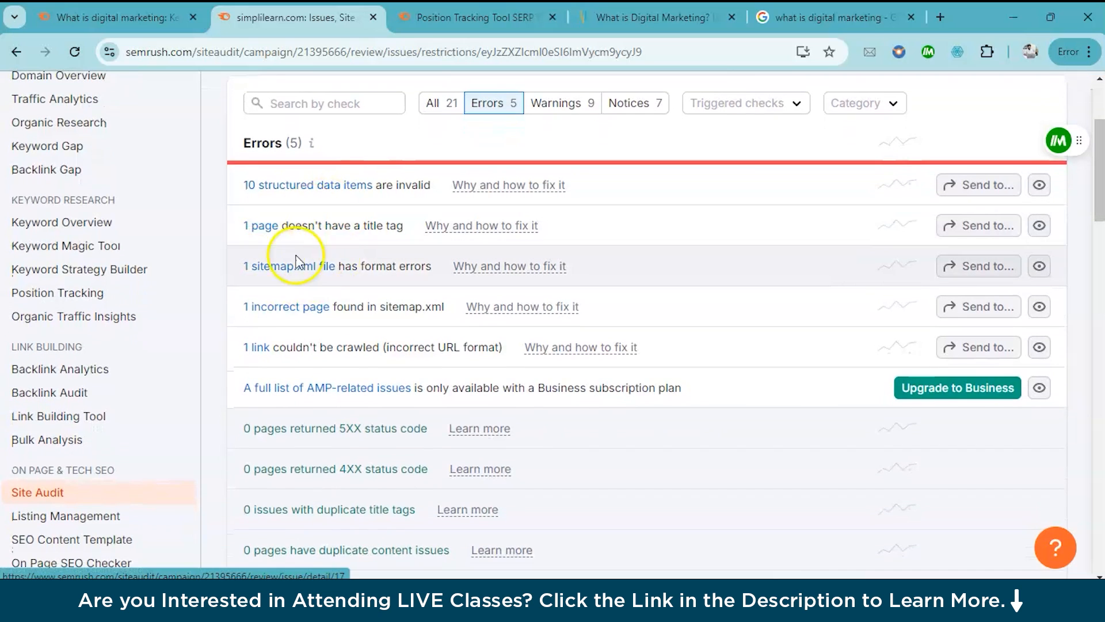
pyautogui.scroll(-3)
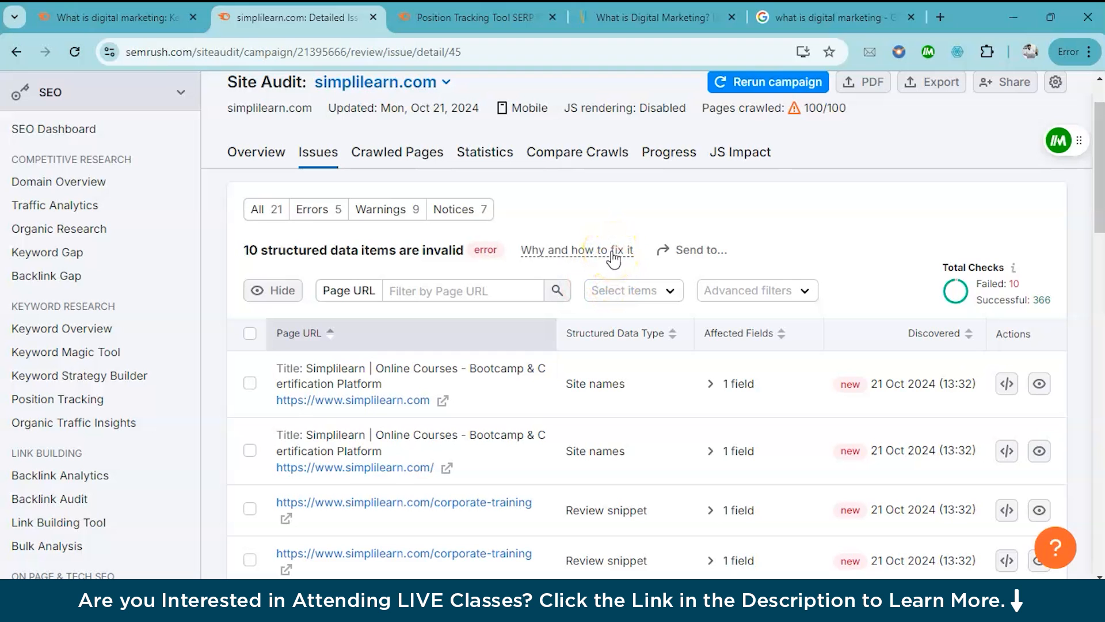
# Step: Show the 'Why and how to fix it' explanation for the invalid structured data error
pyautogui.click(576, 250)
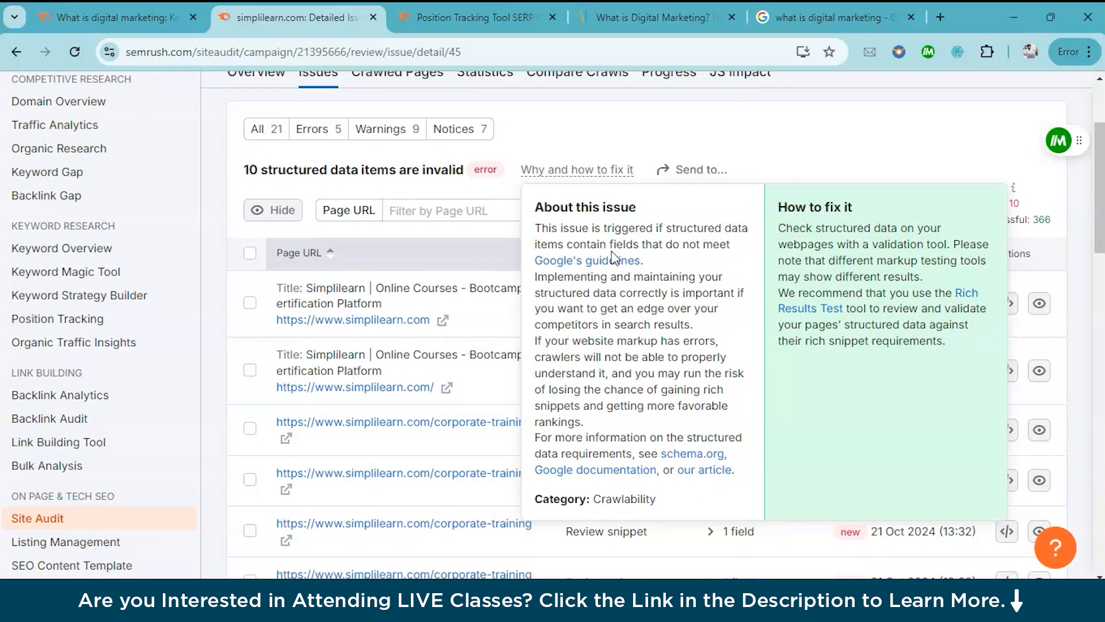
pyautogui.moveTo(641, 282)
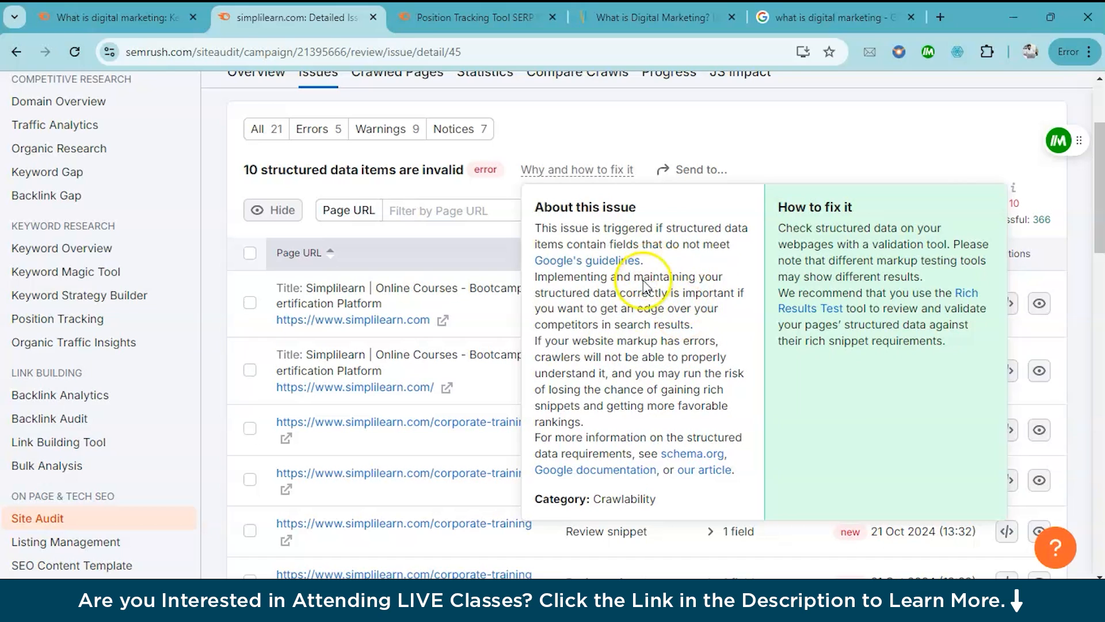
pyautogui.moveTo(876, 259)
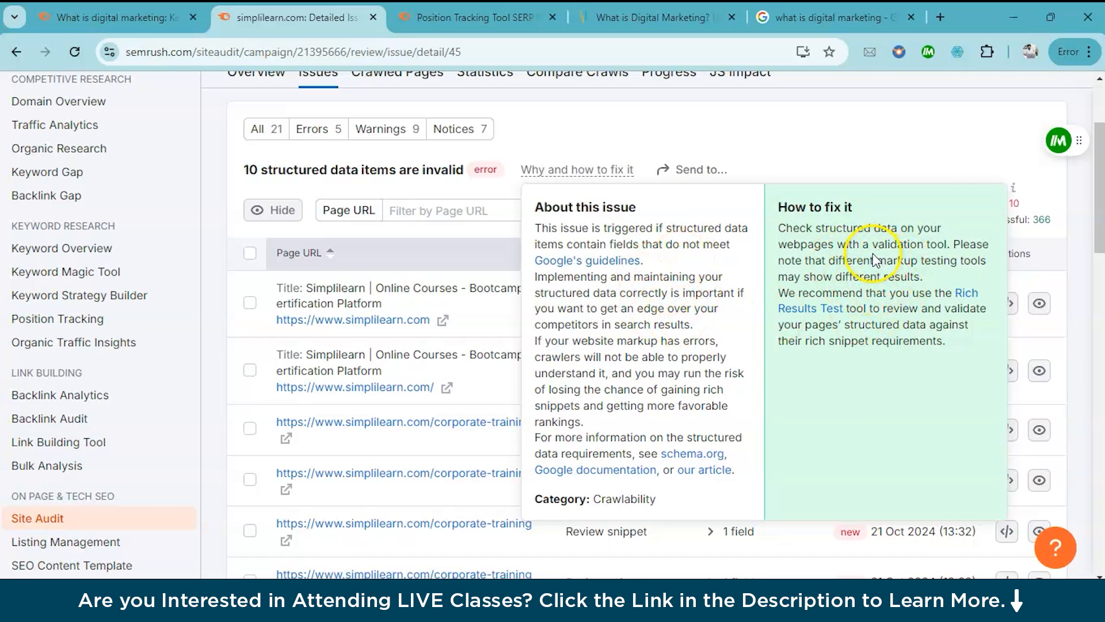
pyautogui.moveTo(914, 276)
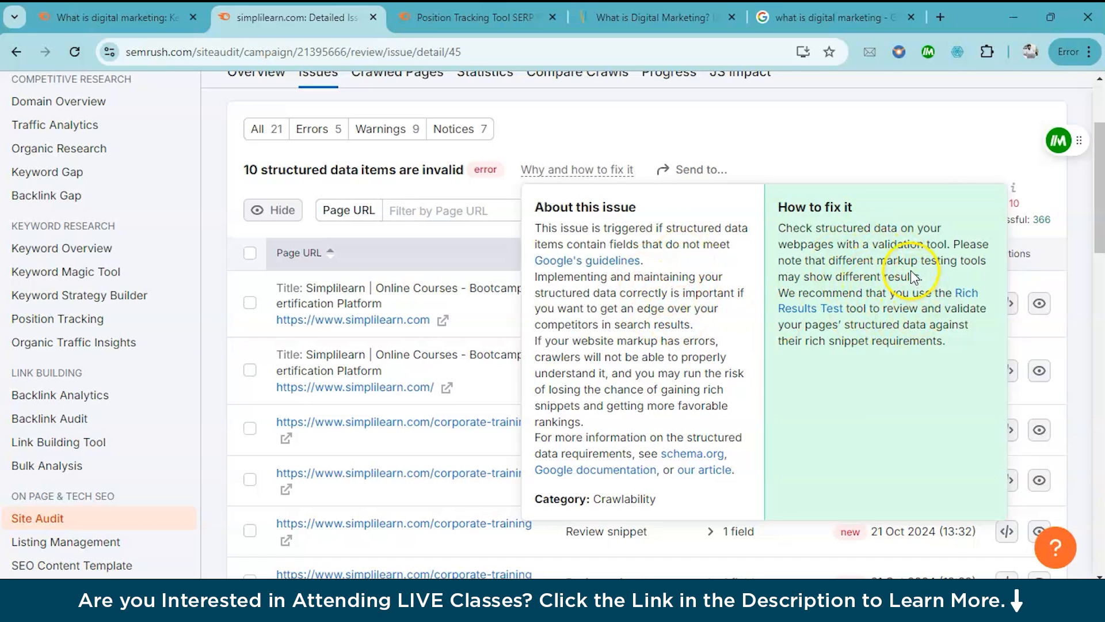
pyautogui.moveTo(910, 356)
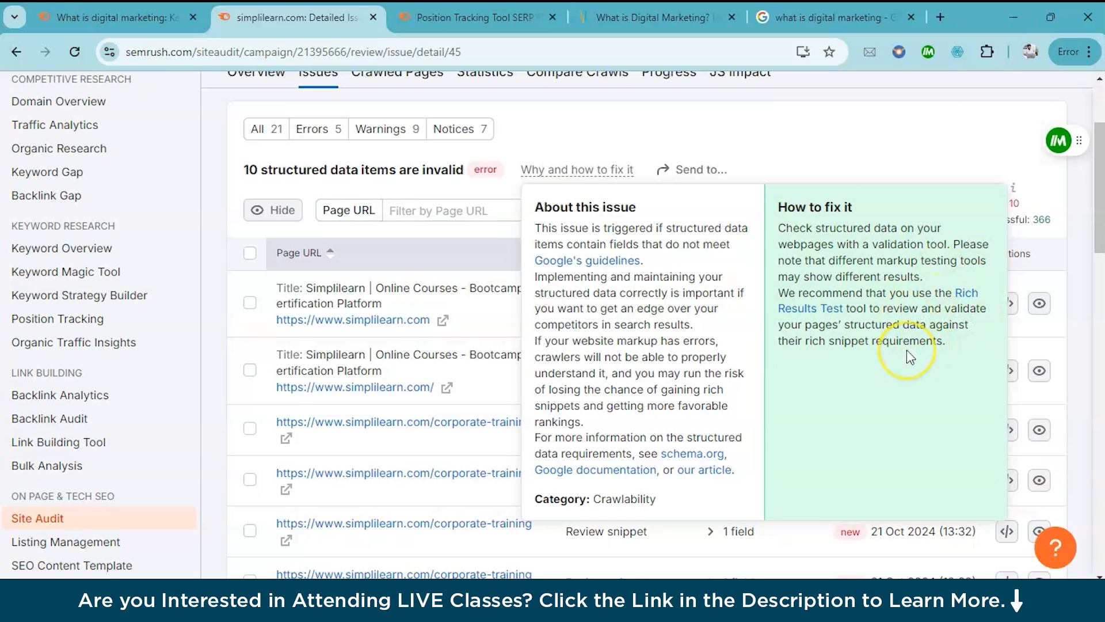
pyautogui.moveTo(910, 357)
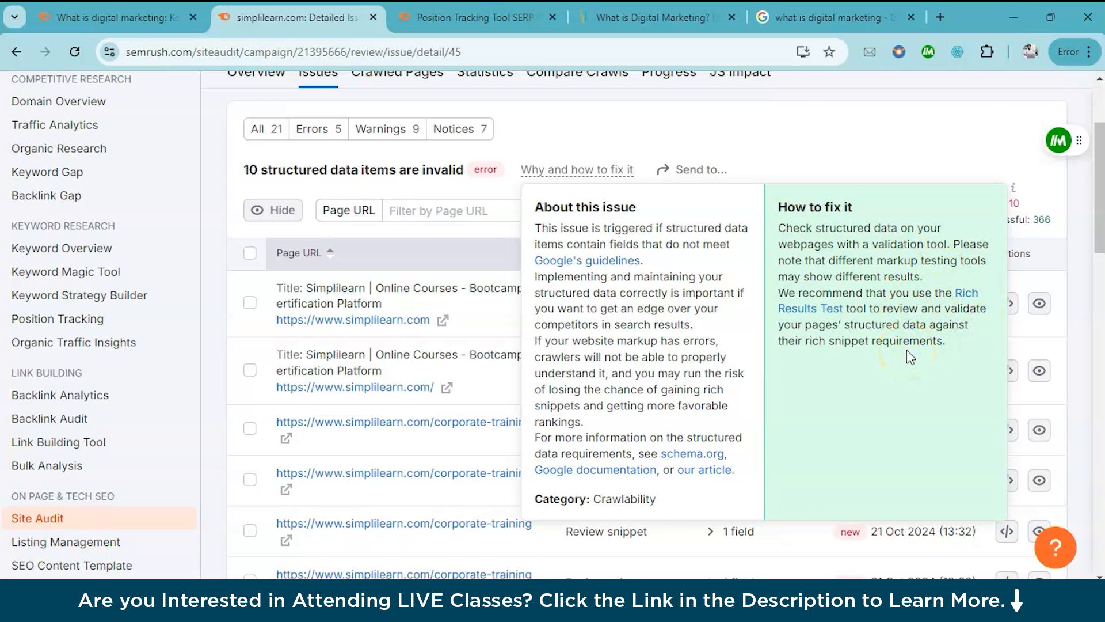